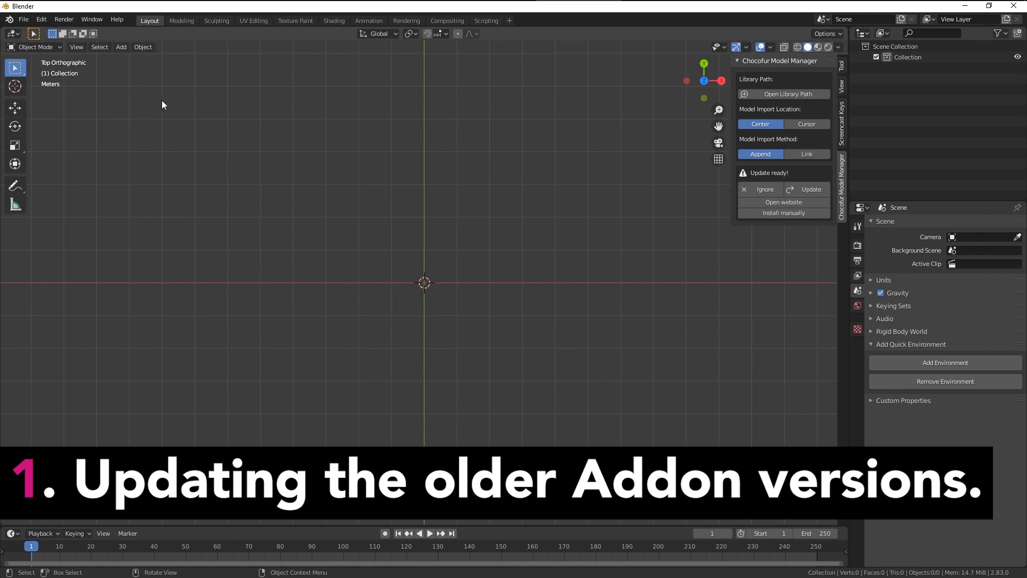
Step: Open Preferences, accept the add-on update prompt, and filter add-ons by 'ch'
left_click(41, 20)
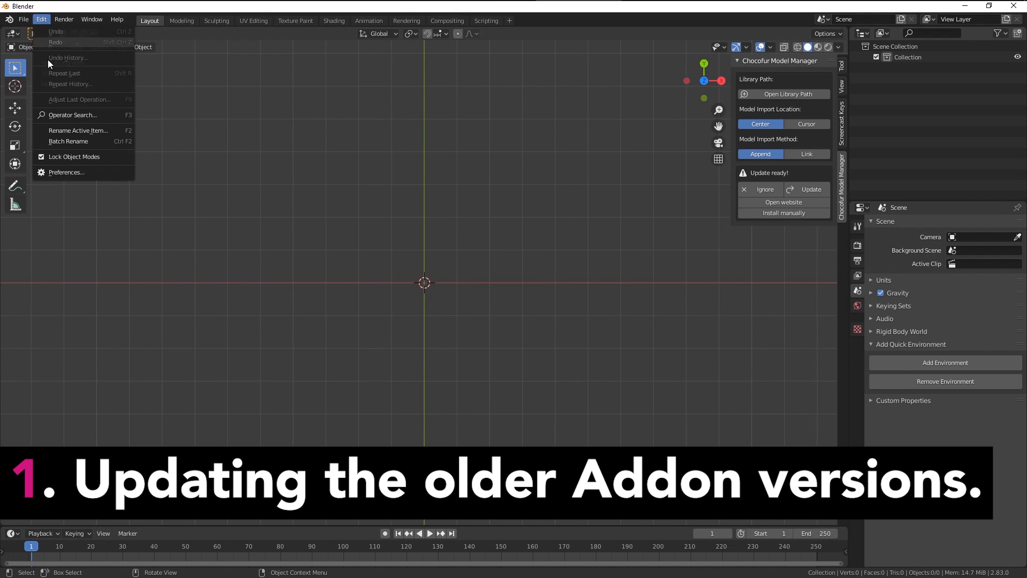
left_click(65, 172)
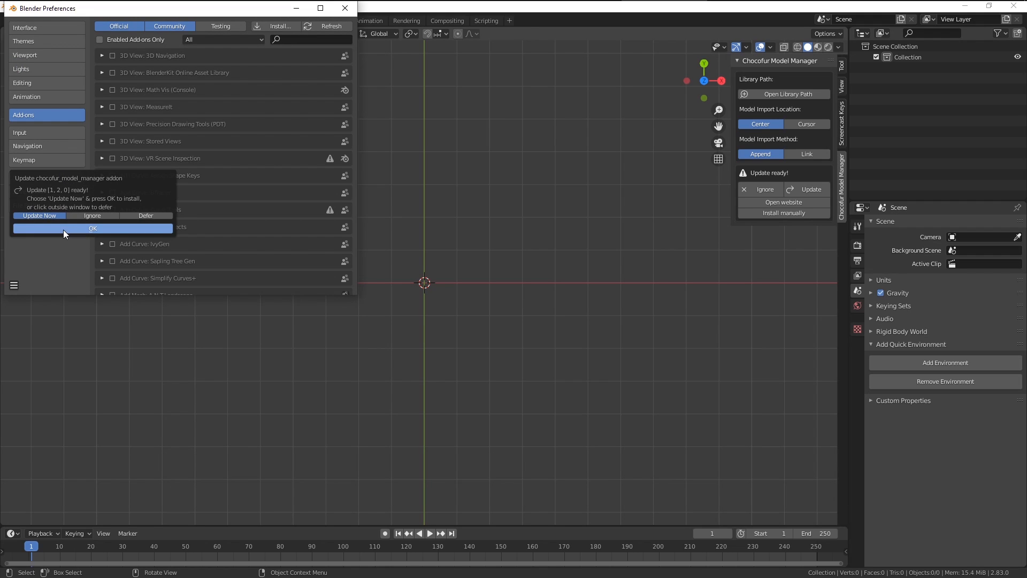
left_click(92, 228)
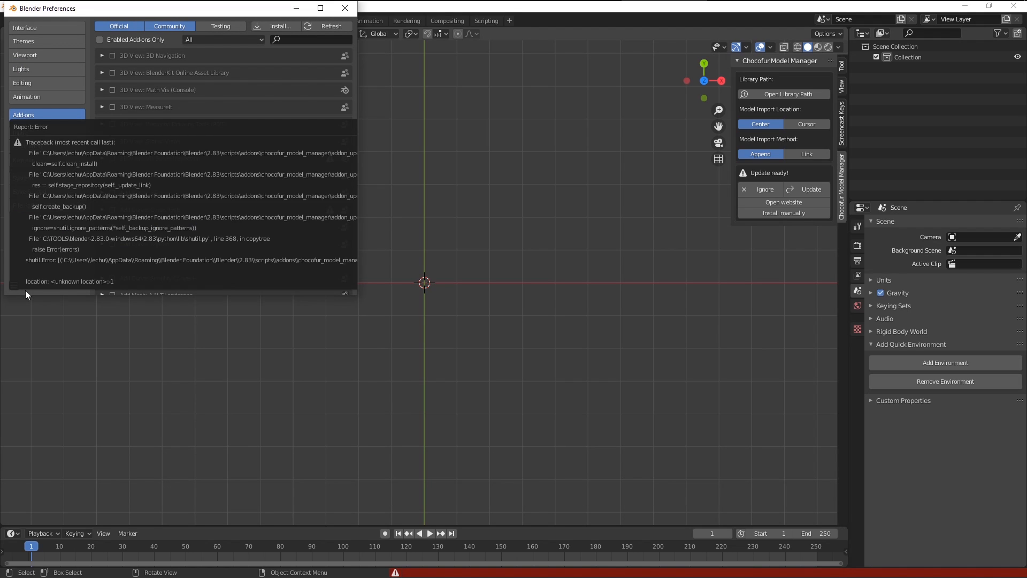
type("choco")
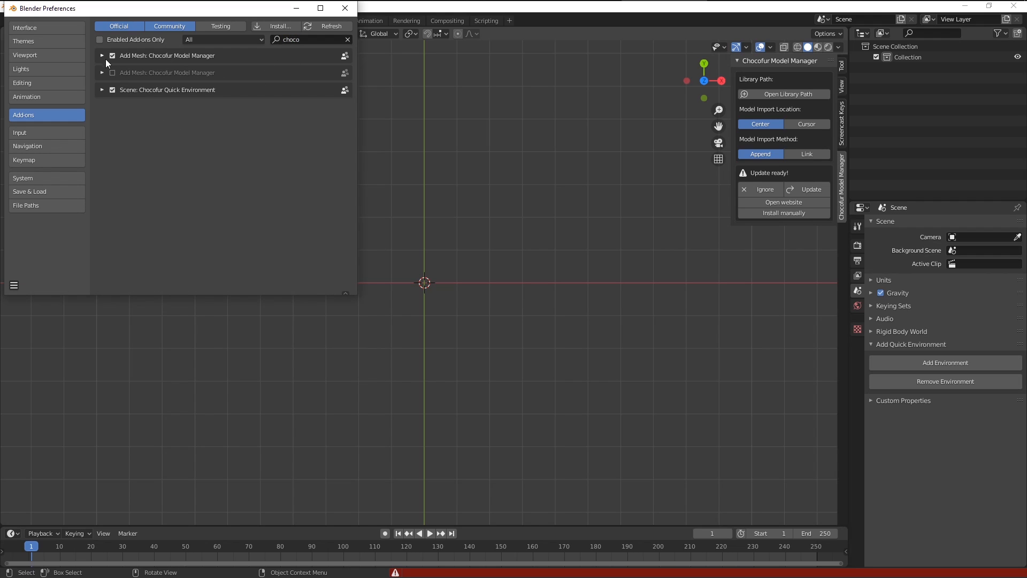
Step: Attempt the Chocofur Model Manager 1.2.0 update twice, then request the direct zip download
left_click(102, 55)
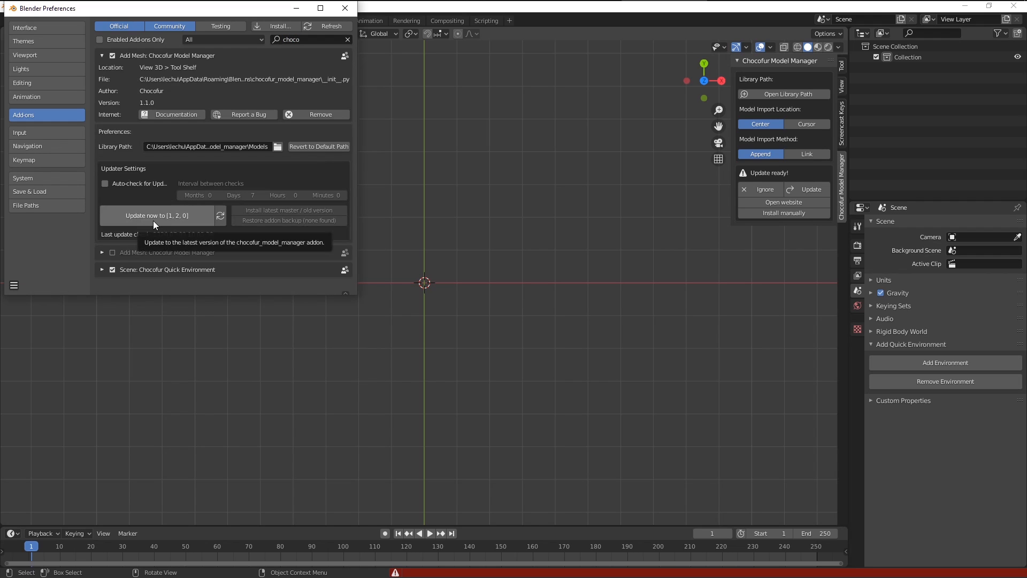
left_click(157, 215)
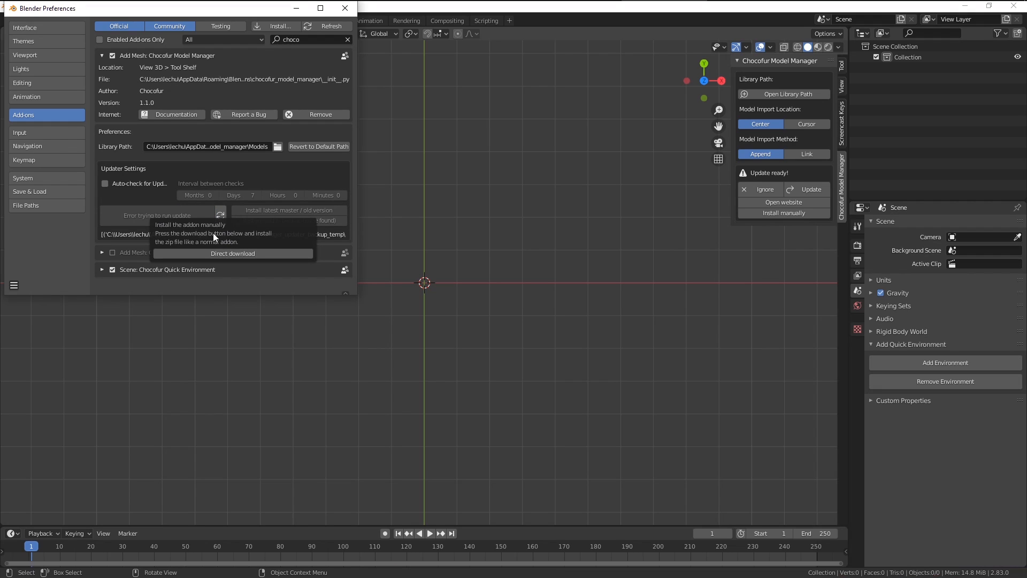
mouse_move(216, 242)
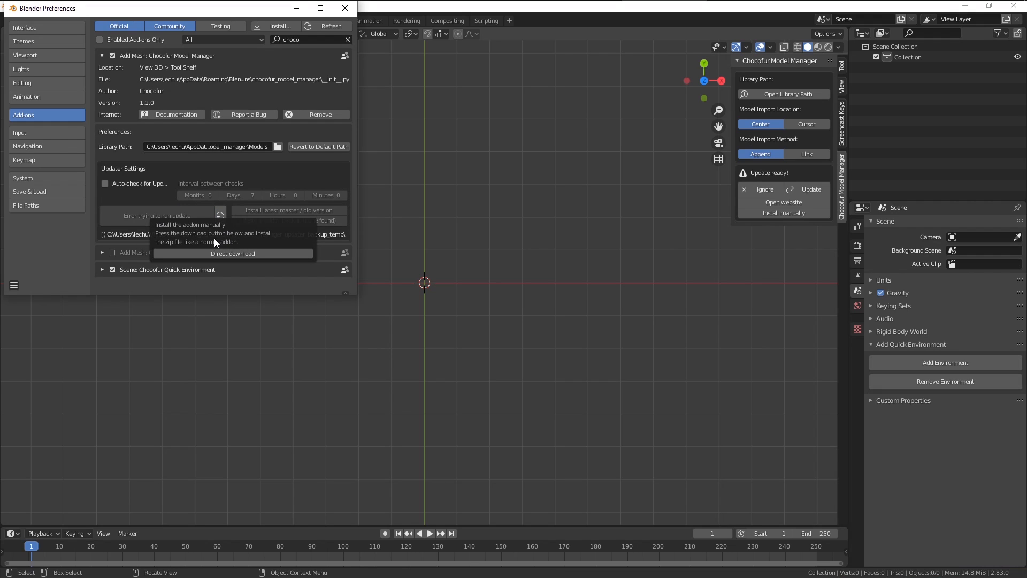
mouse_move(233, 233)
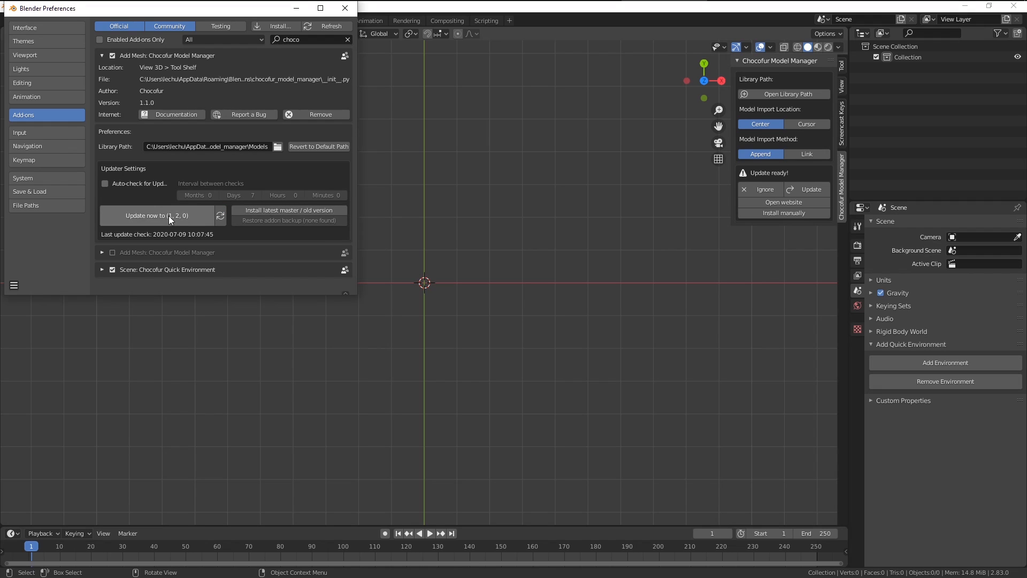
left_click(157, 215)
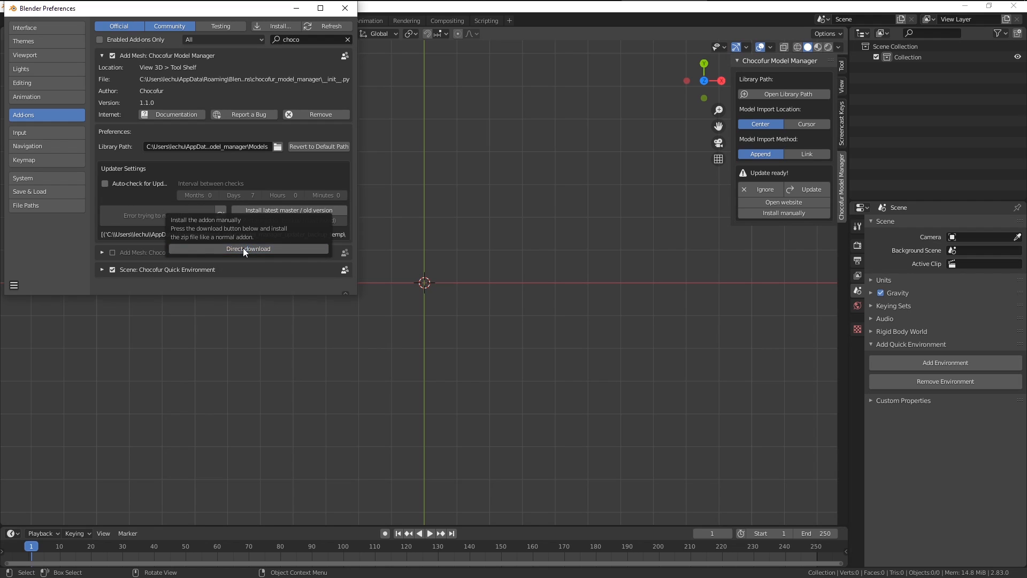
left_click(249, 249)
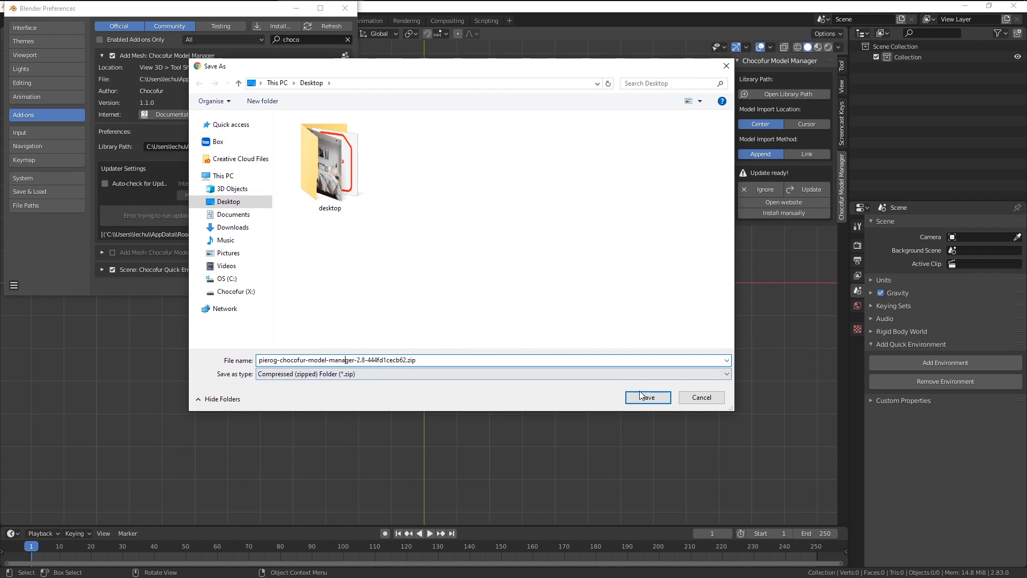
Step: Save the downloaded Chocofur Model Manager zip with Desktop as the location
left_click(647, 397)
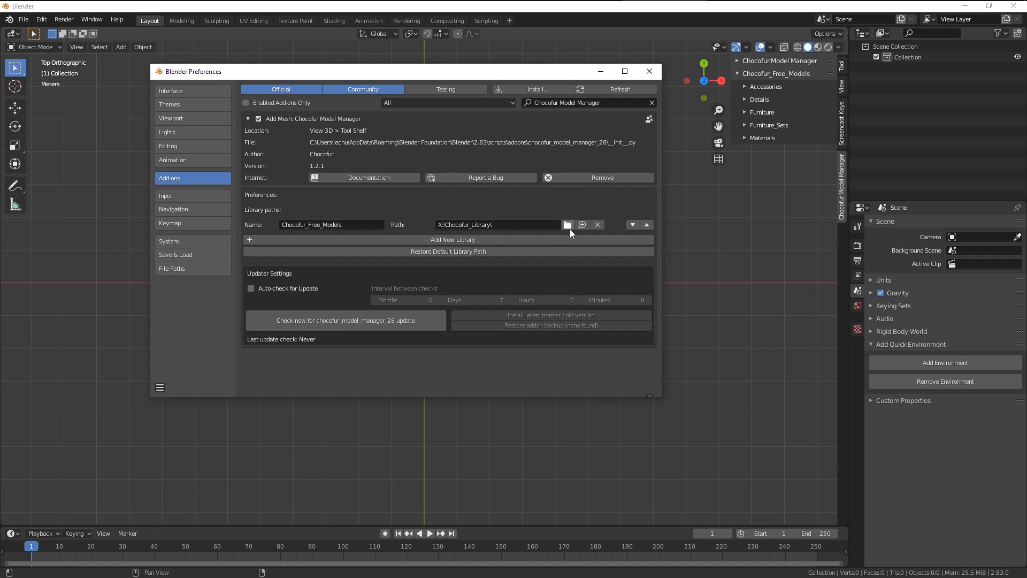
mouse_move(456, 219)
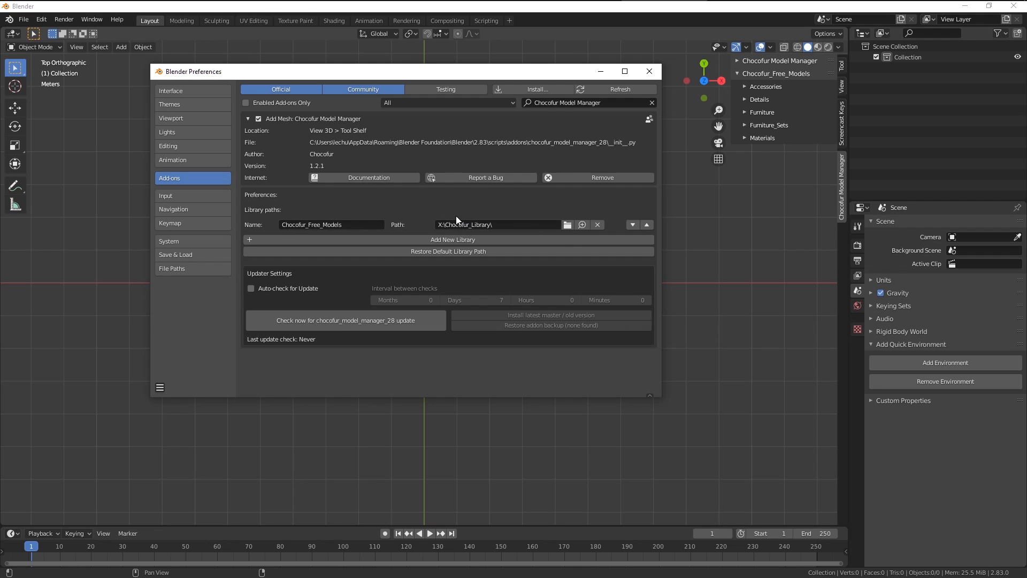
left_click(159, 387)
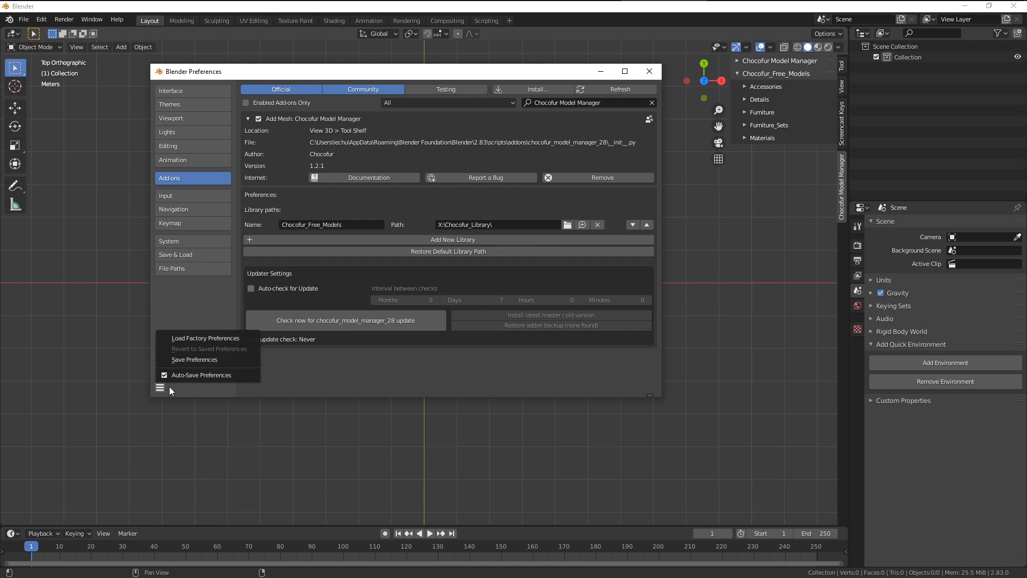
mouse_move(194, 358)
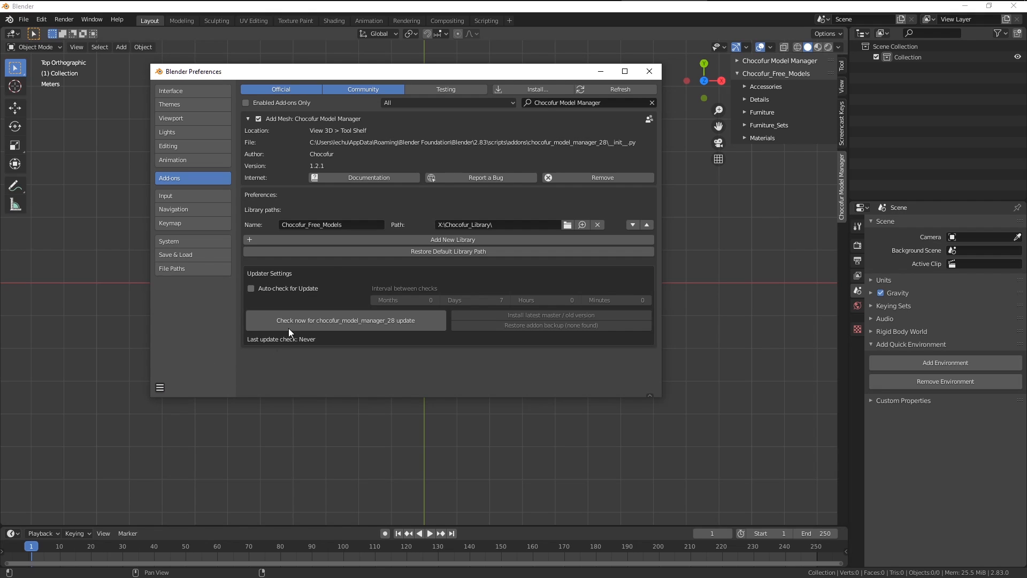
mouse_move(487, 291)
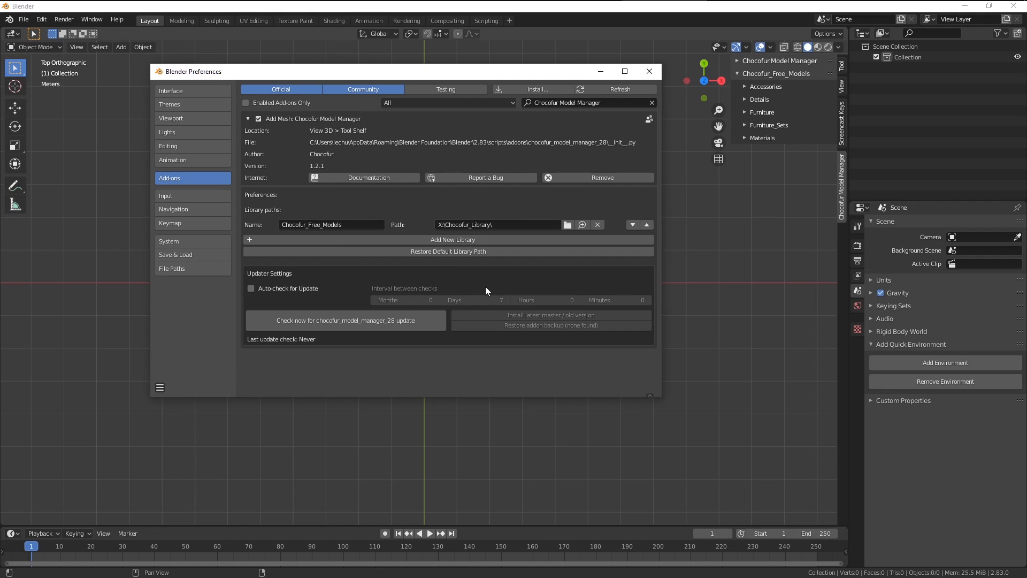
mouse_move(387, 373)
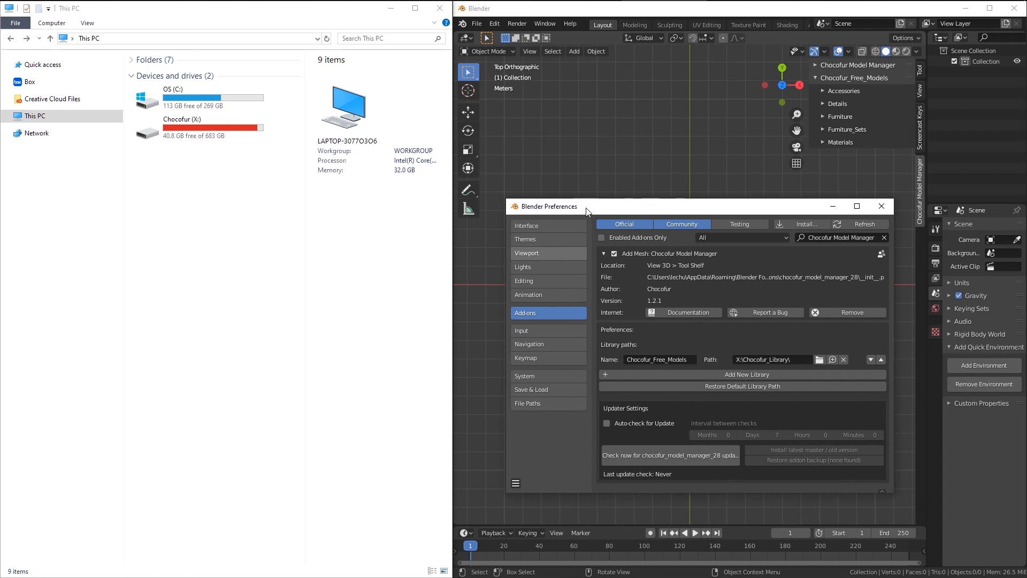
mouse_move(588, 209)
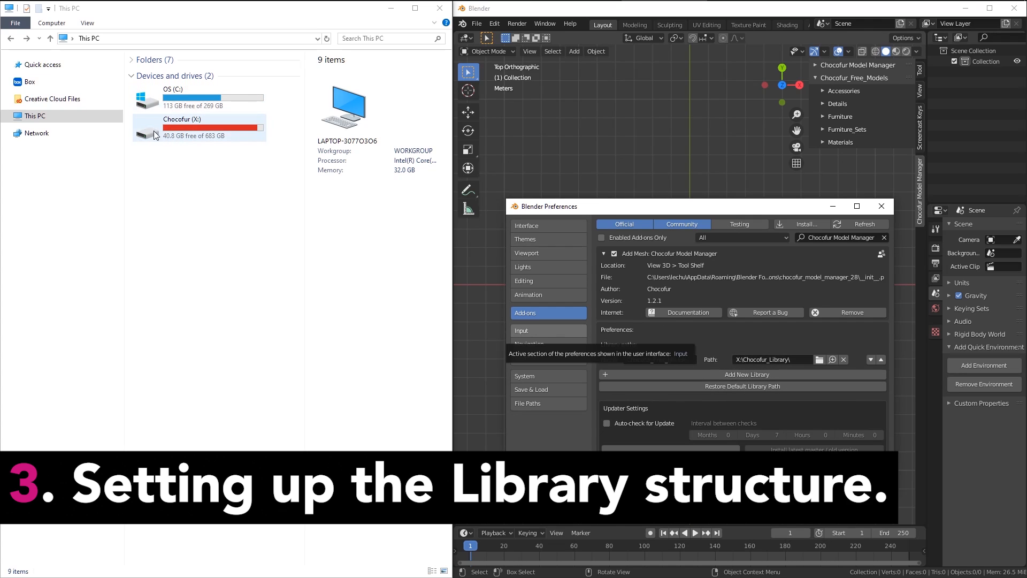
Step: Browse to X:\Chocofur_Library showing Accessories, Details, Furniture, Furniture_Sets and Materials
double_click(181, 128)
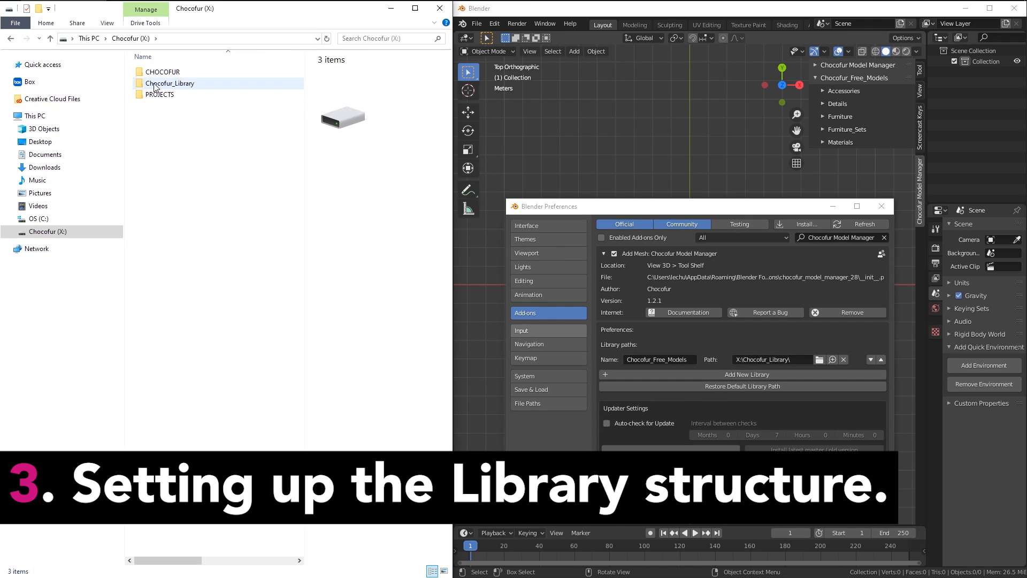
left_click(171, 83)
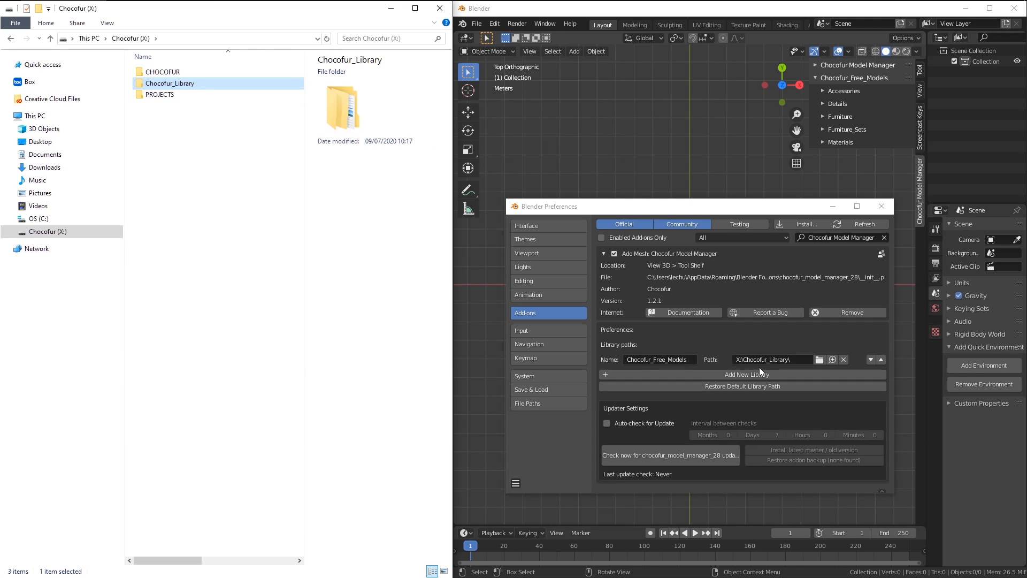
mouse_move(714, 364)
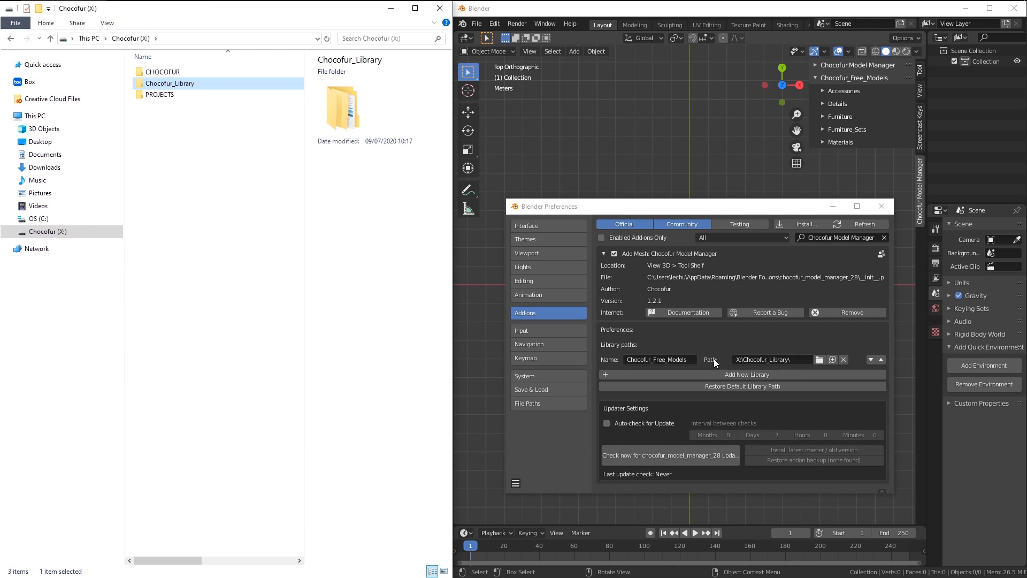
mouse_move(773, 359)
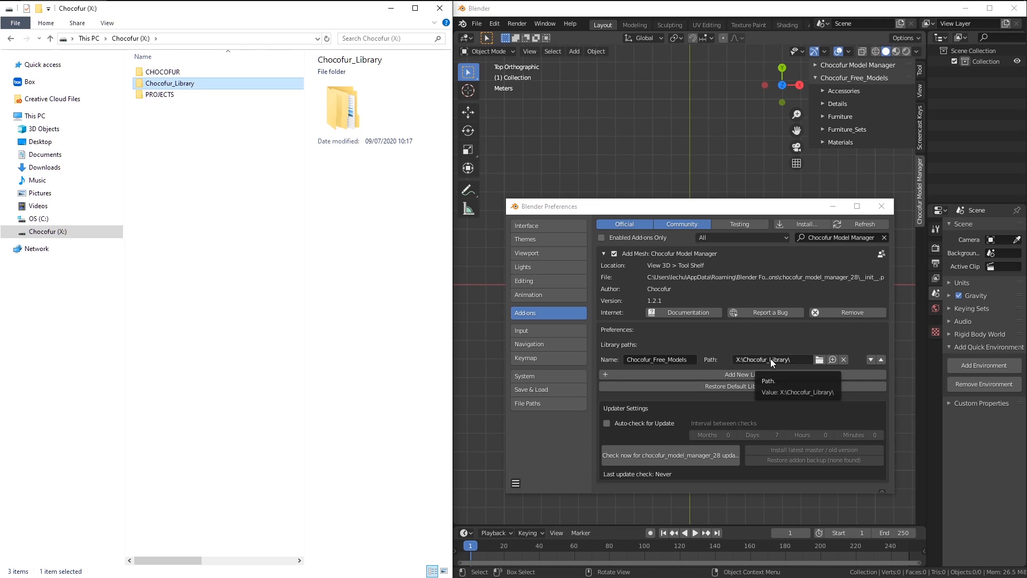
double_click(170, 84)
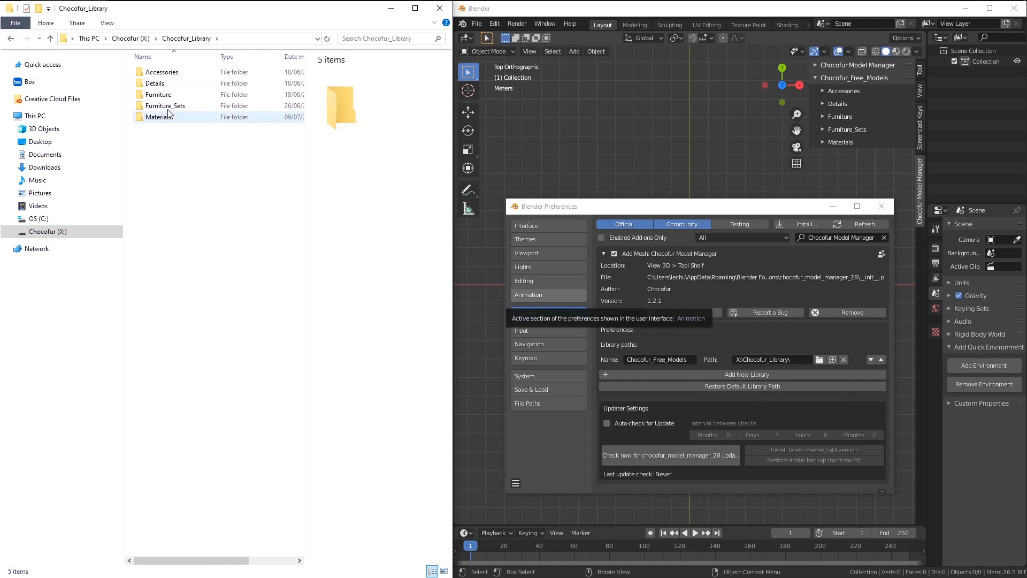
mouse_move(157, 96)
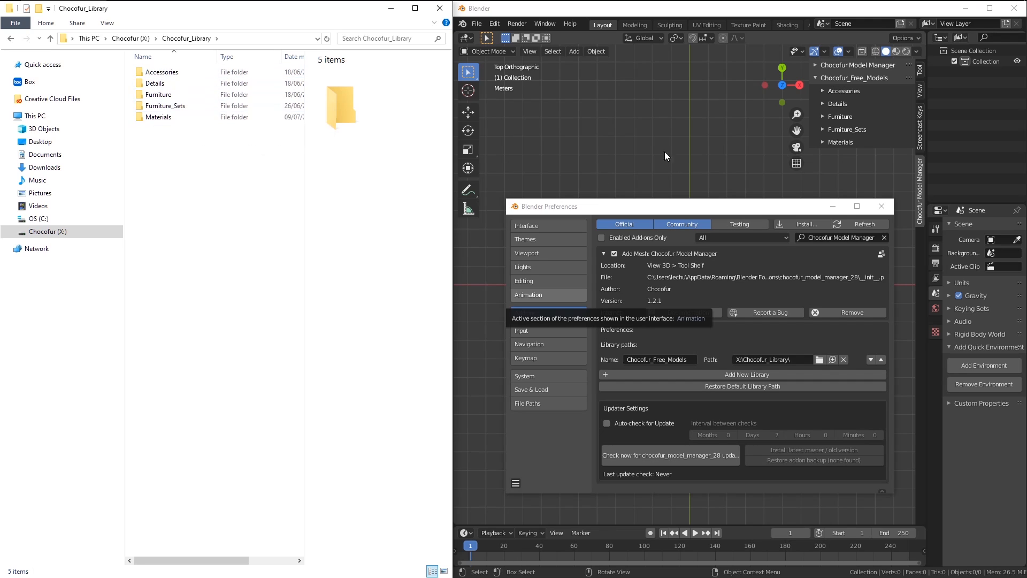
left_click(161, 72)
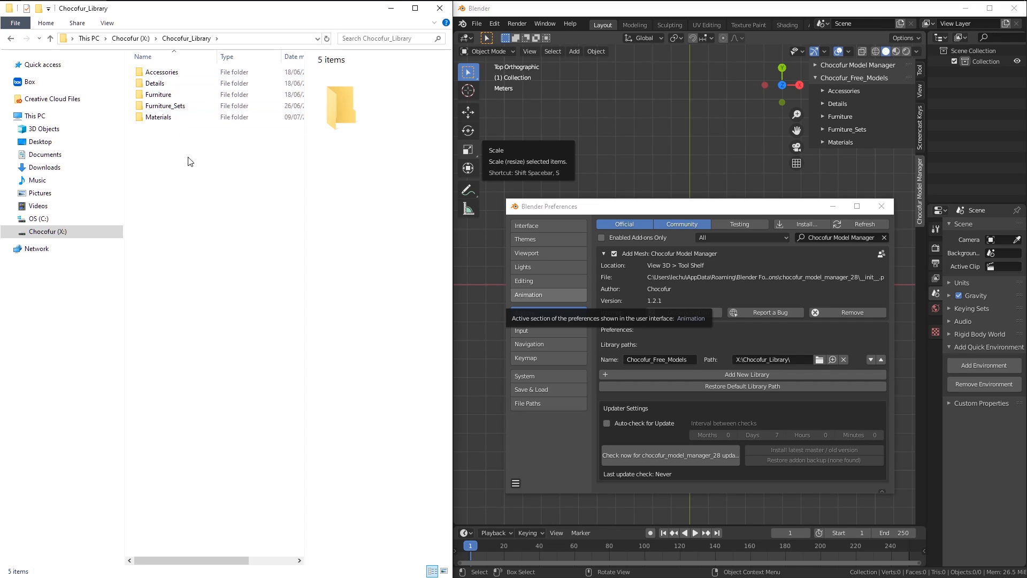
mouse_move(187, 166)
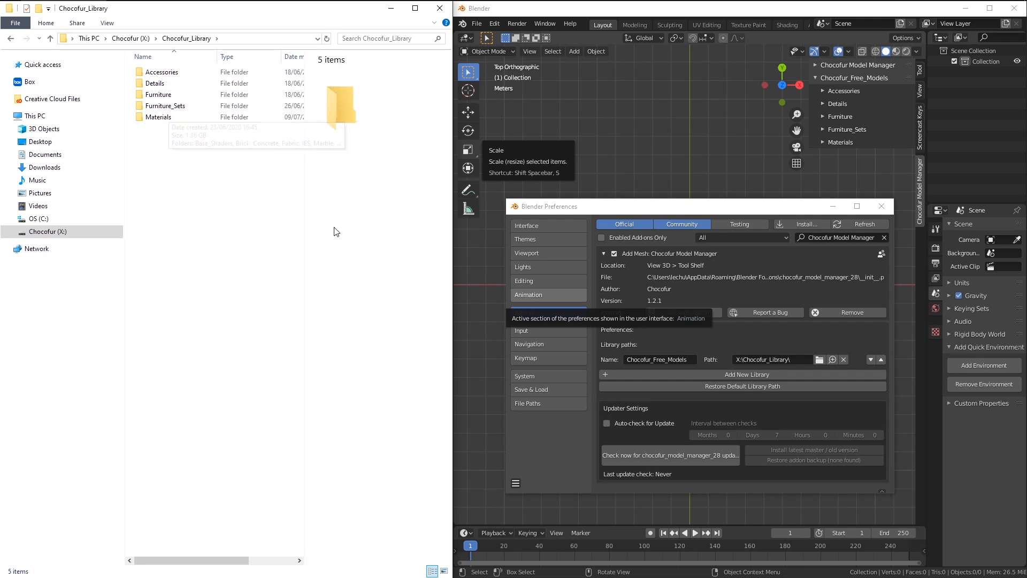
mouse_move(187, 178)
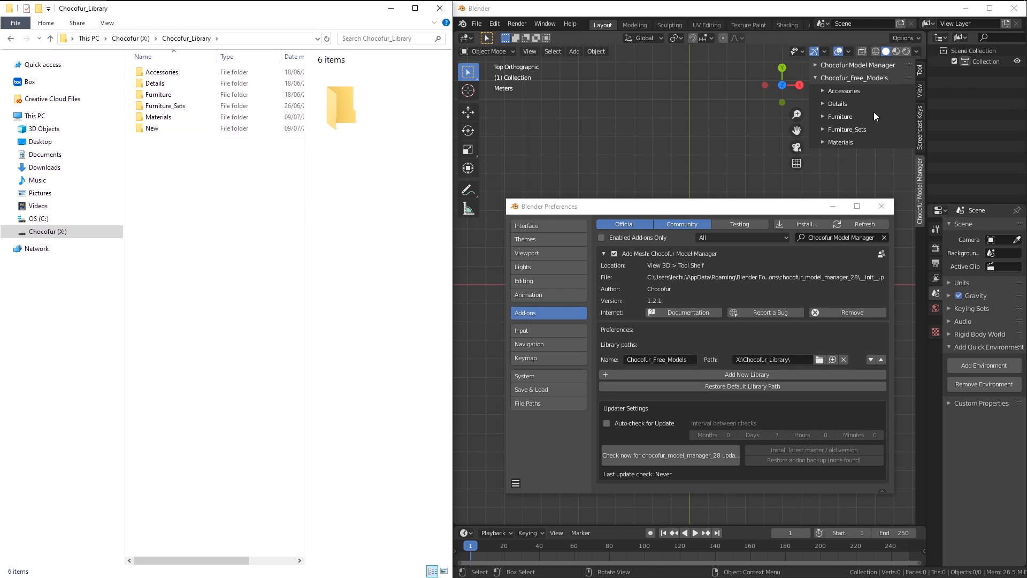
mouse_move(852, 131)
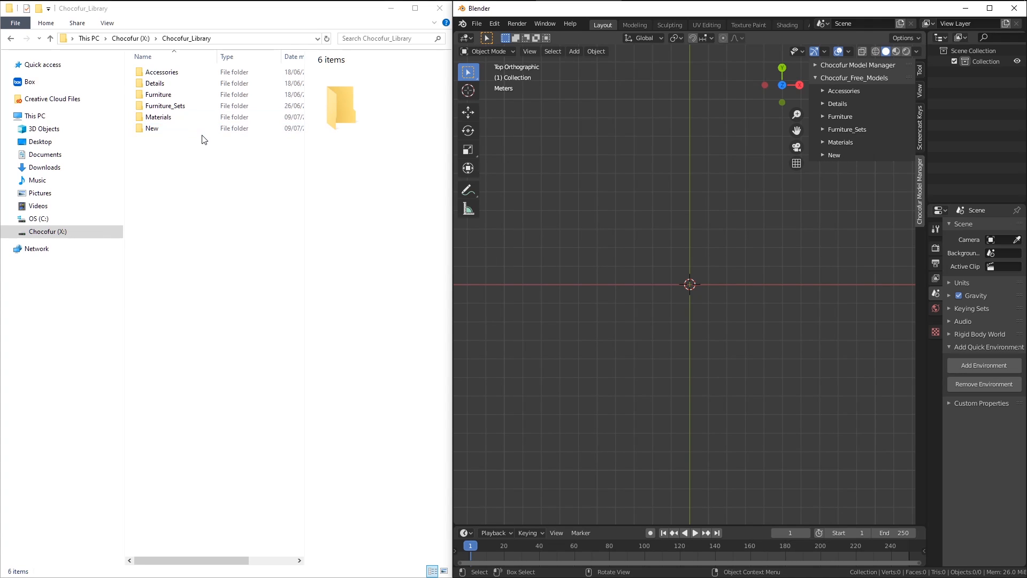
mouse_move(469, 111)
type("01")
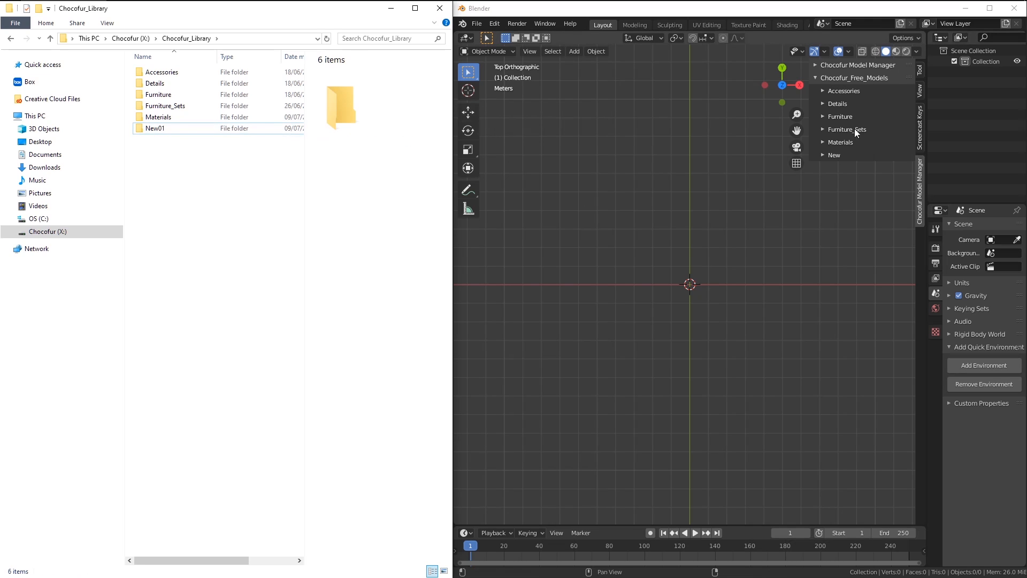
Step: Expand the New01 category in the Chocofur Model Manager panel
left_click(841, 142)
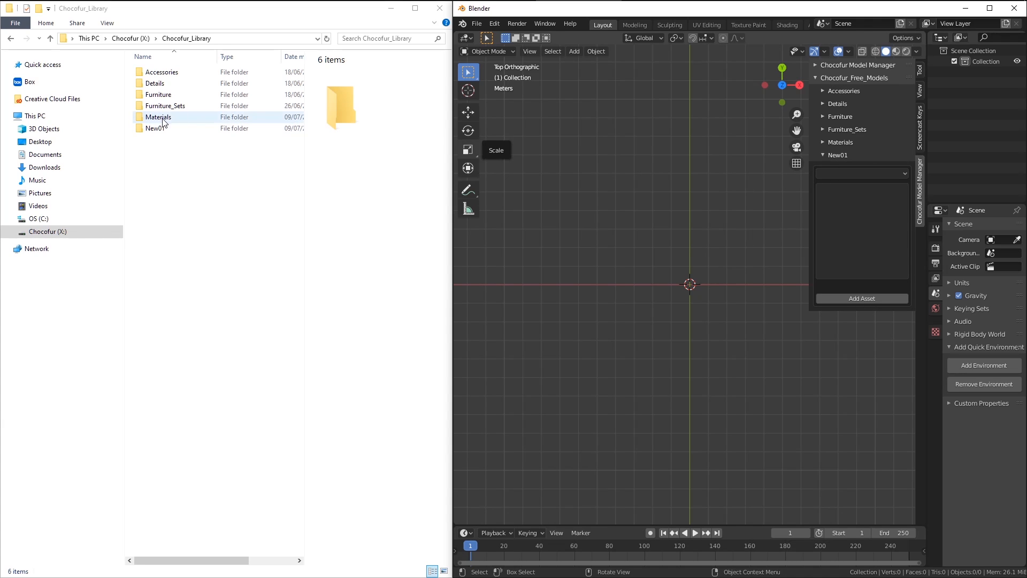
Step: Browse back out of New01 and reopen it to confirm its two subfolders
double_click(156, 128)
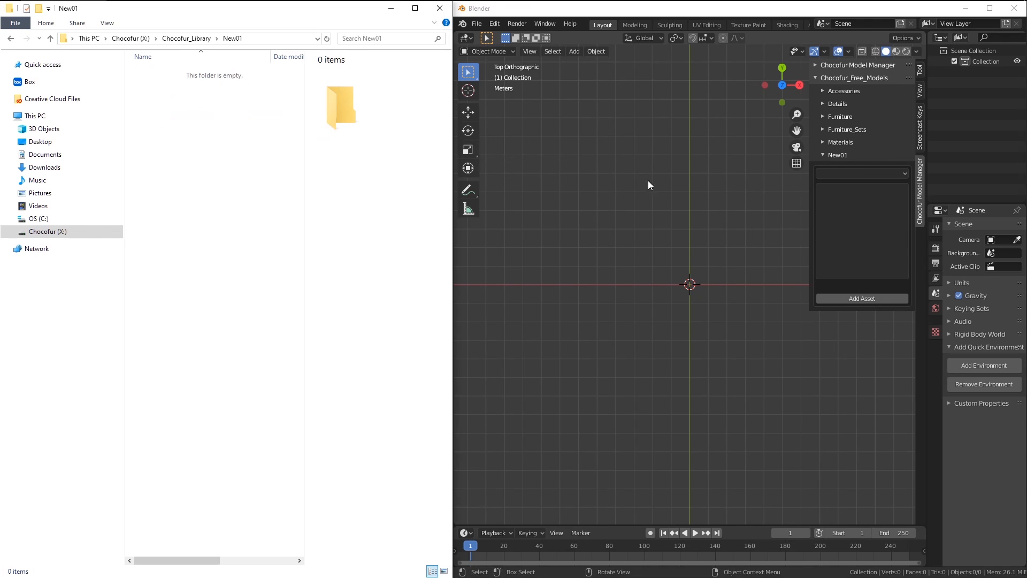
mouse_move(450, 199)
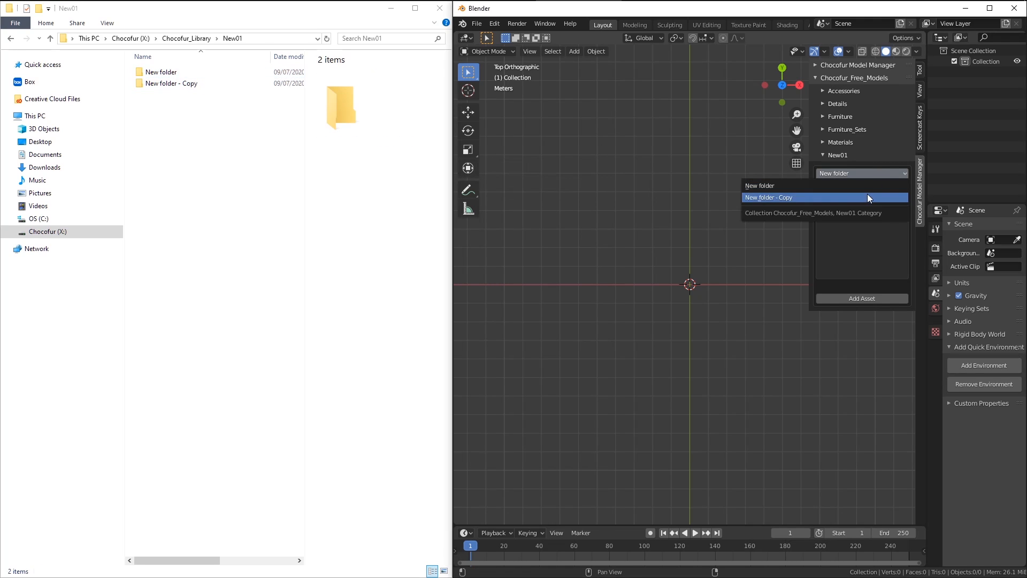
left_click(10, 38)
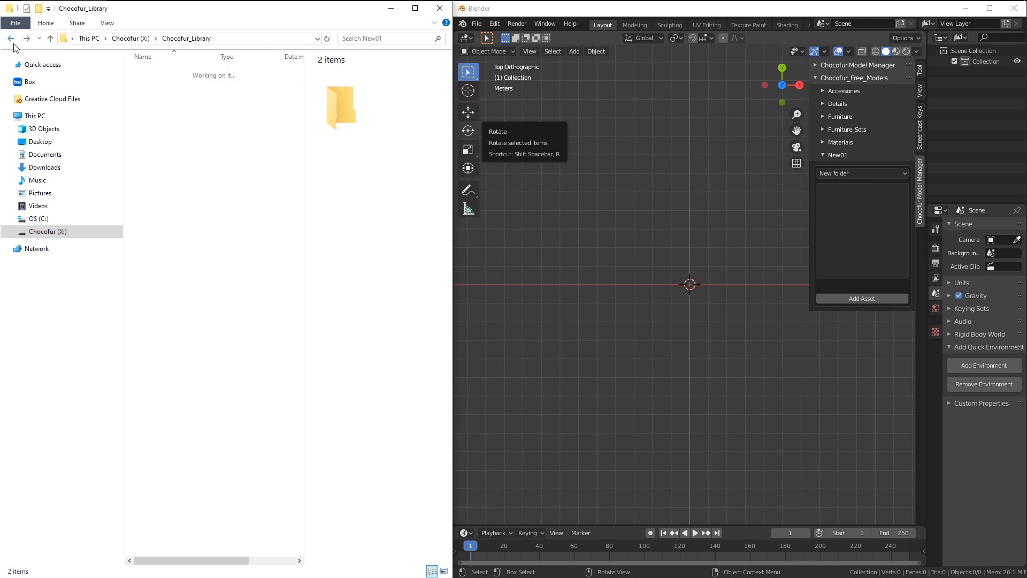
left_click(159, 94)
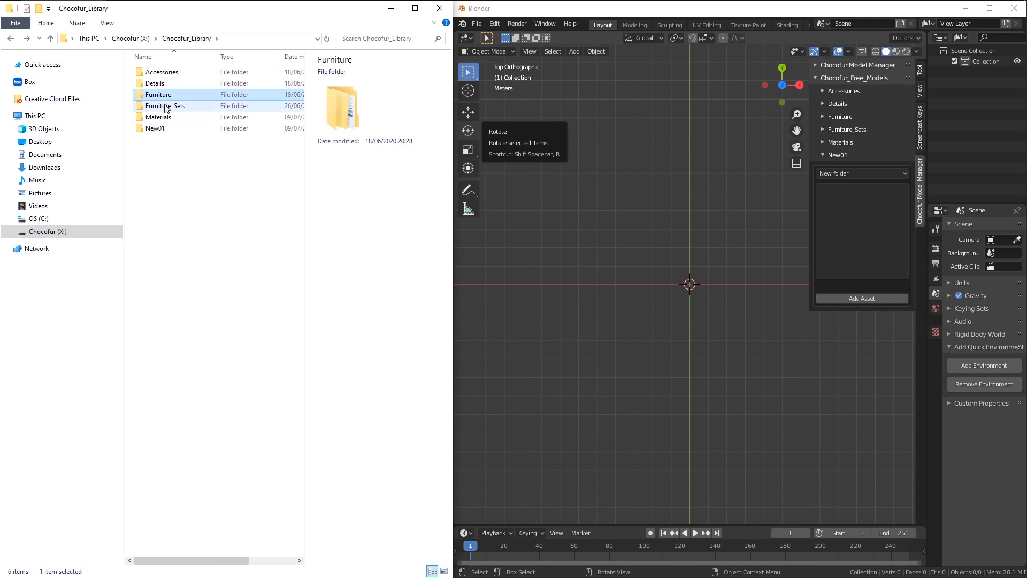
left_click(164, 105)
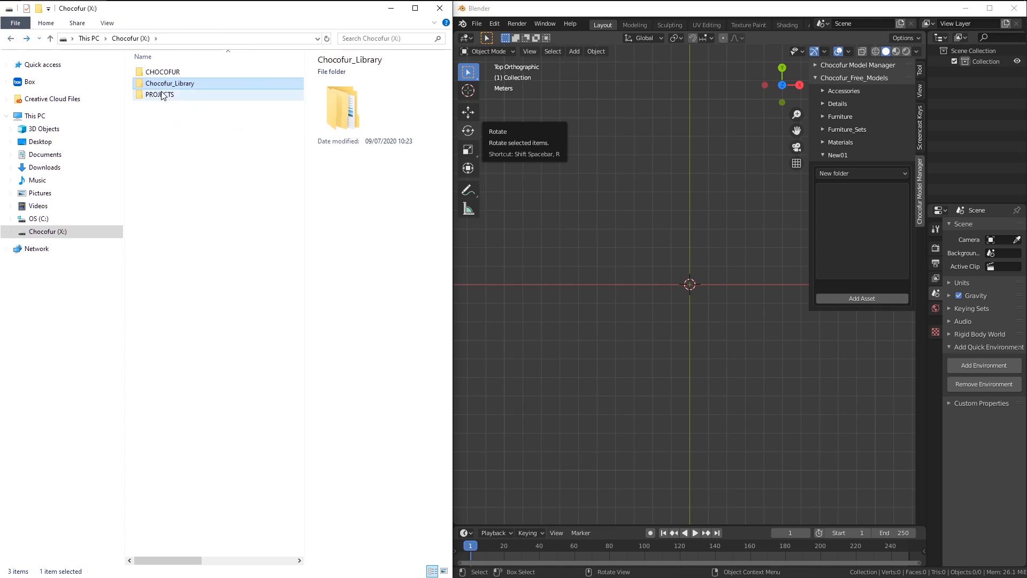
double_click(170, 83)
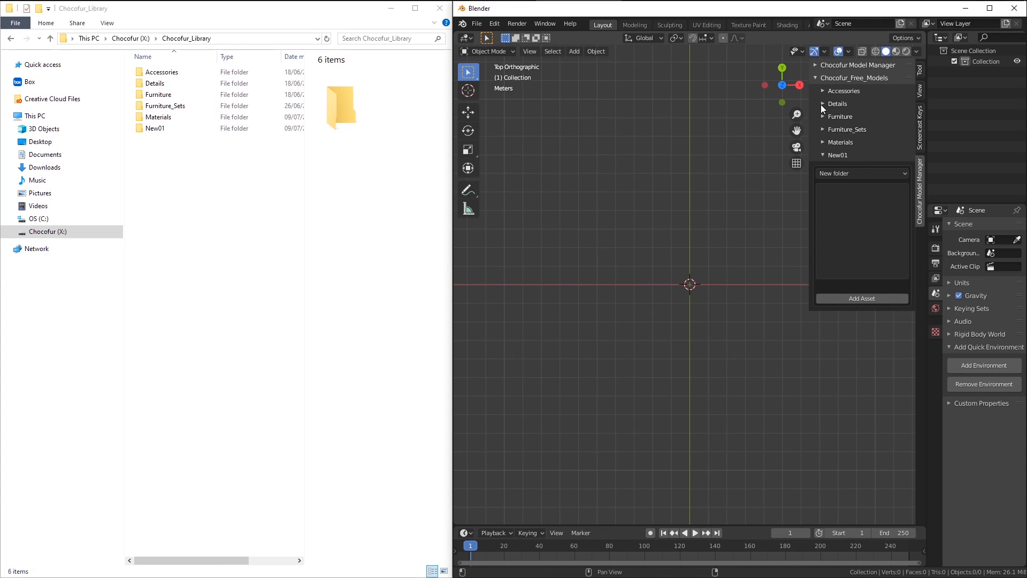
mouse_move(823, 120)
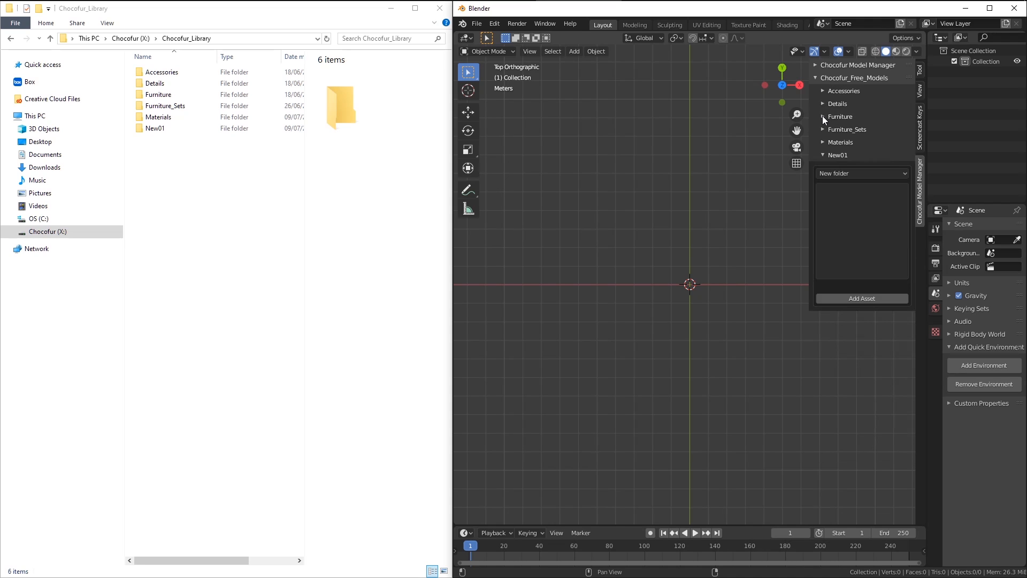
left_click(155, 127)
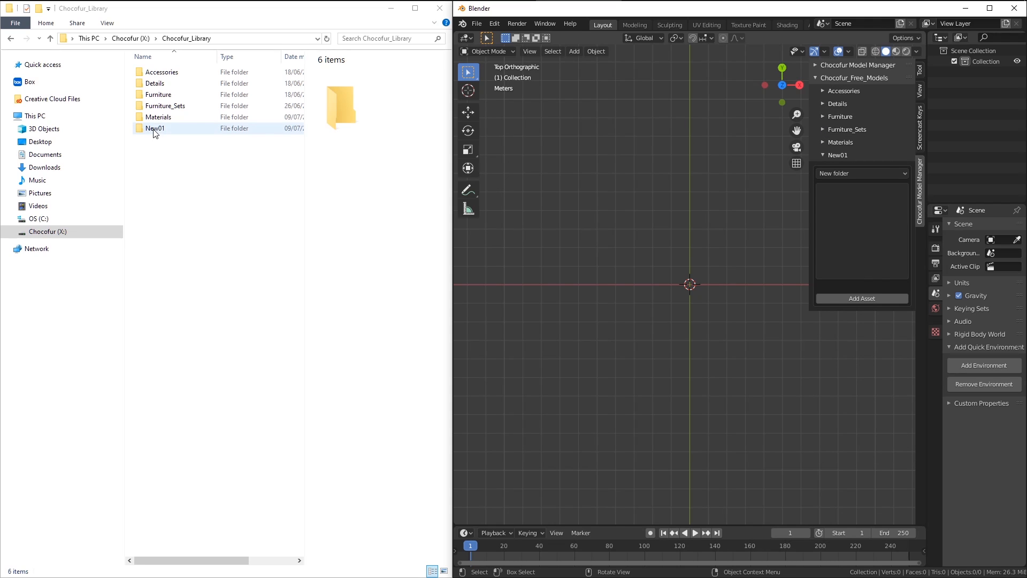
double_click(155, 128)
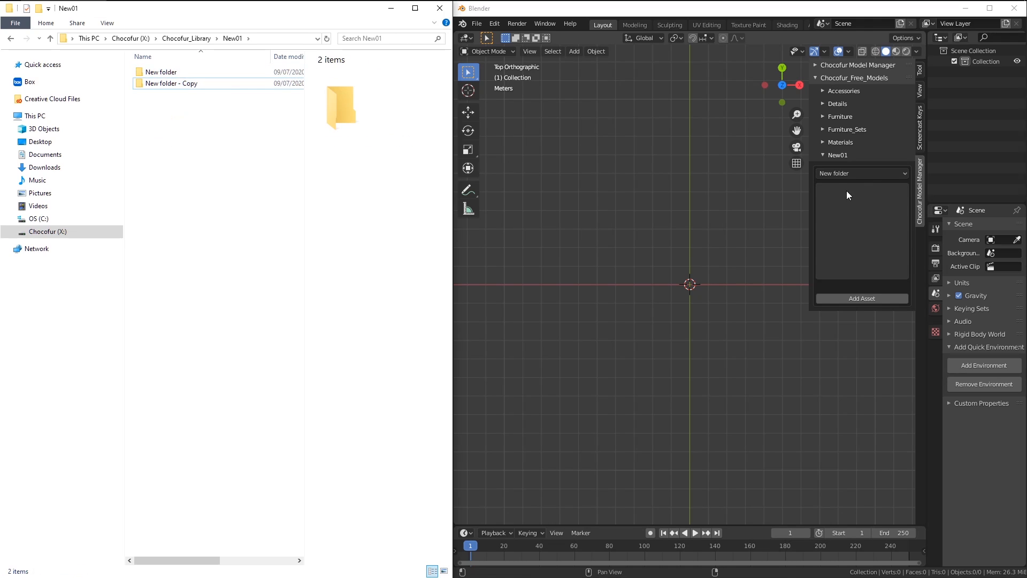
Step: Verify the new folder appears in the Model Manager's Materials category list
left_click(861, 173)
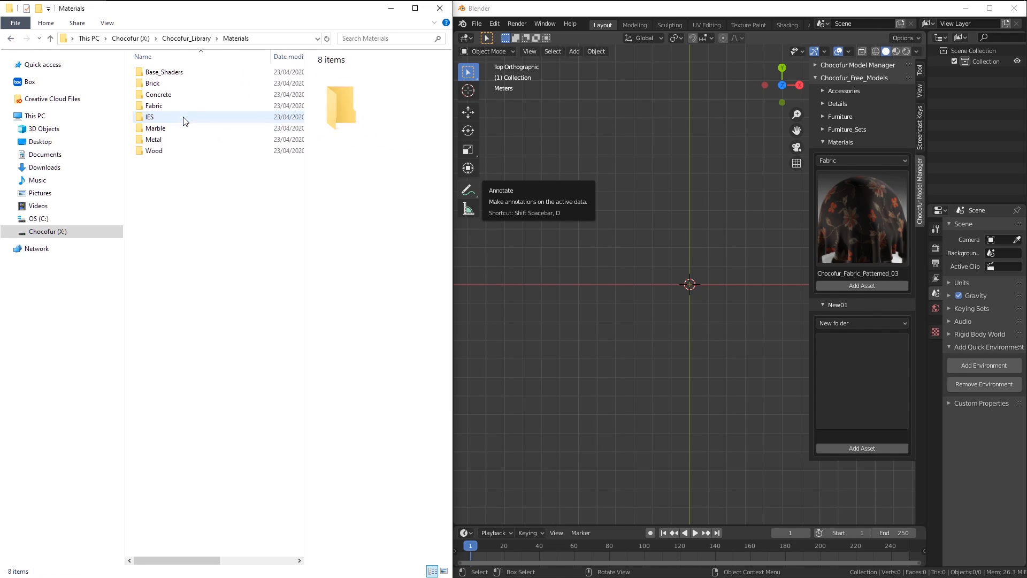
mouse_move(175, 114)
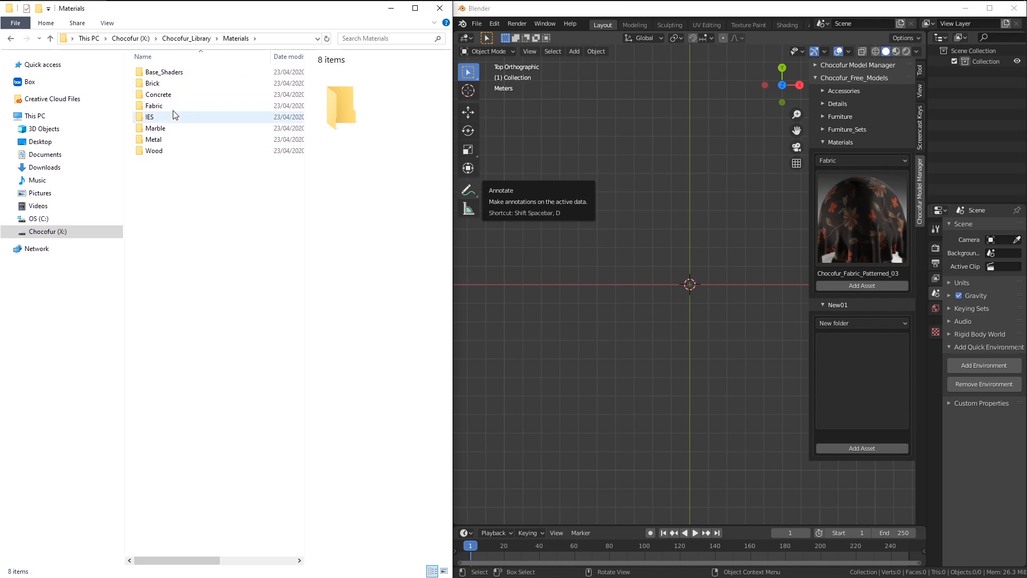
left_click(155, 105)
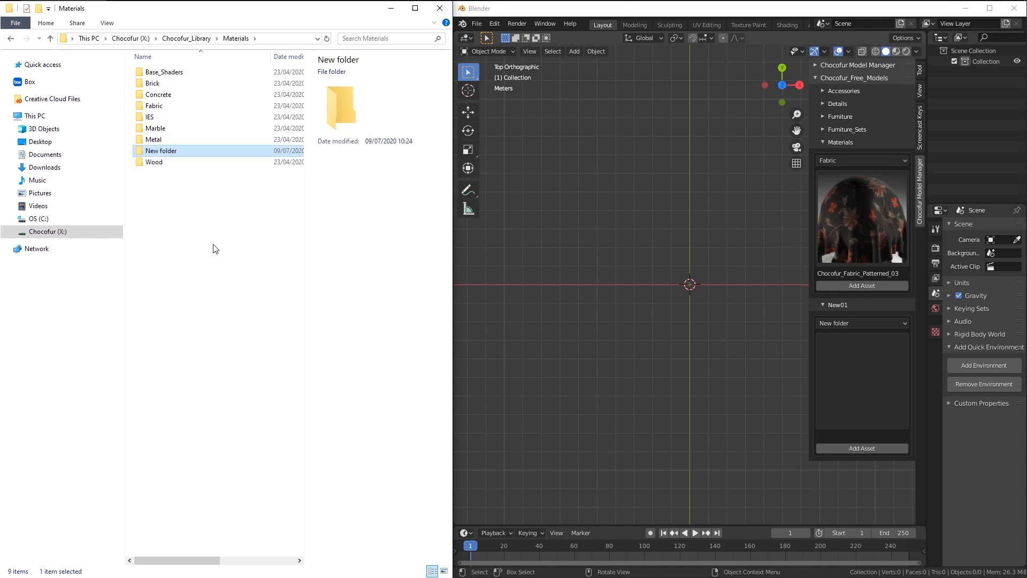
left_click(860, 160)
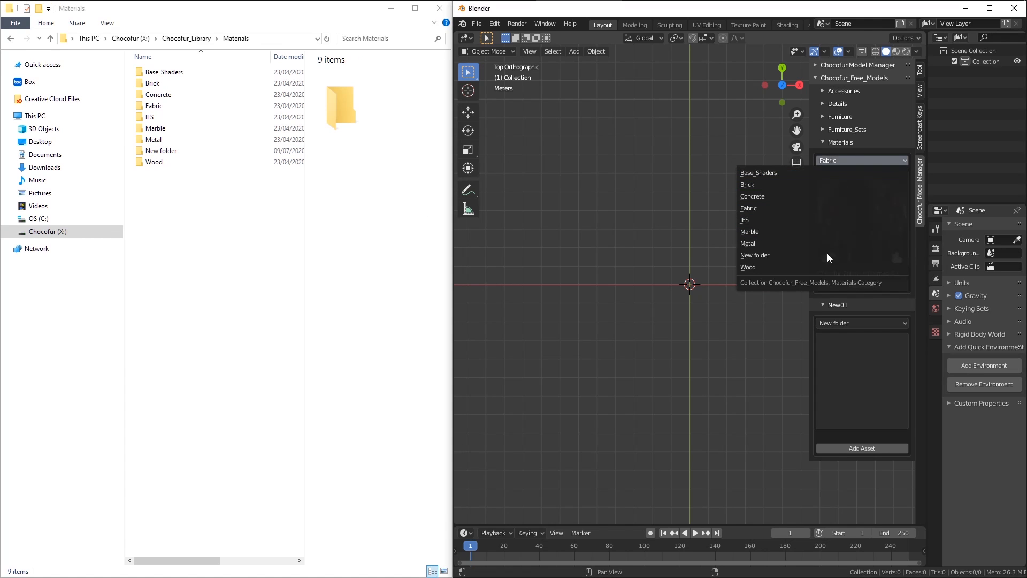
left_click(754, 254)
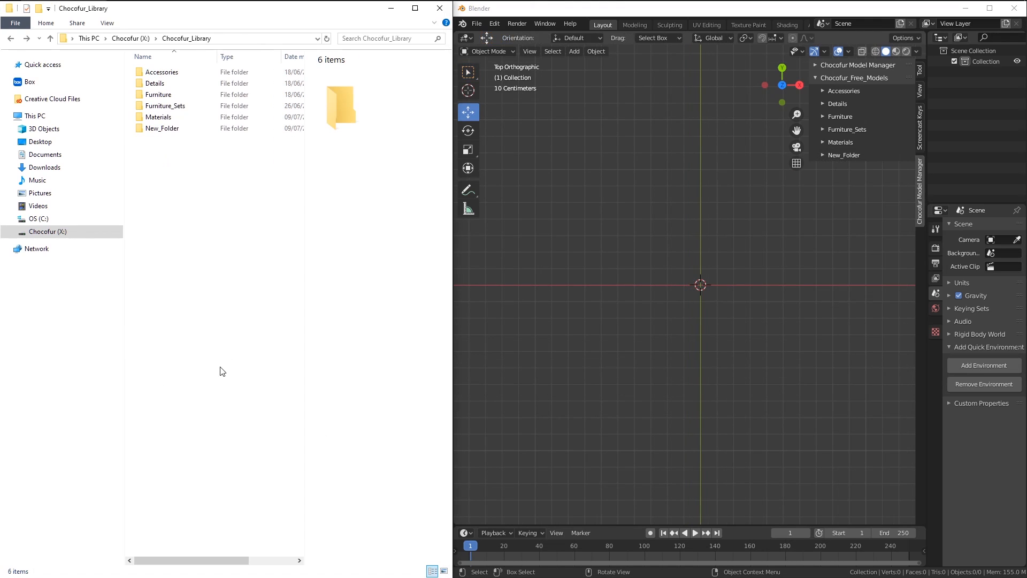
Step: Open New_Folder and pick Sub_Category_01 as the Model Manager's browsed category
left_click(155, 84)
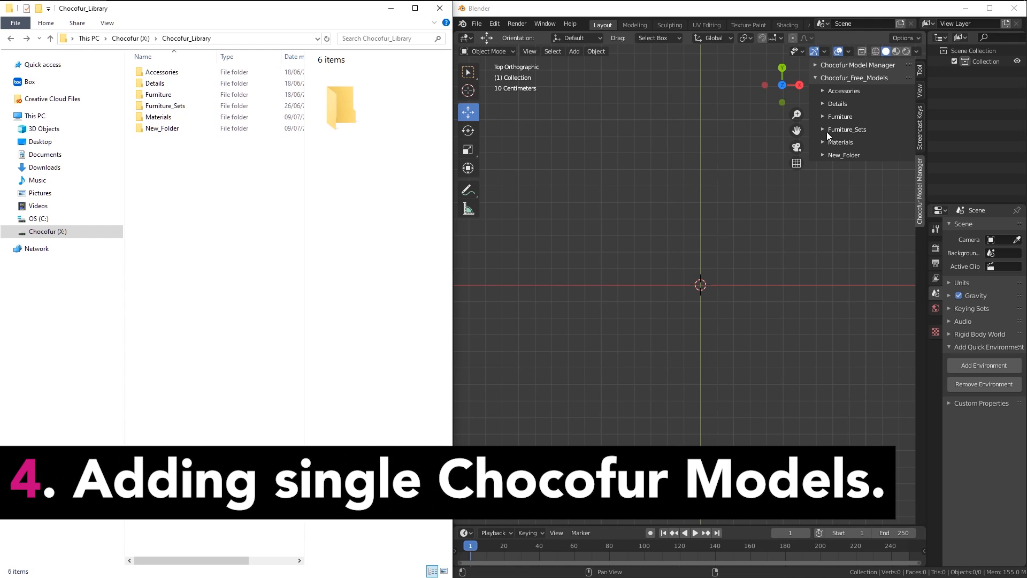
left_click(162, 128)
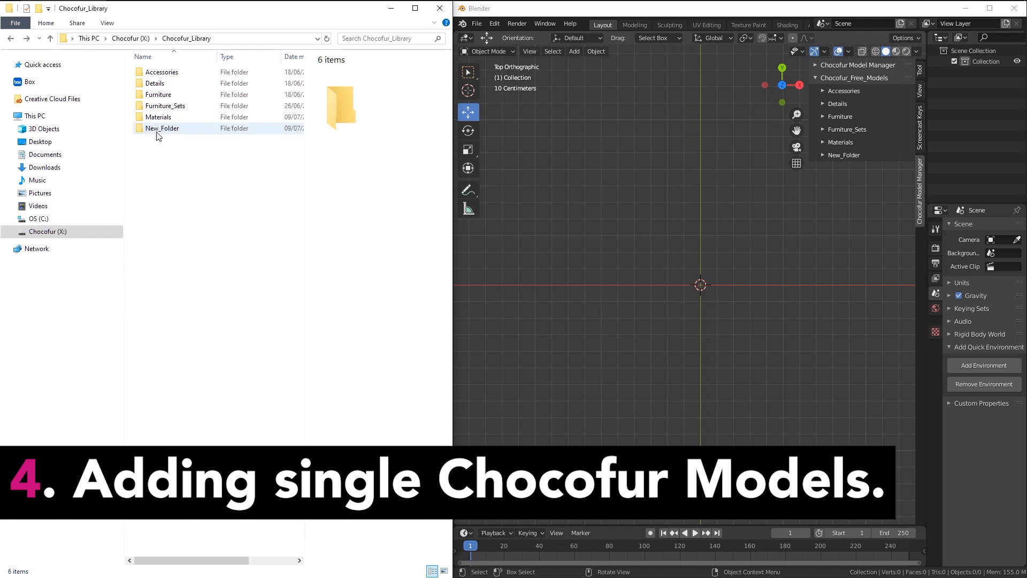
double_click(162, 127)
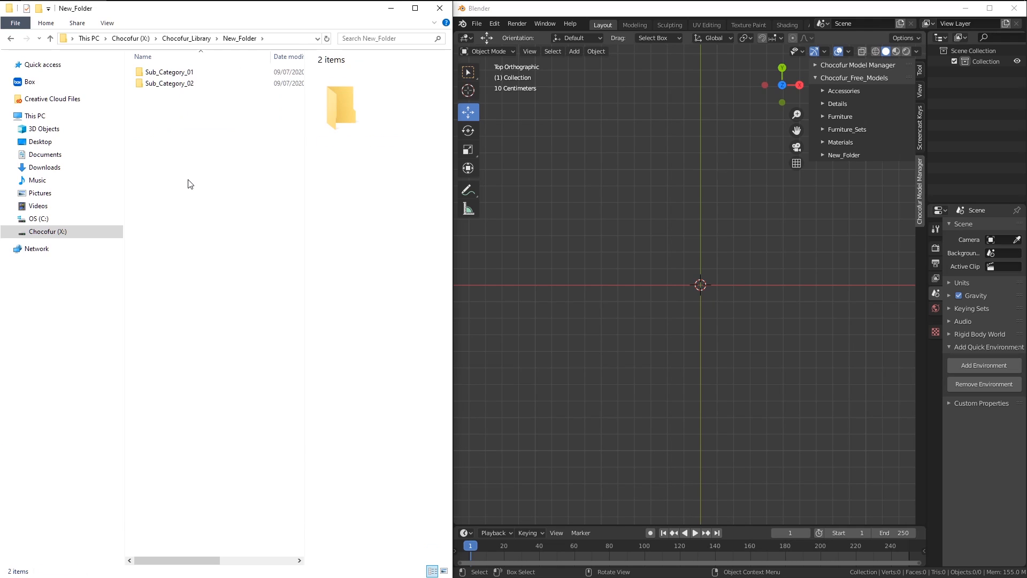
mouse_move(854, 177)
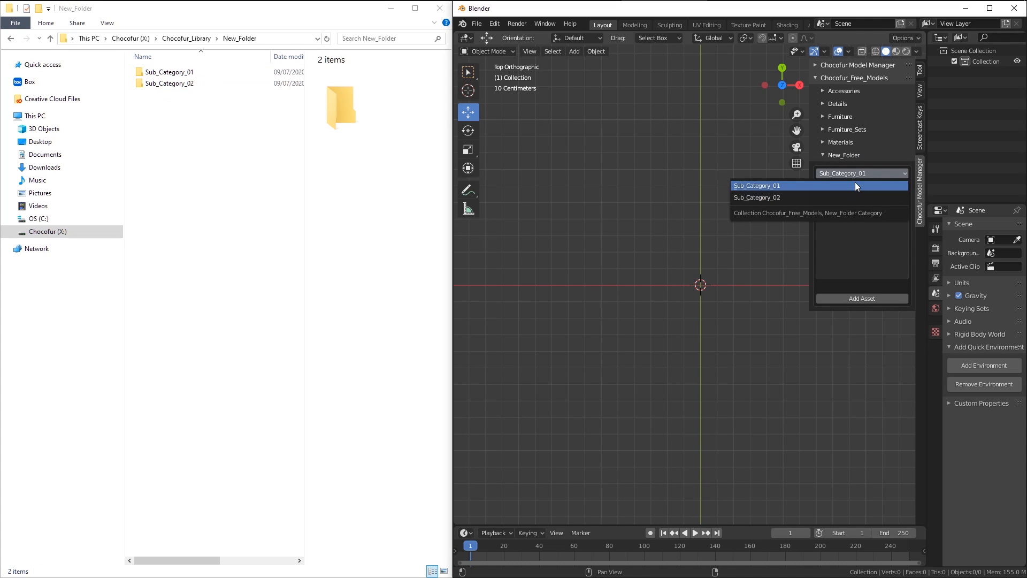
left_click(758, 186)
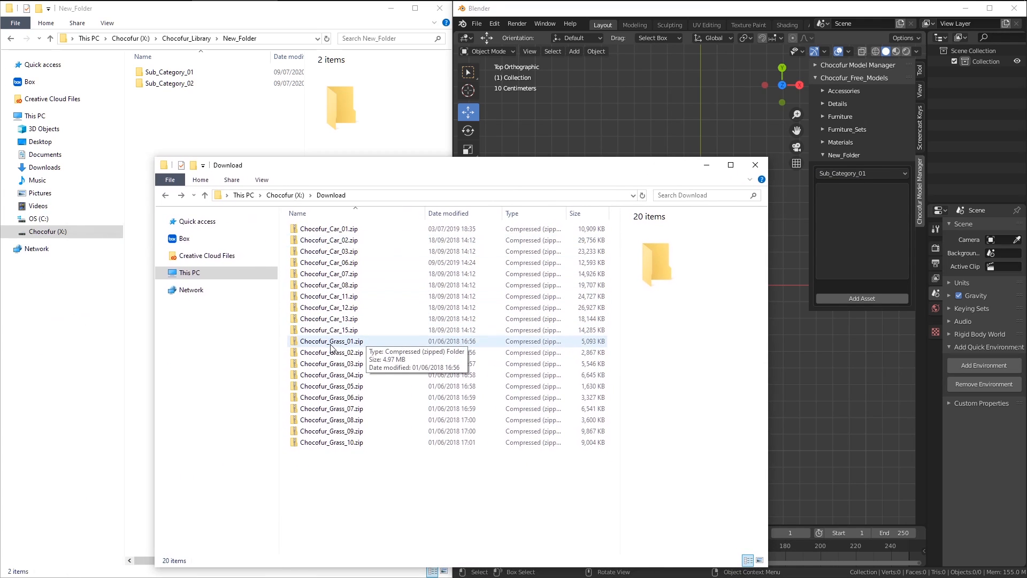
Step: Extract Chocofur_Grass_01.zip and move its maps, renders and .blend into Sub_Category_01
right_click(331, 341)
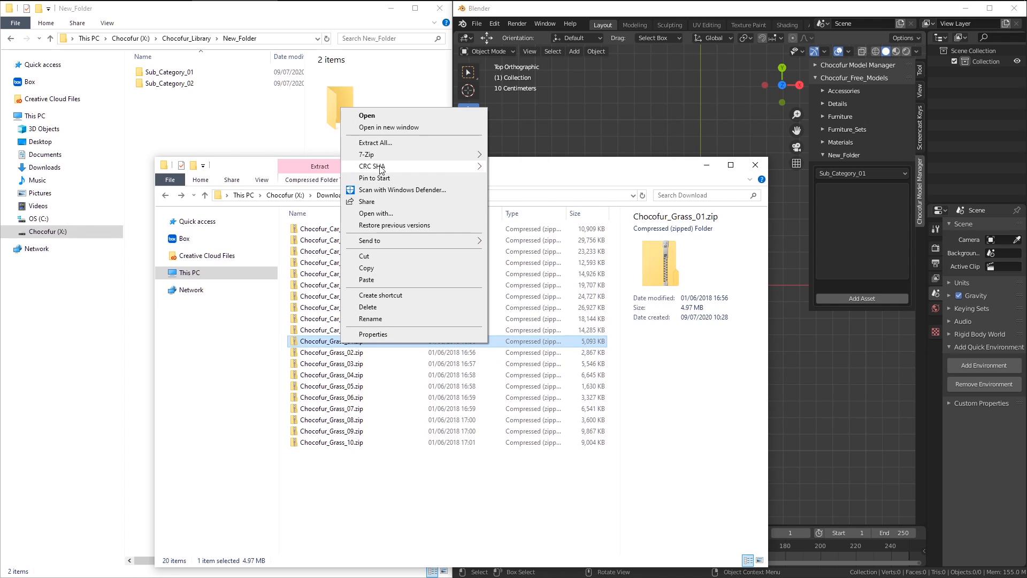
left_click(449, 213)
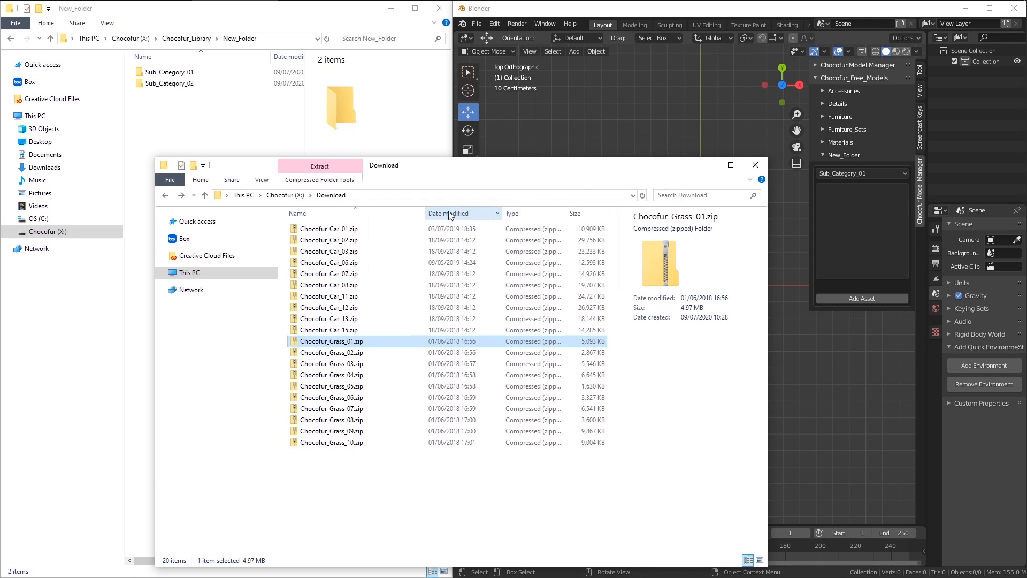
left_click(320, 166)
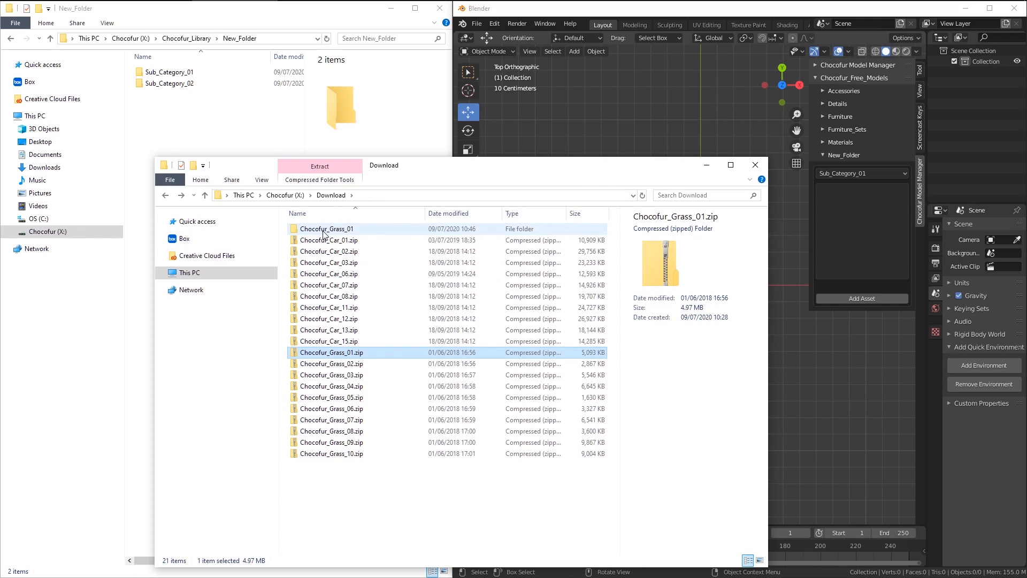
double_click(327, 229)
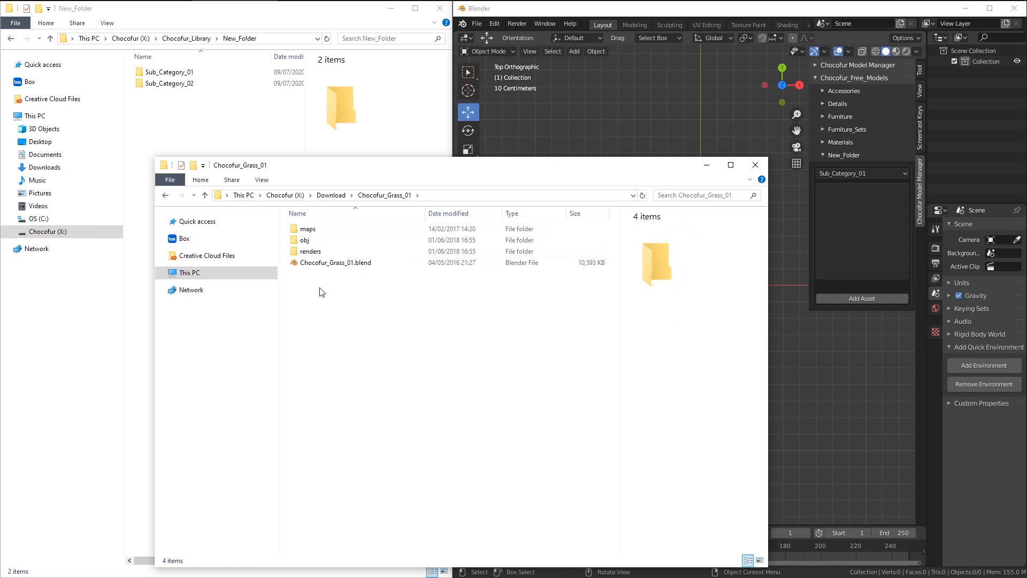
left_click(335, 262)
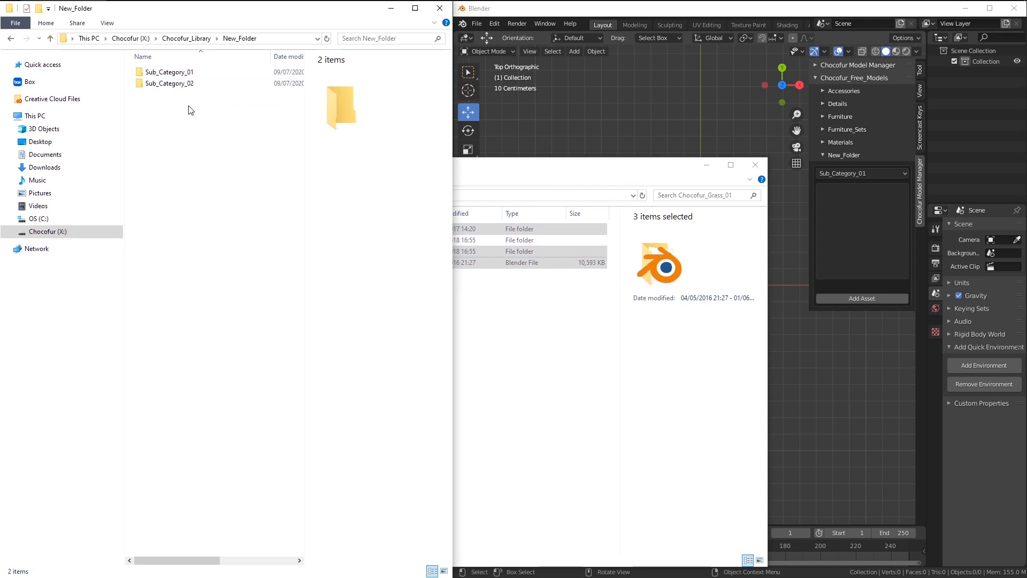
left_click(169, 84)
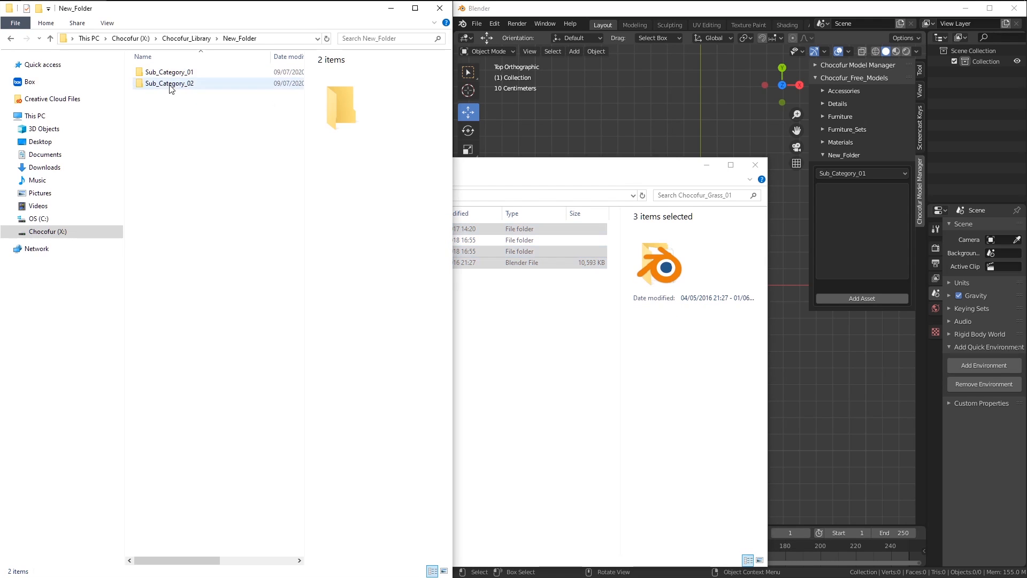
double_click(169, 71)
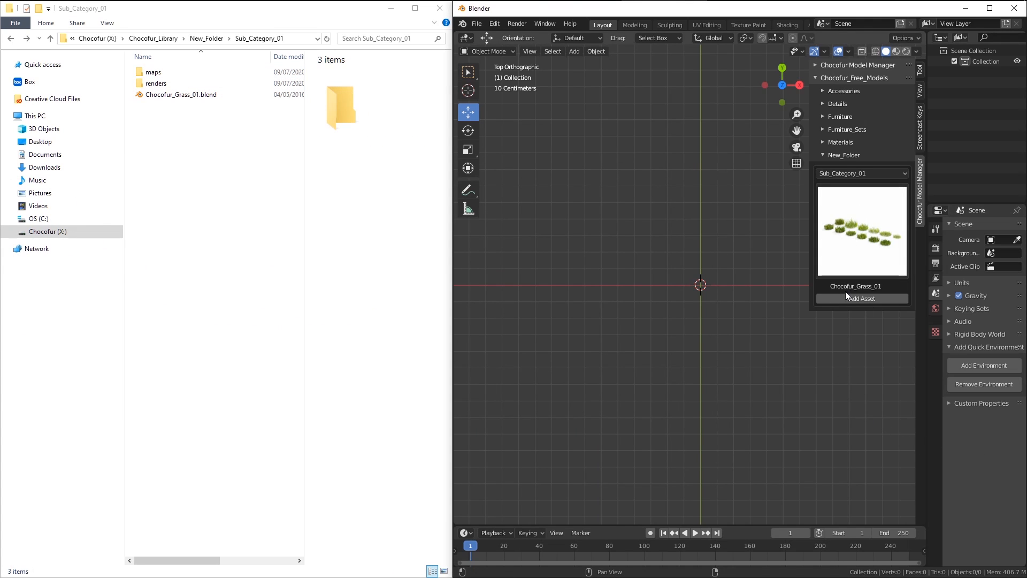
mouse_move(861, 298)
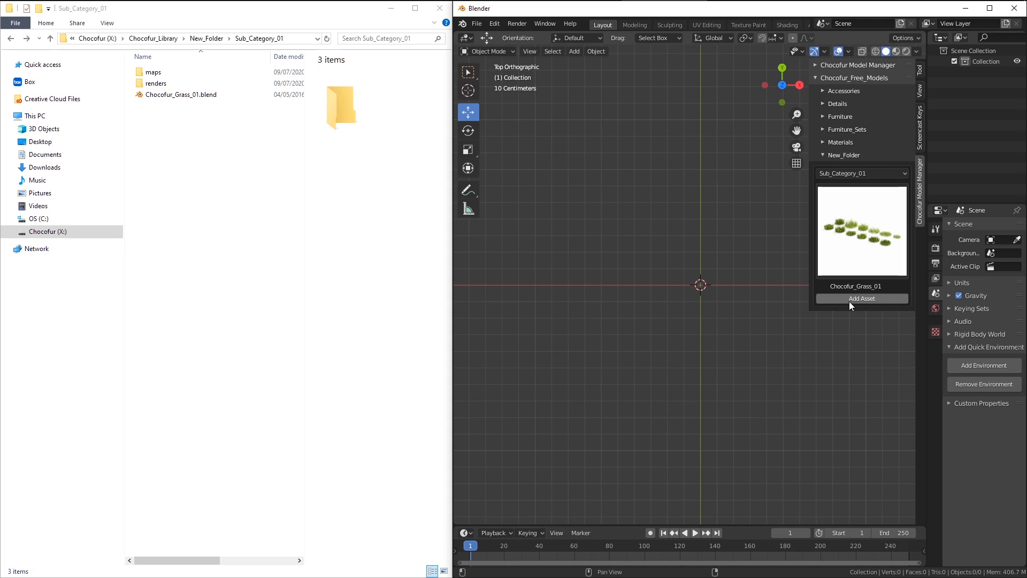
Step: Add Chocofur_Grass_01 from New_Folder > Sub_Category_01 with Add Asset
left_click(861, 297)
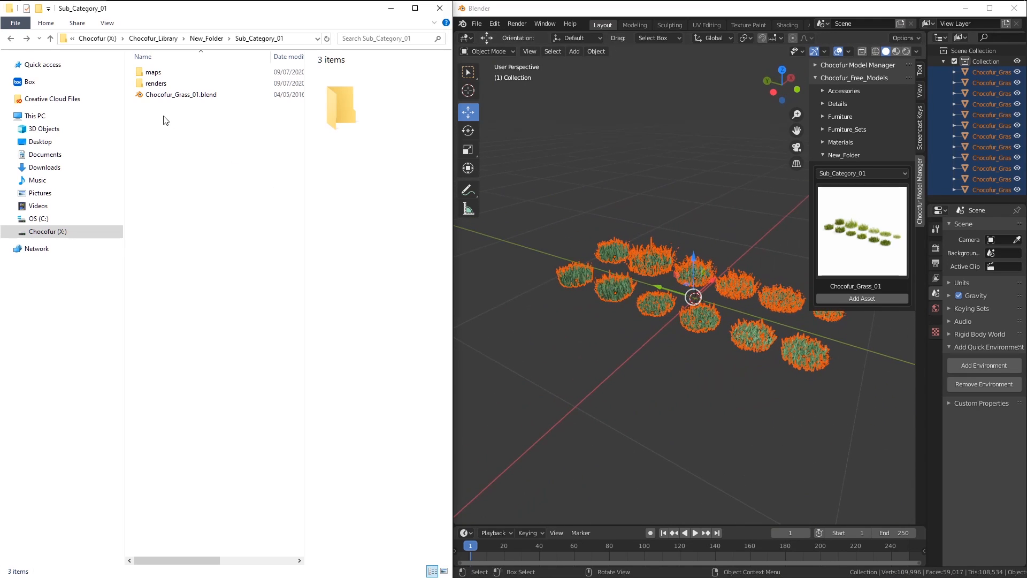
mouse_move(181, 94)
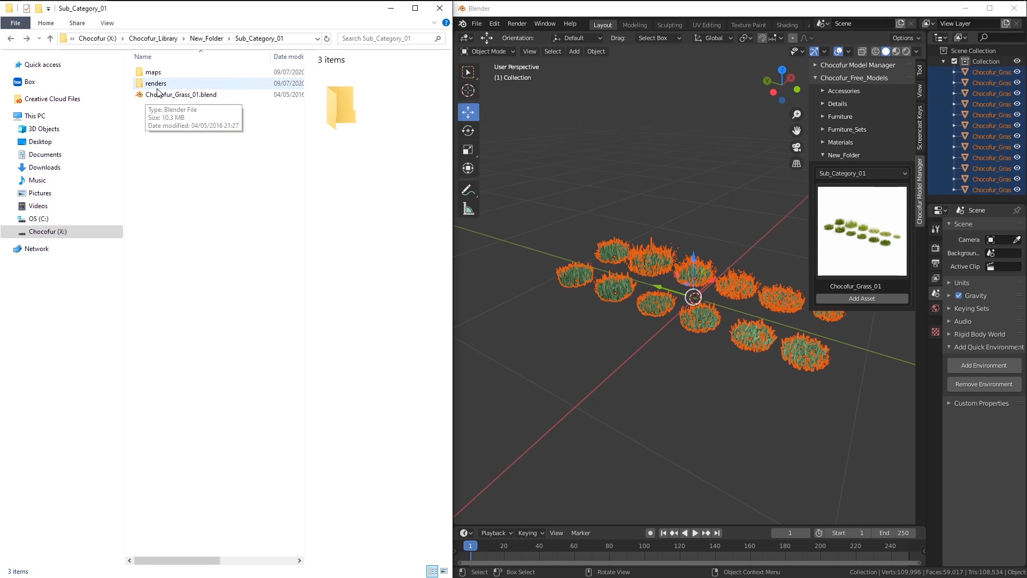
Step: Open the renders folder to view the Chocofur_Grass_01.jpg preview image
double_click(156, 84)
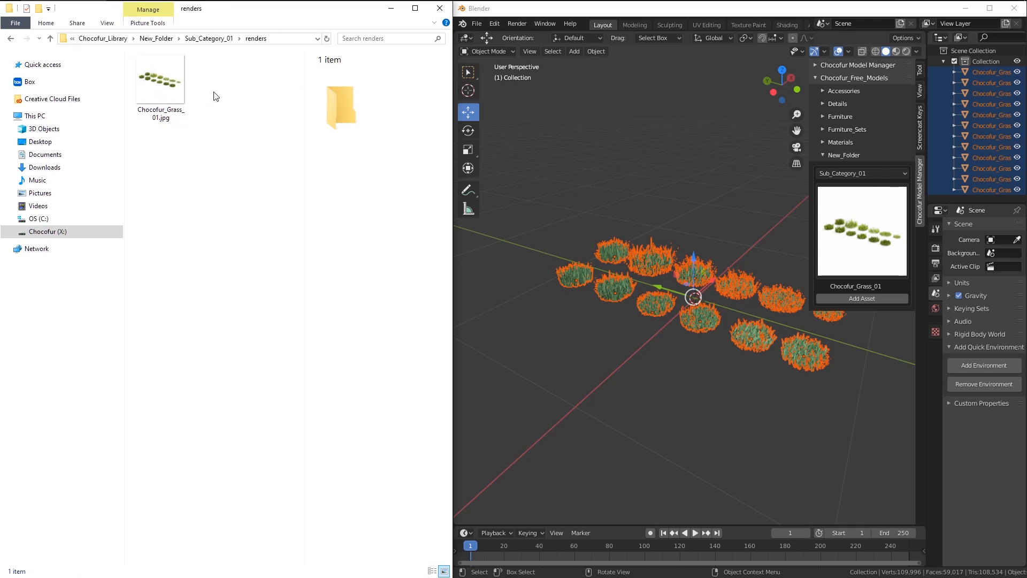
left_click(160, 79)
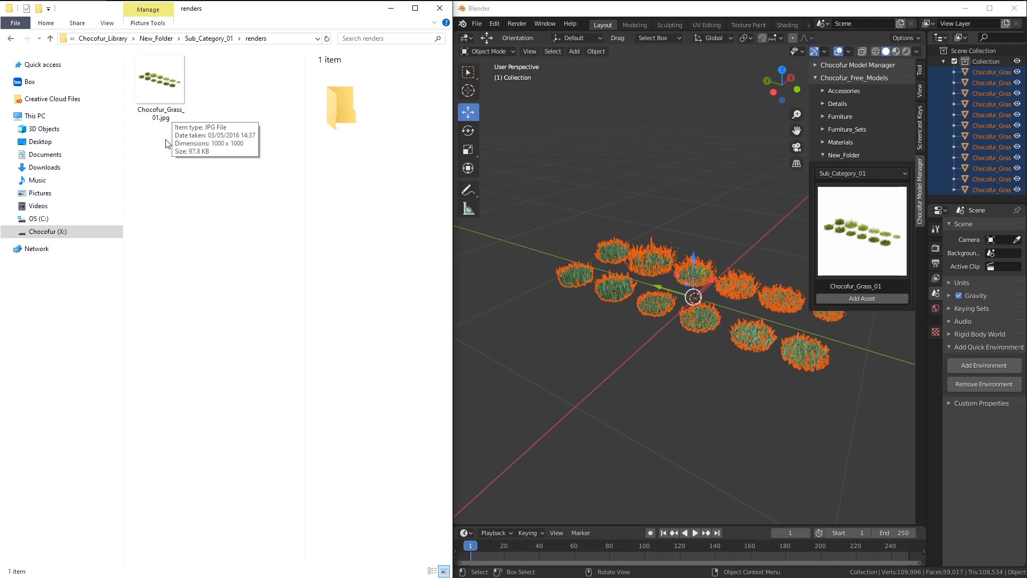
mouse_move(784, 288)
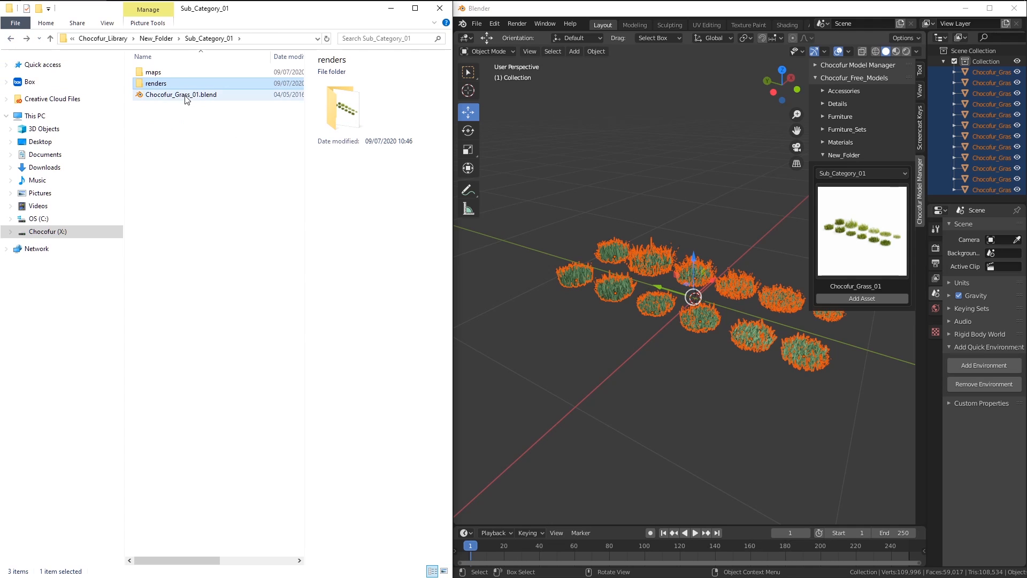
left_click(155, 84)
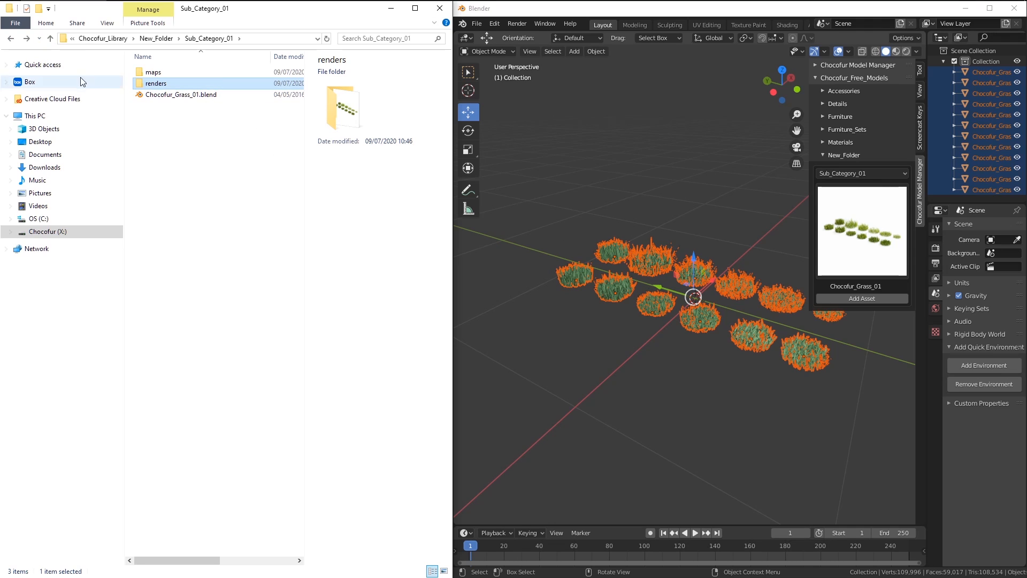
double_click(156, 84)
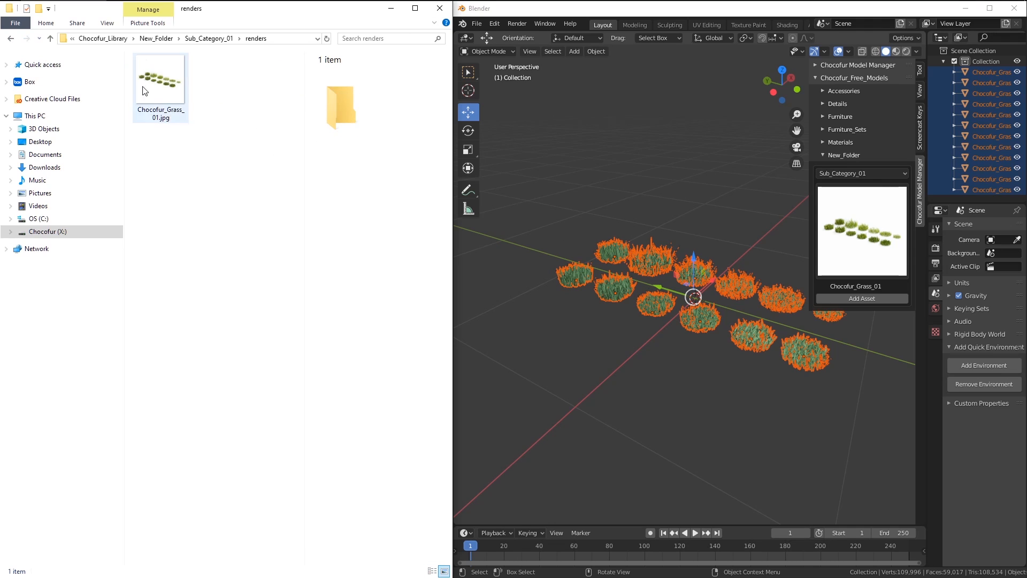
mouse_move(161, 114)
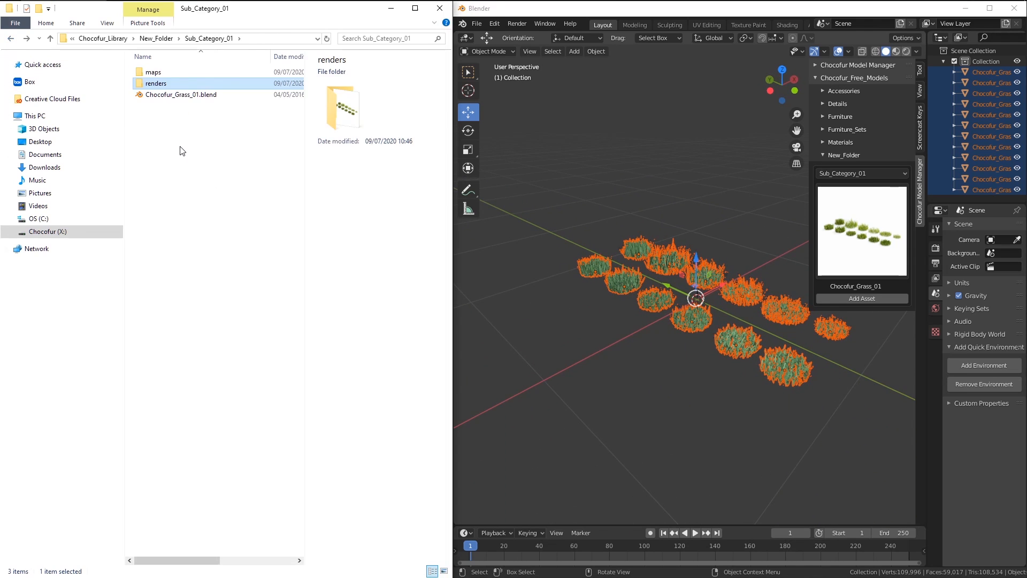
mouse_move(205, 134)
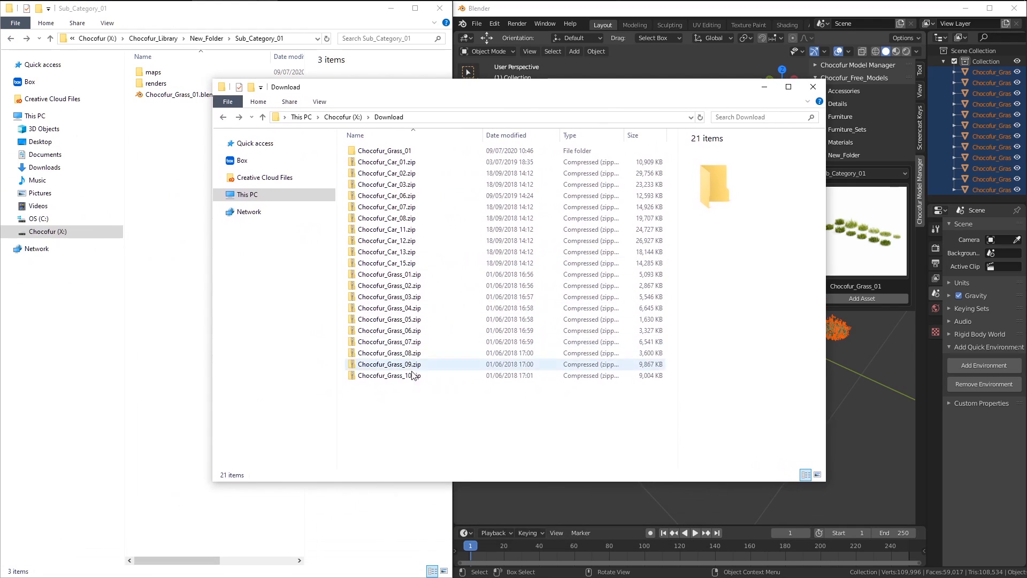
Step: Extract Chocofur_Grass_02 through 10 archives in place with 7-Zip Extract Here
left_click(389, 376)
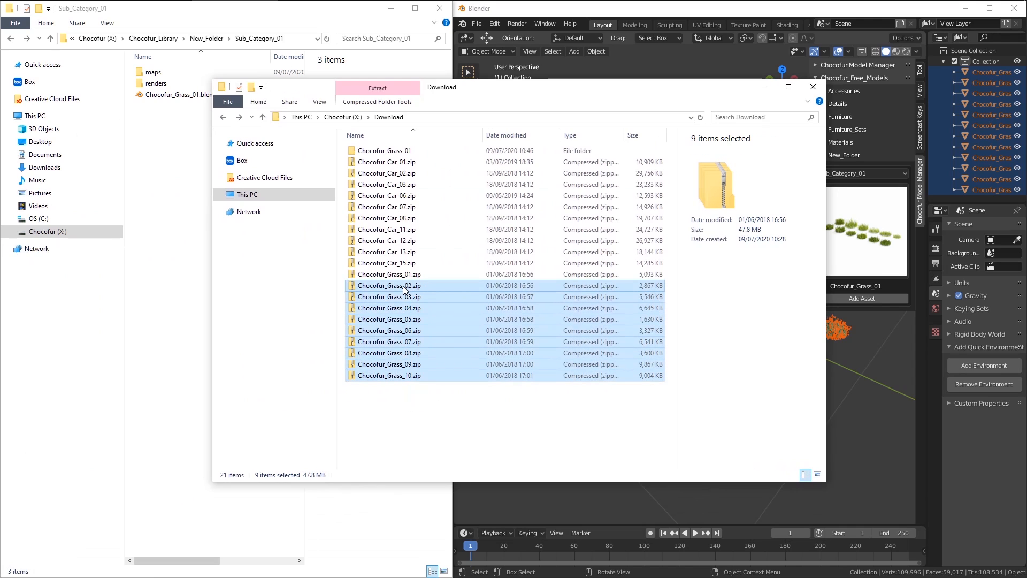
right_click(404, 285)
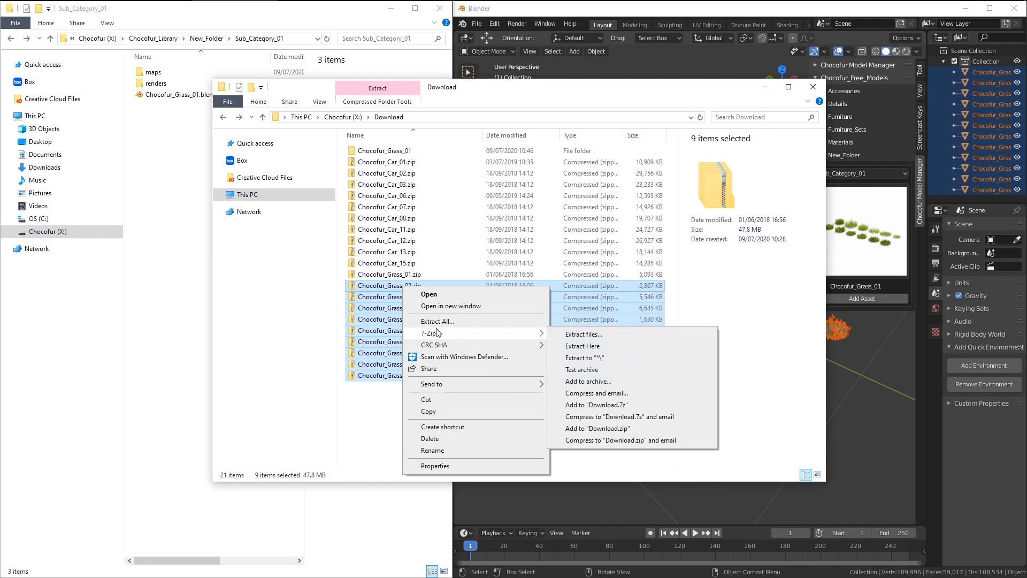
left_click(581, 346)
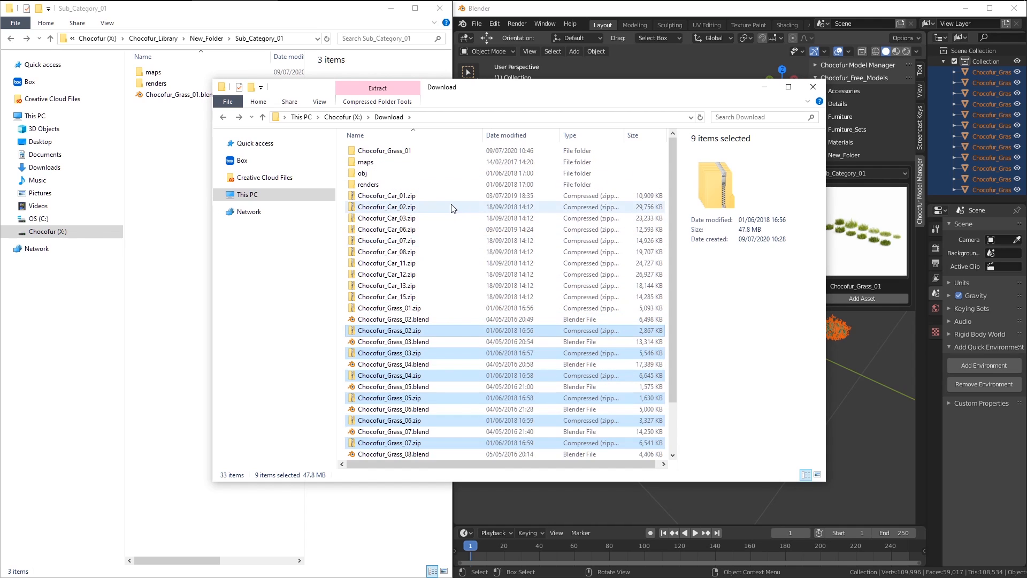
Step: Sort by type and move the grass blend files and maps into Sub_Category_01
left_click(386, 263)
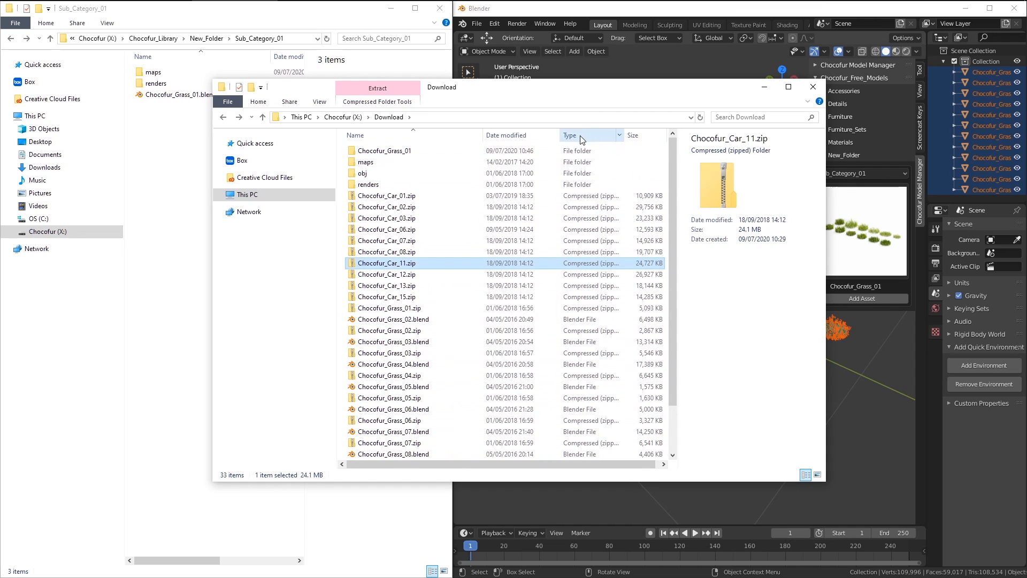
left_click(570, 135)
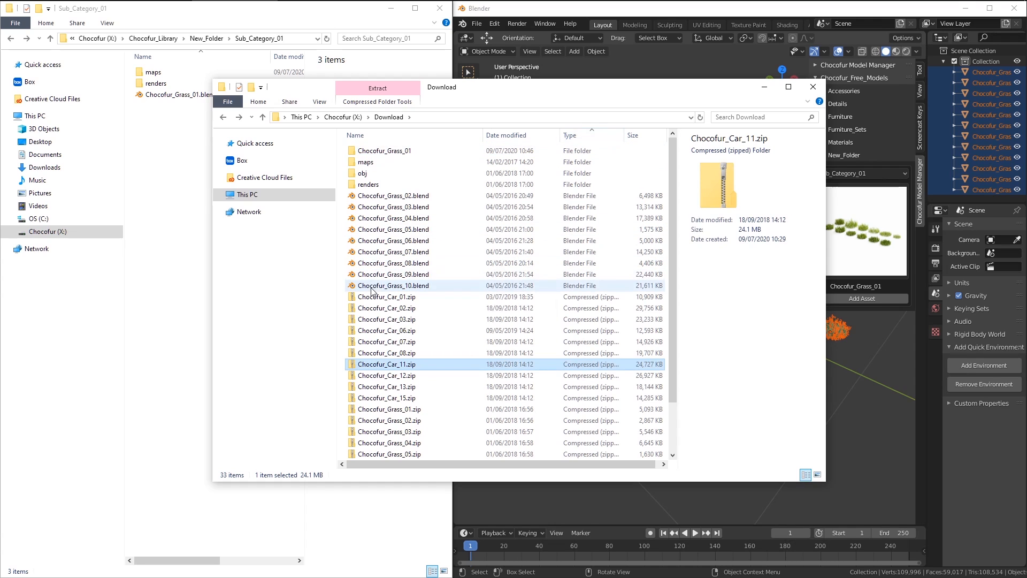
left_click(393, 285)
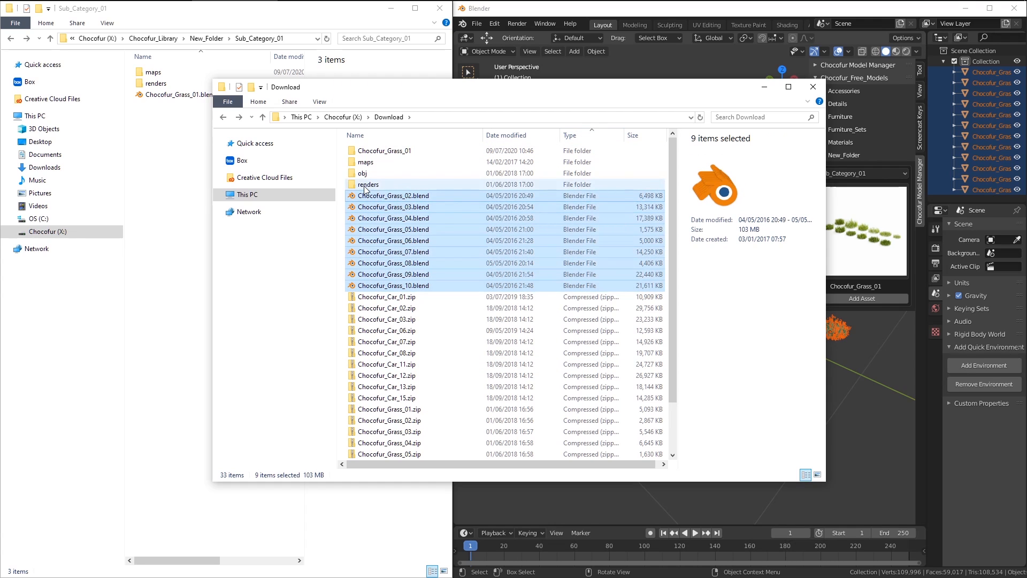
left_click(365, 162)
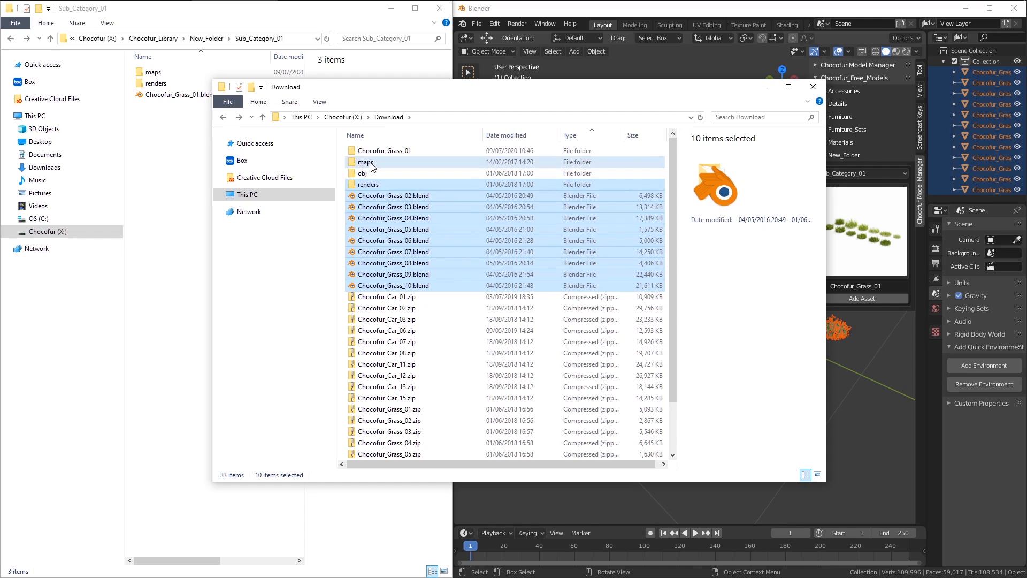
left_click(367, 162)
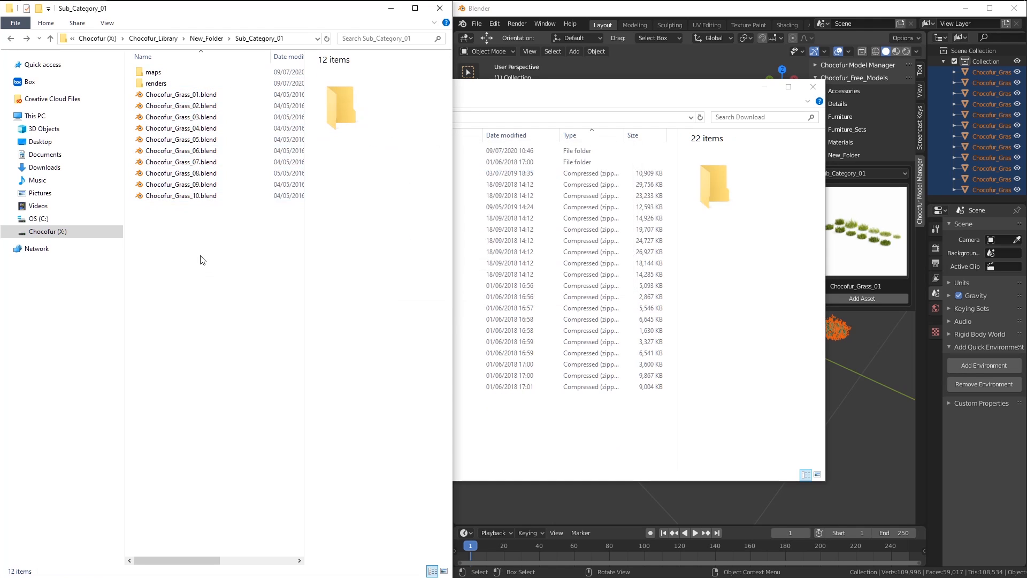
double_click(157, 83)
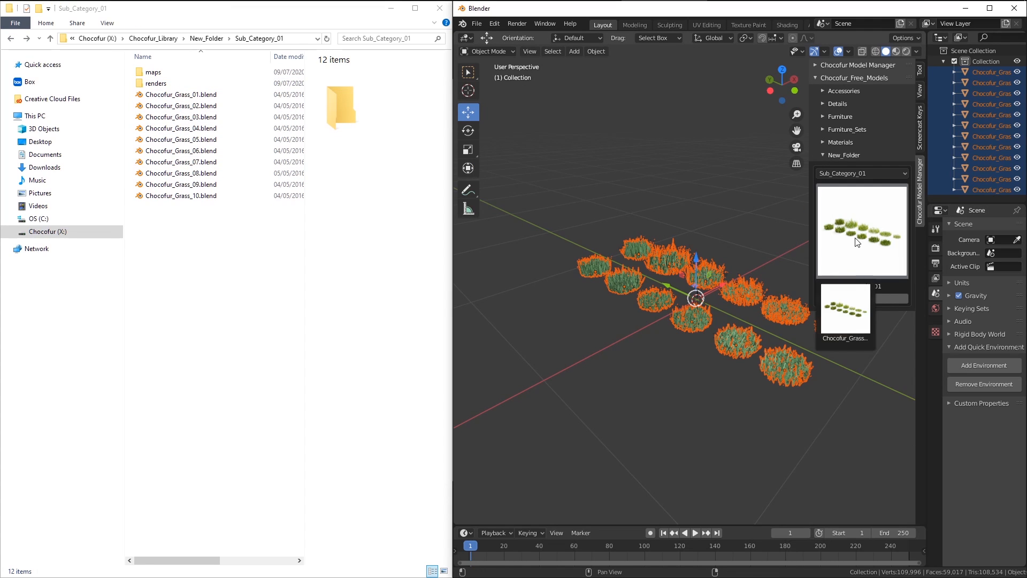
Step: Pick Sub_Category_01 in the Model Manager and add Chocofur_Grass_09 to the scene
left_click(861, 173)
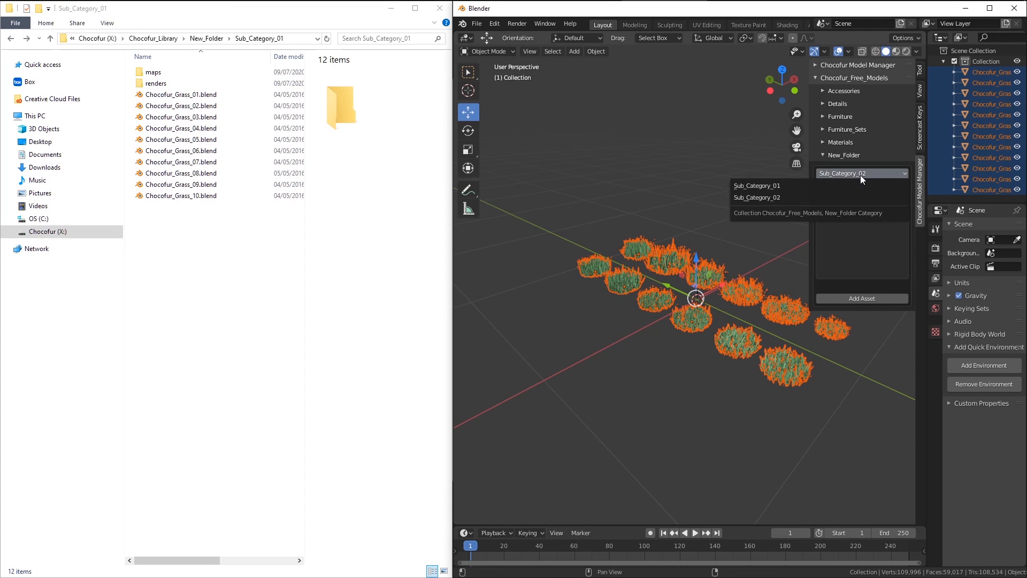
left_click(756, 186)
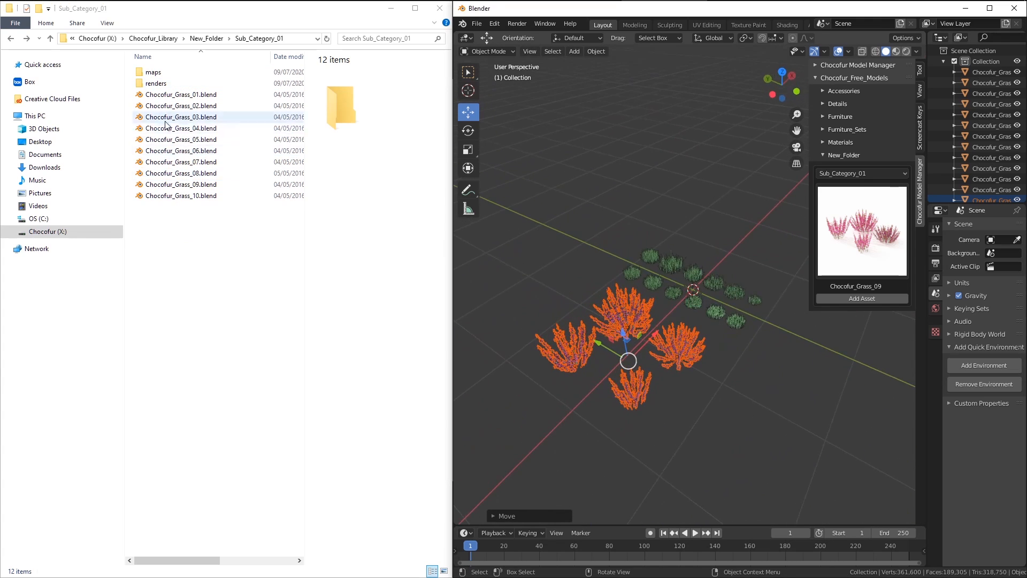
left_click(157, 83)
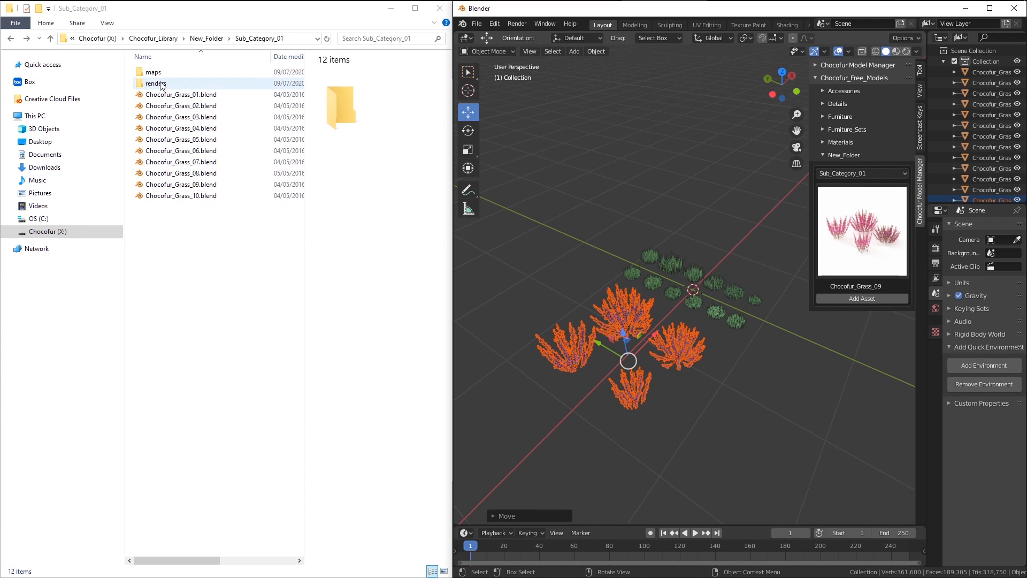
double_click(153, 71)
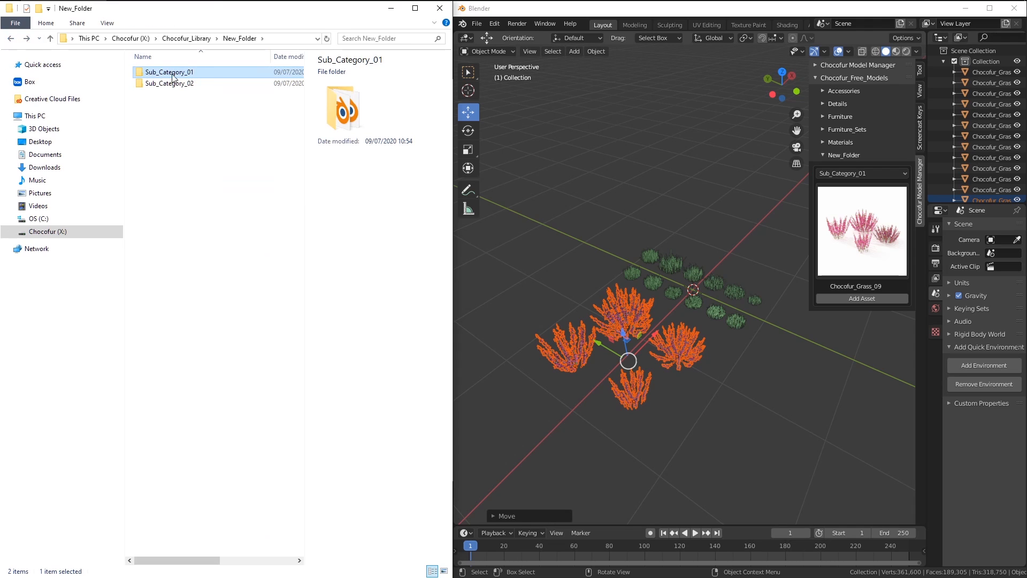
Step: Rename New_Folder's first subcategory folder from Sub_Category_01 to Grass
double_click(169, 71)
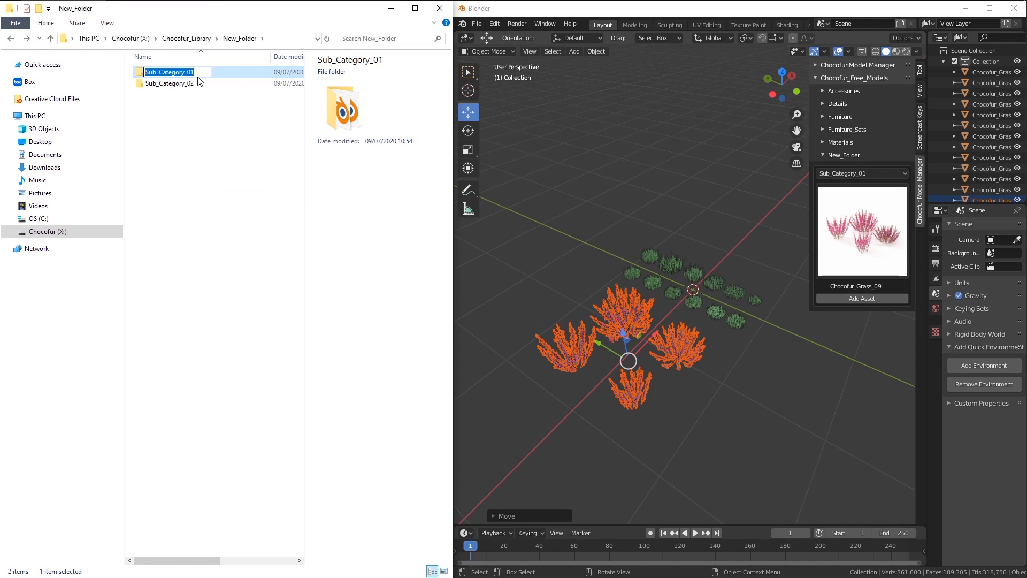
type("Gre")
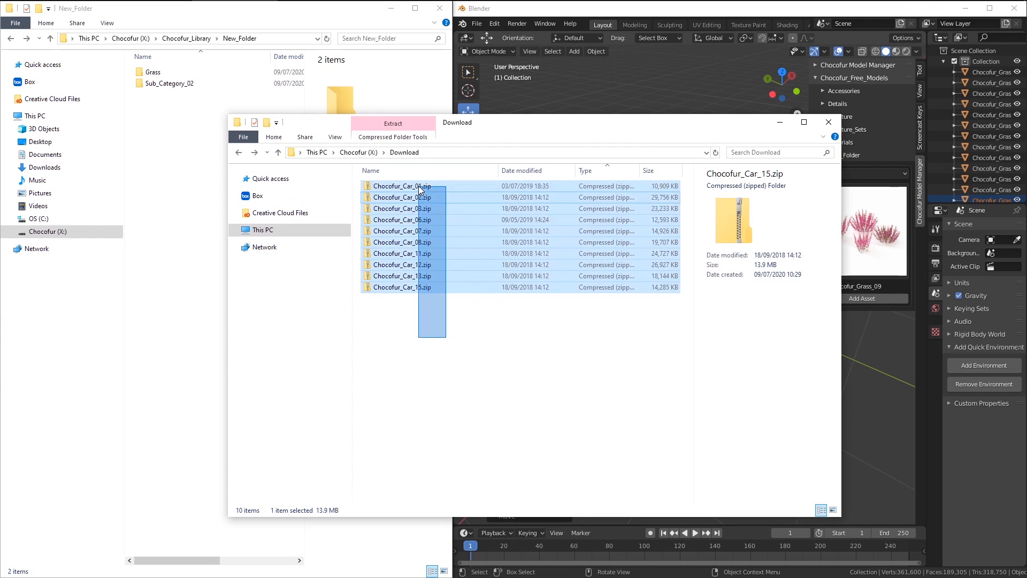
Step: Extract the selected Chocofur_Car archives with 7-Zip Extract Here
right_click(414, 187)
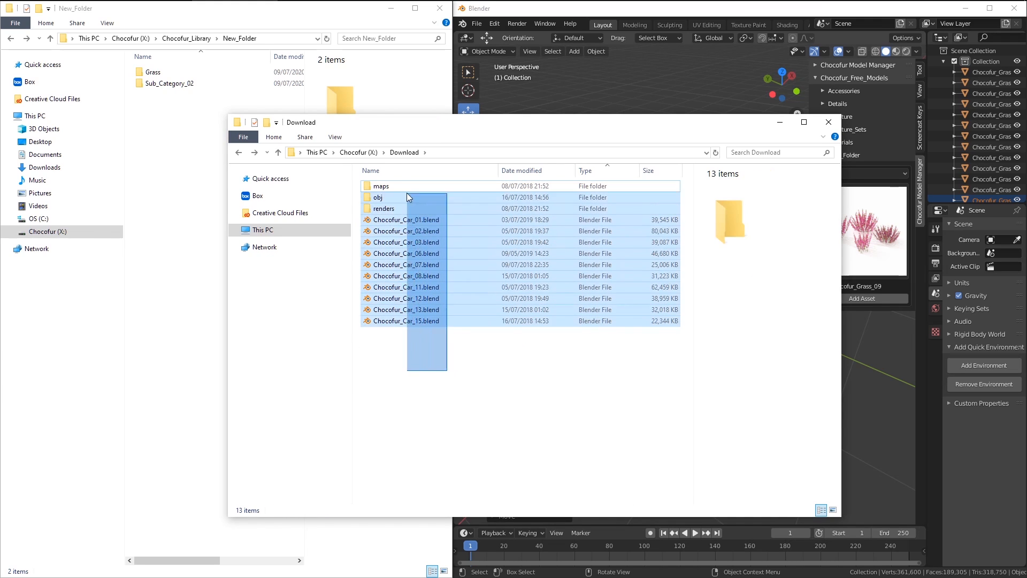
Step: Move all car files and folders from Download into Sub_Category_02
key("ctrl+a")
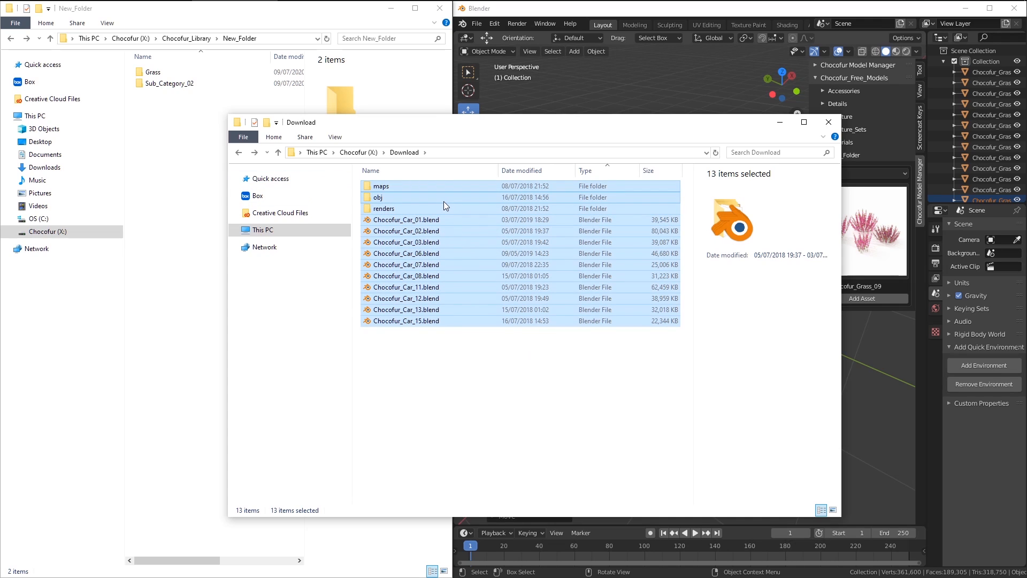
left_click(168, 84)
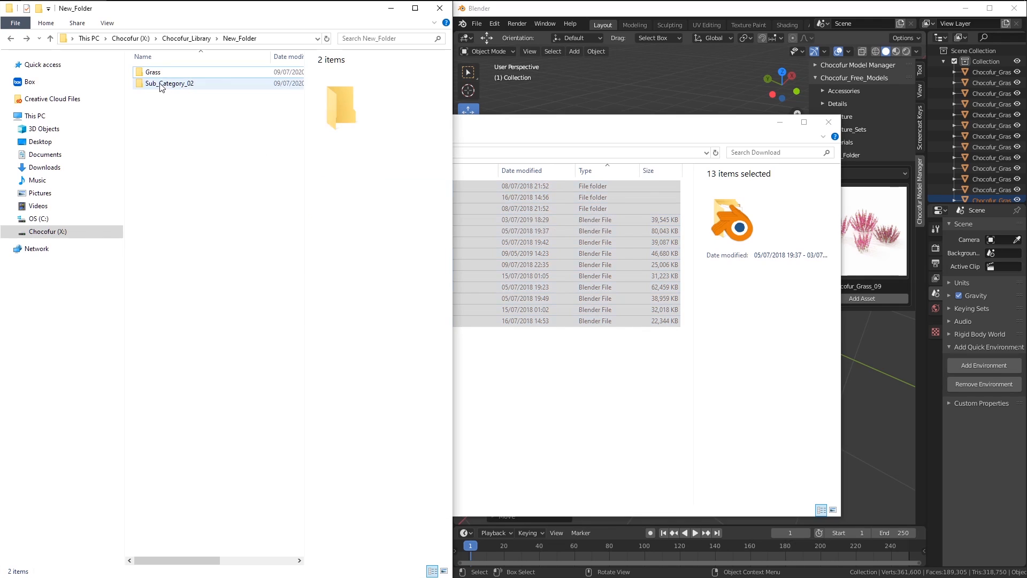
double_click(172, 83)
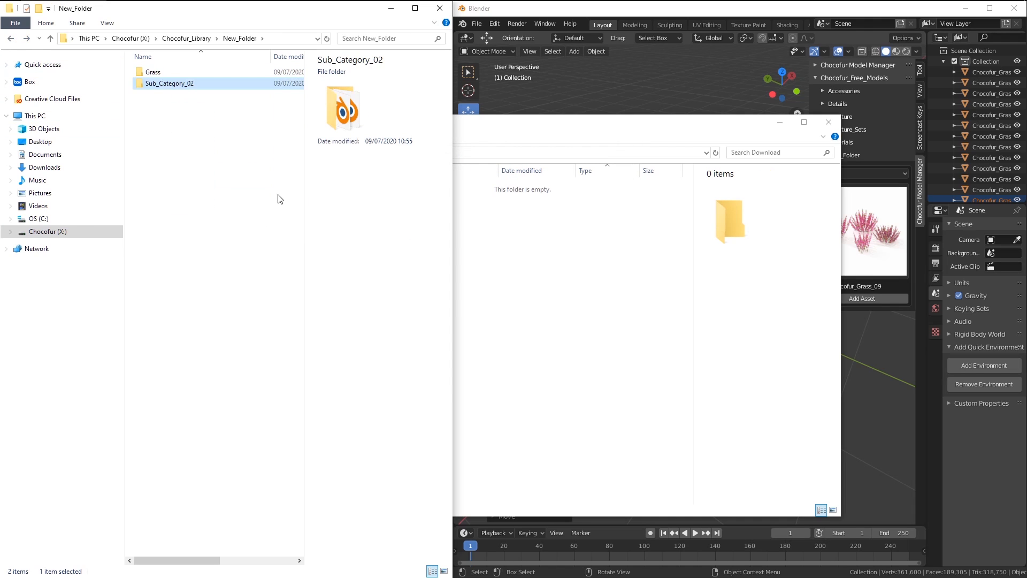
Step: Check Sub_Category_02 in Blender's dropdown and rename the folder to Cars
left_click(755, 196)
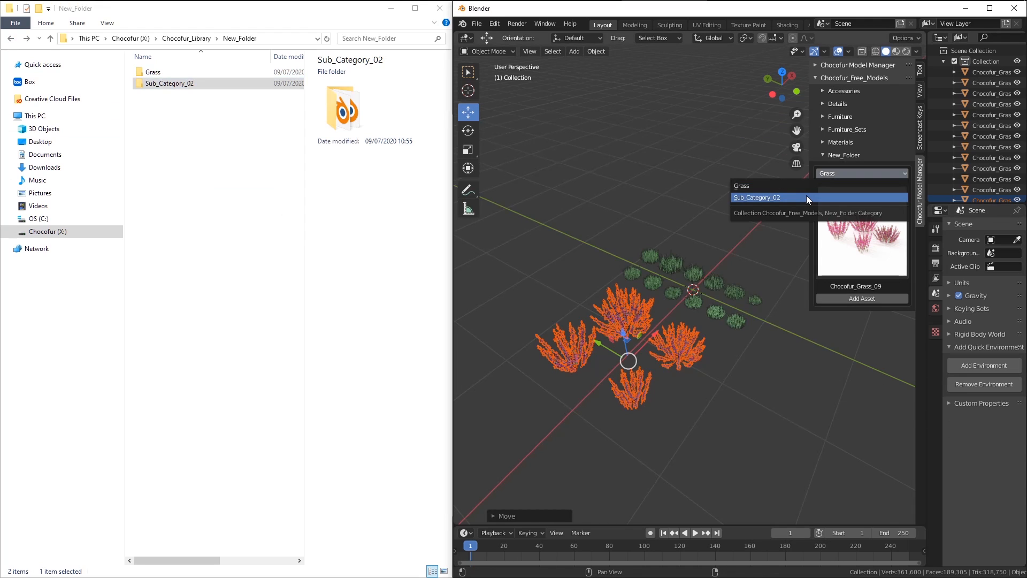
left_click(758, 197)
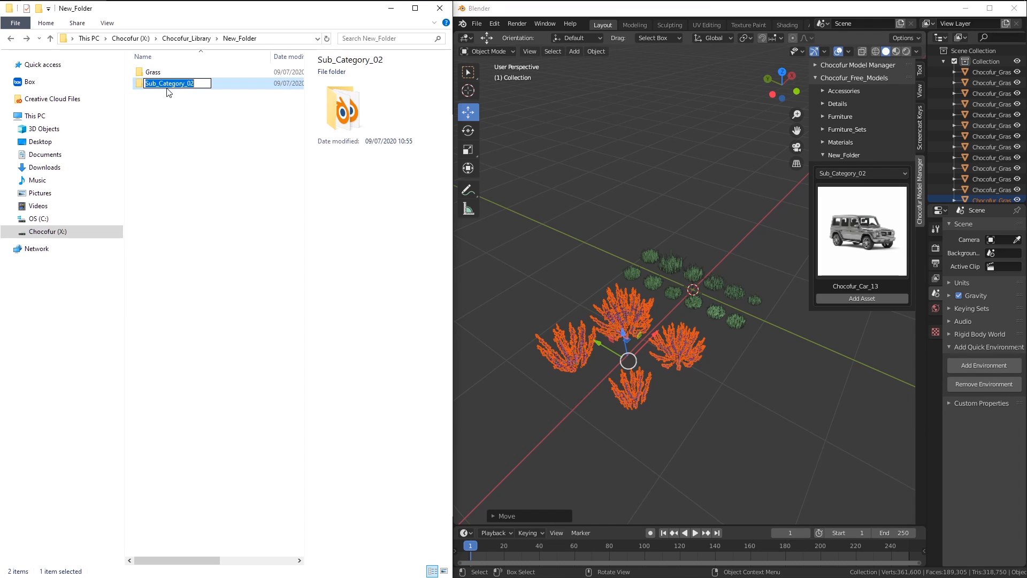
type("Cars")
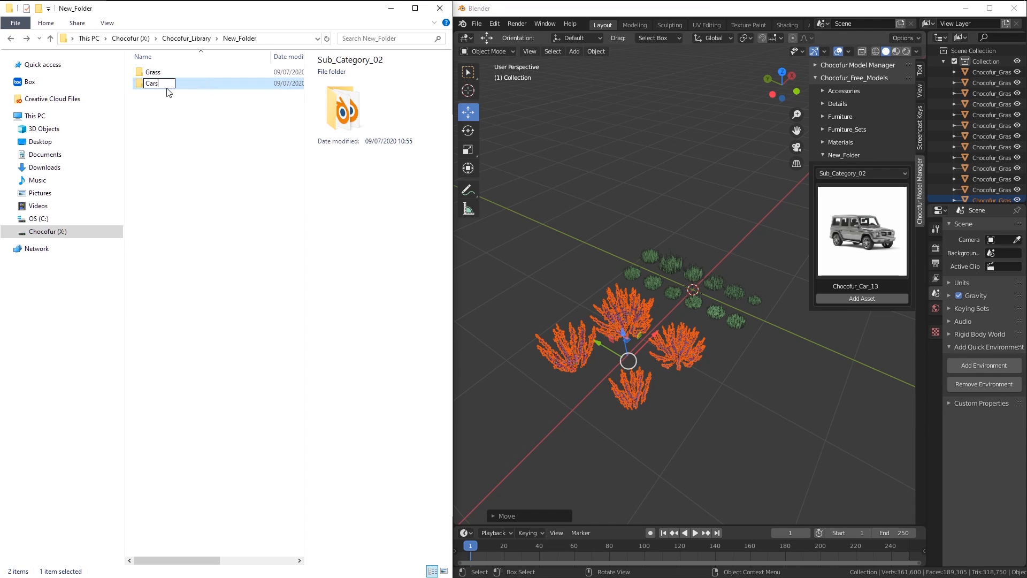
left_click(860, 172)
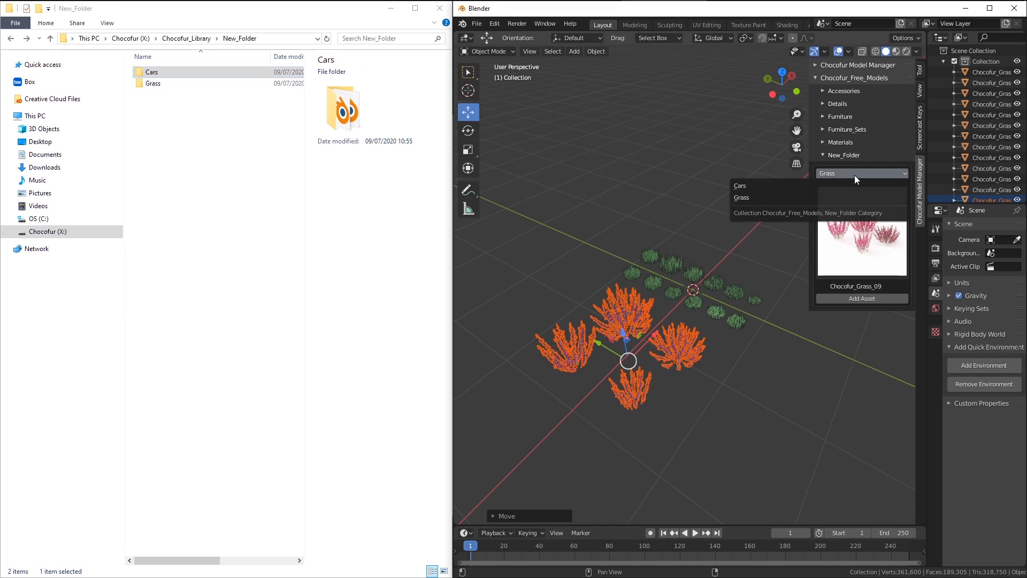
Step: Open the Model Manager category dropdown showing Cars and Grass
left_click(741, 185)
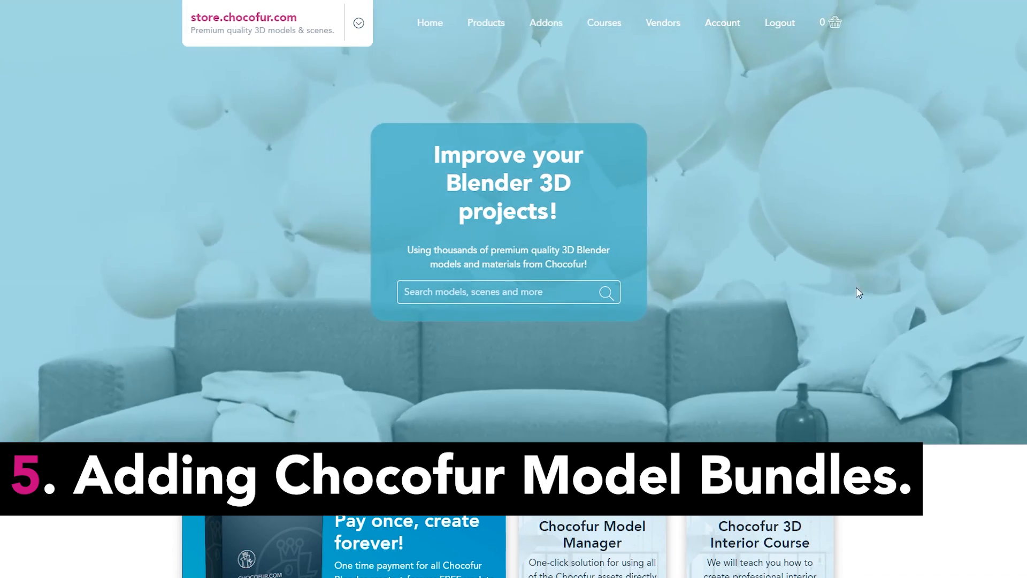
Step: Go to Account, then Downloads, and show the Bundles tab
scroll("down", 3)
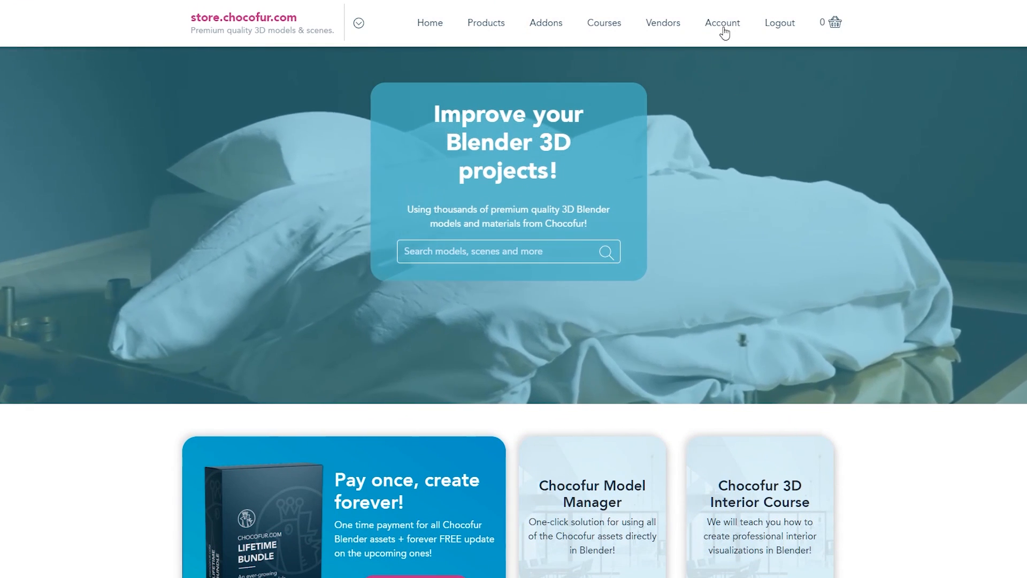
left_click(721, 22)
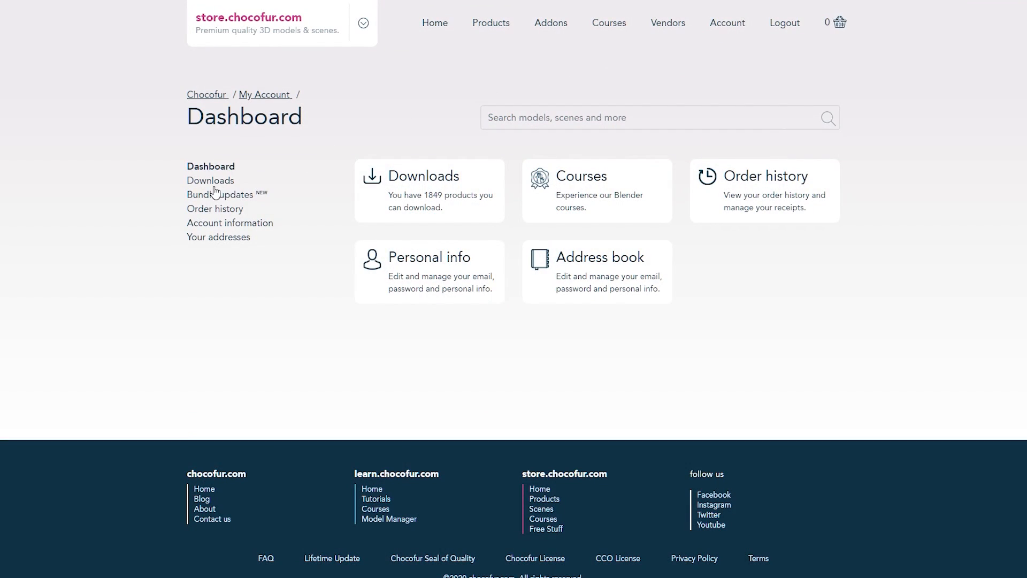
mouse_move(423, 175)
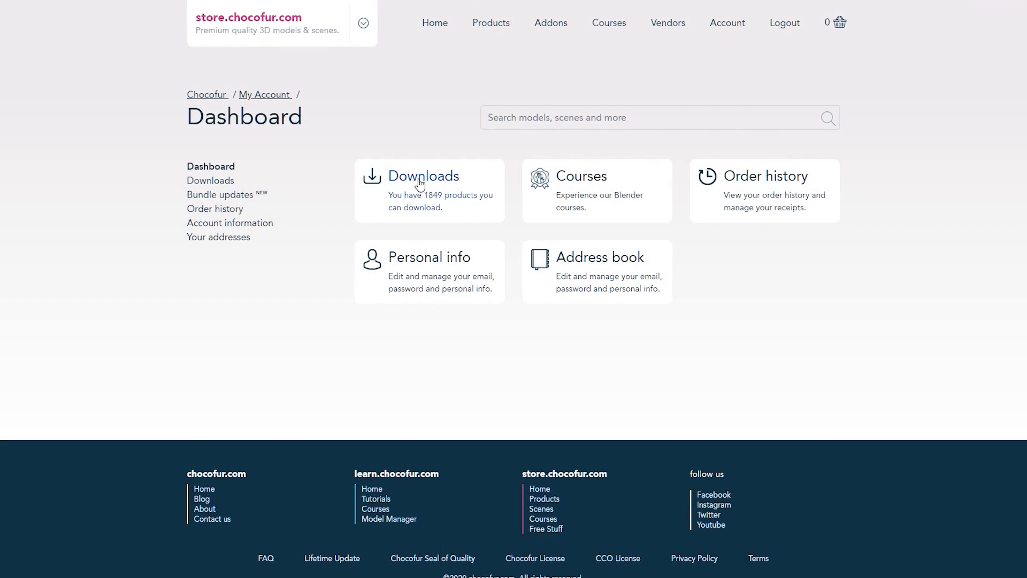
left_click(423, 175)
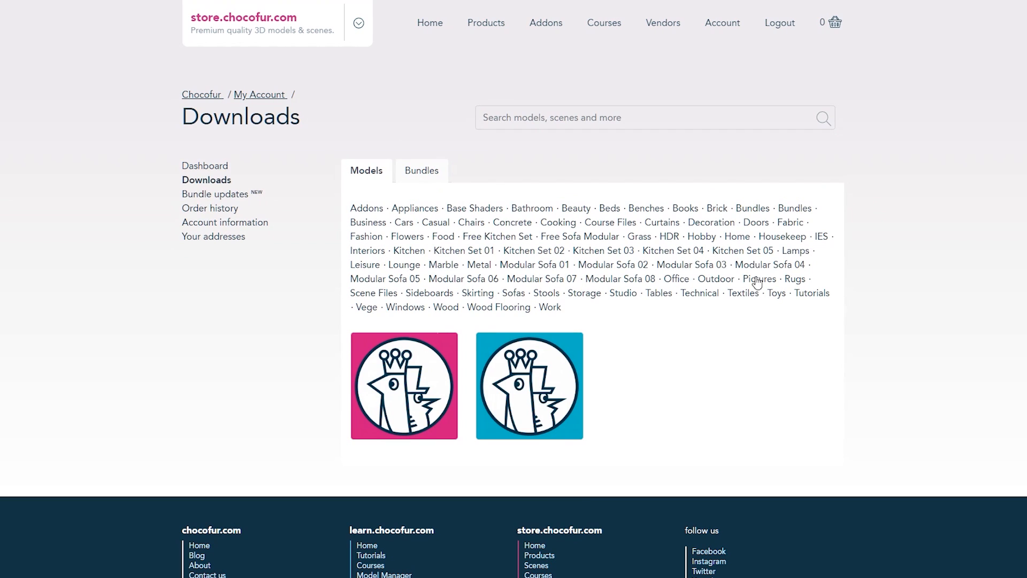
mouse_move(716, 278)
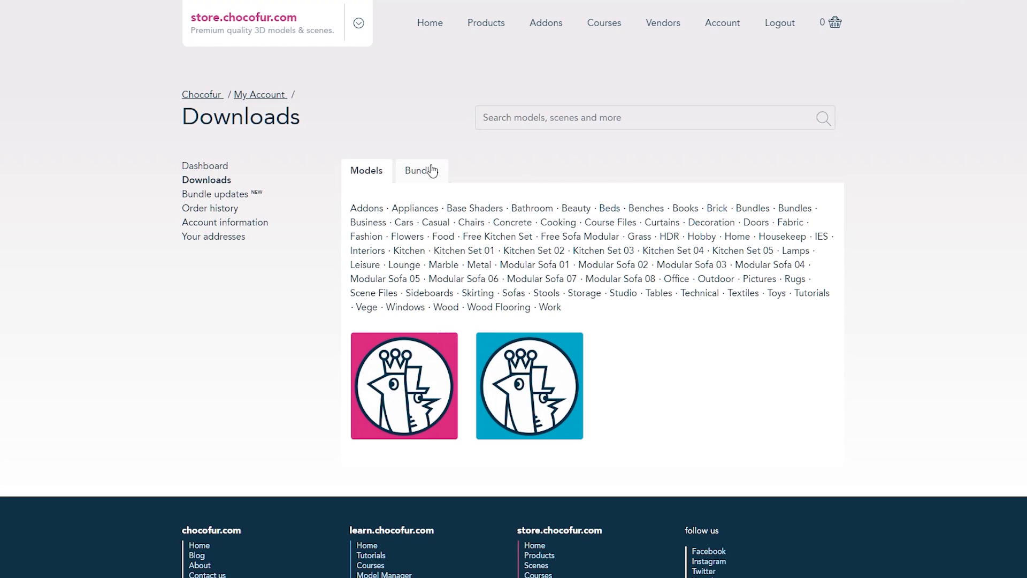
left_click(421, 170)
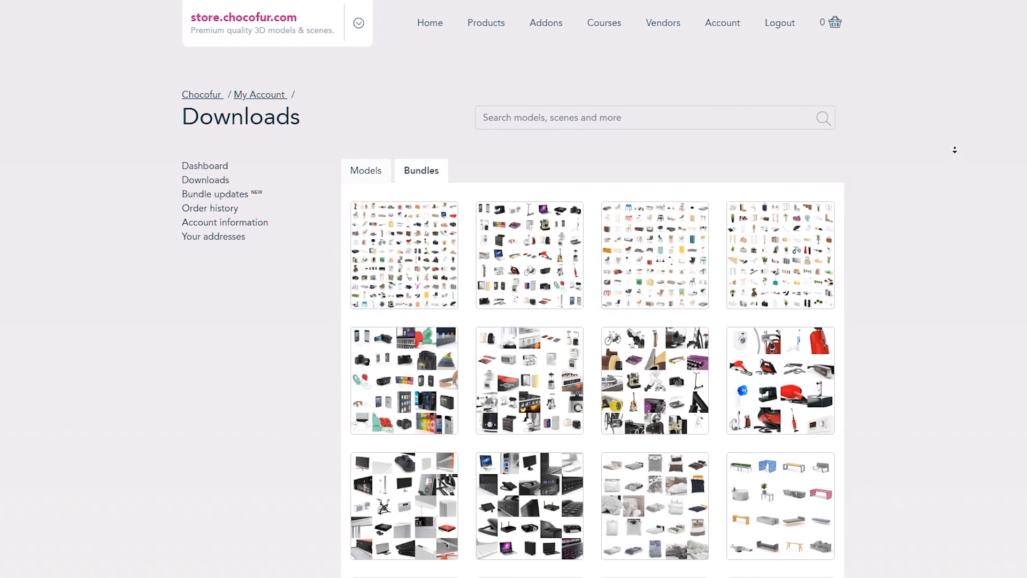
Step: Scroll through the owned bundles and return to the account dashboard
scroll("down", 3)
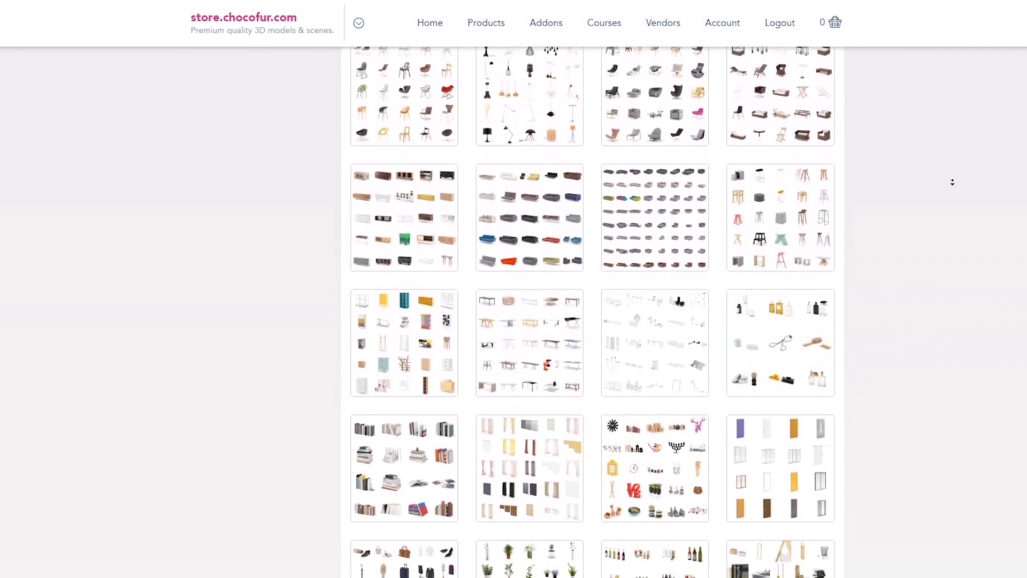
scroll("down", 3)
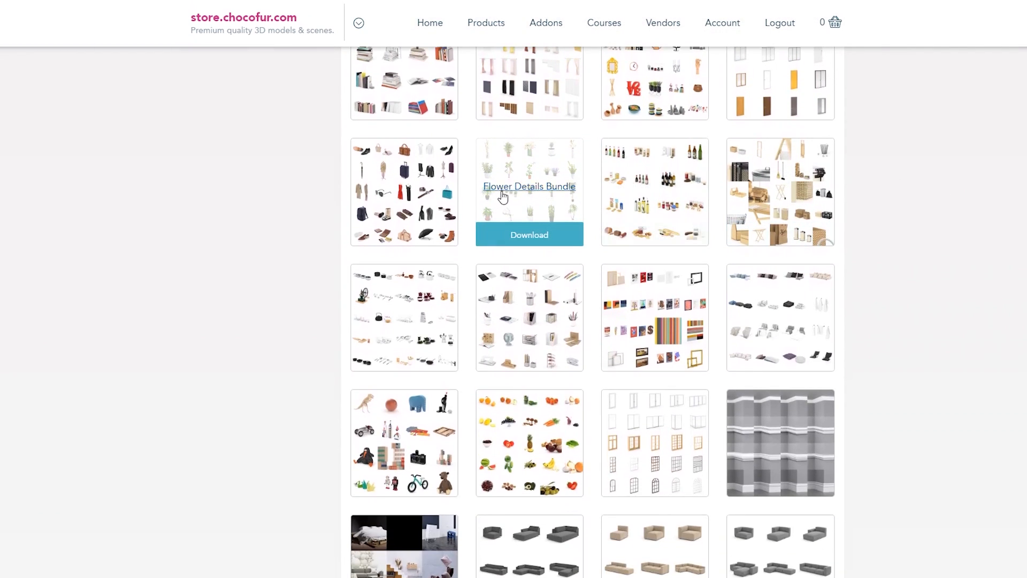
scroll("down", 3)
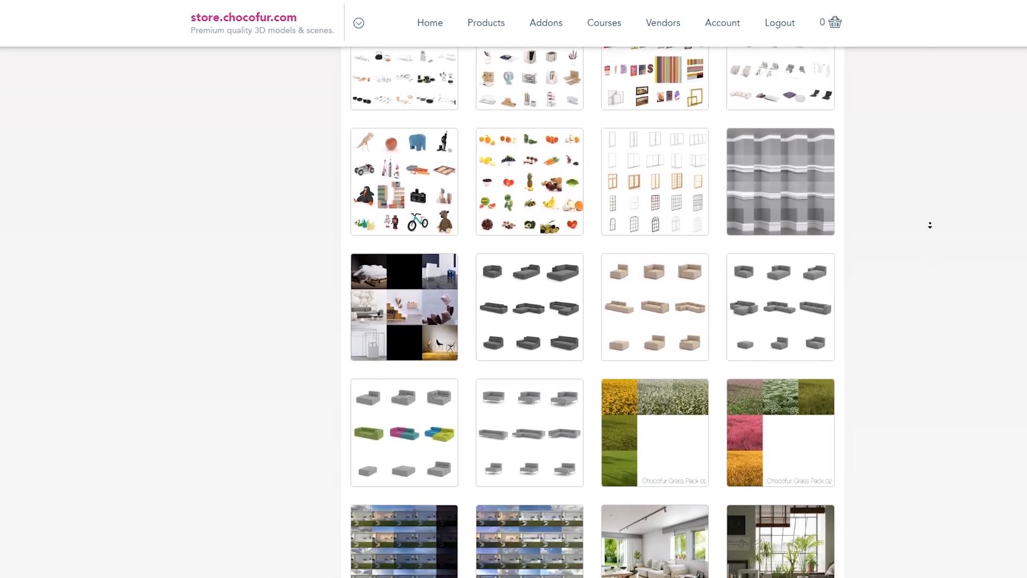
scroll("down", 3)
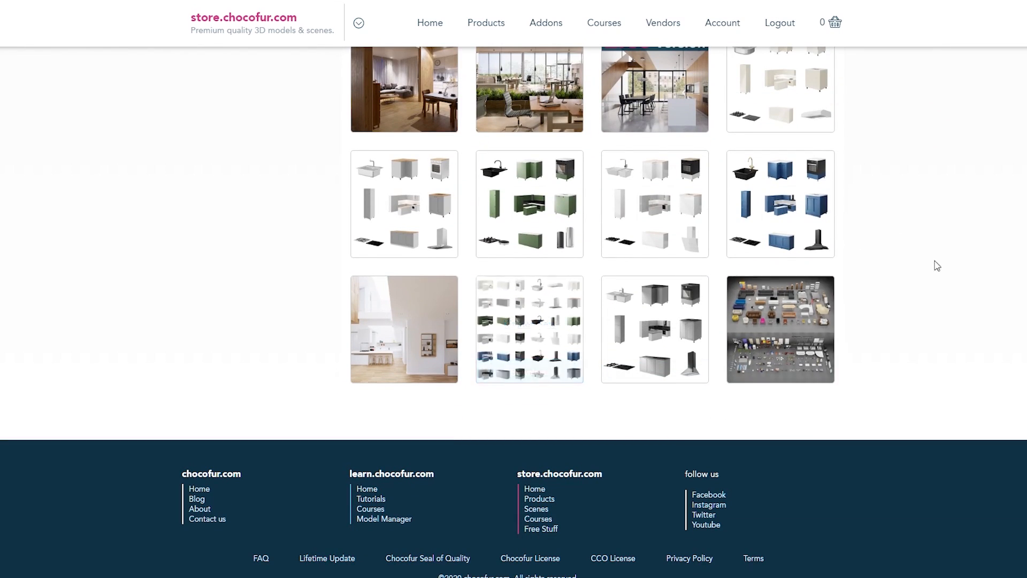
left_click(723, 23)
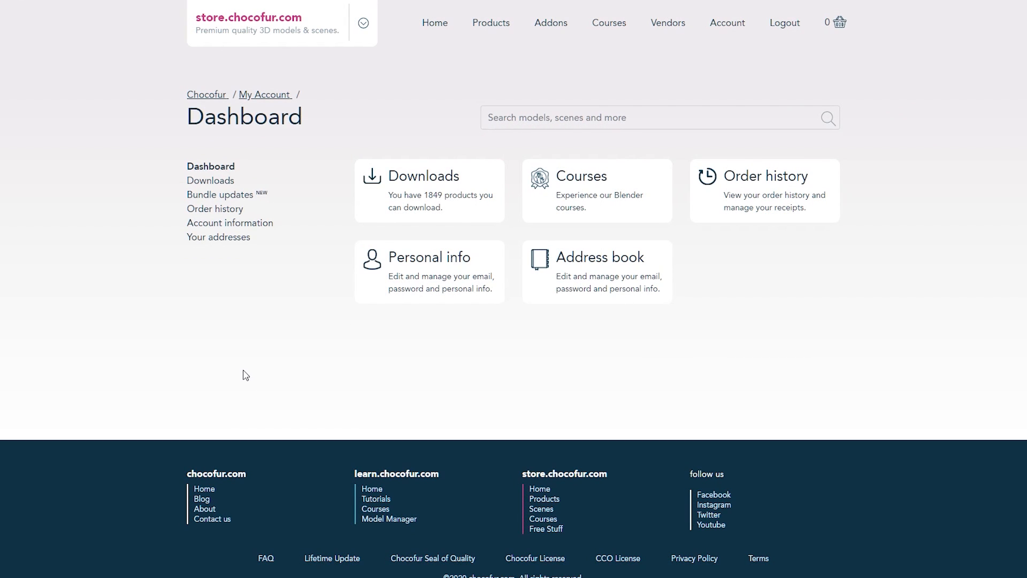
mouse_move(284, 313)
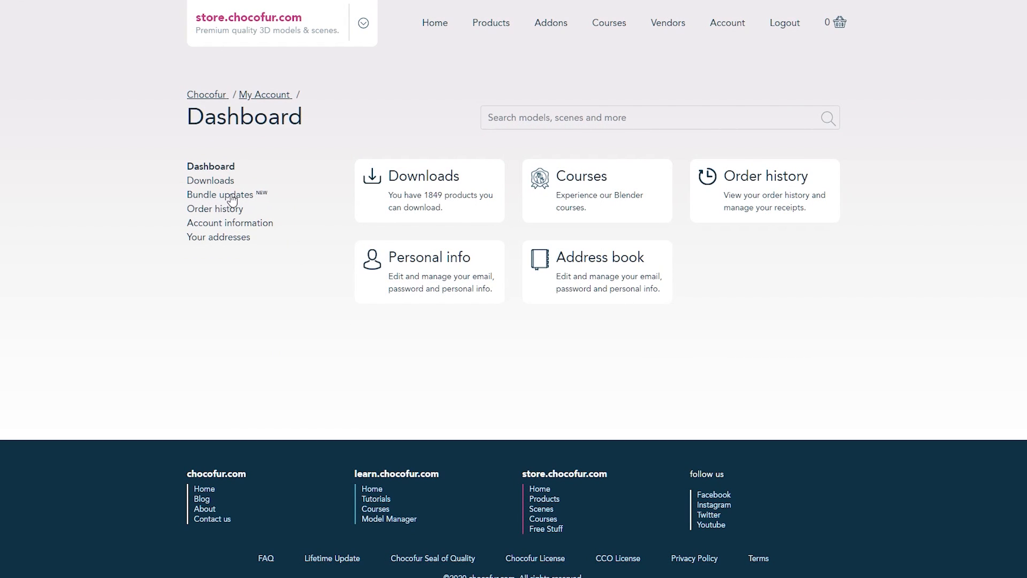
mouse_move(310, 140)
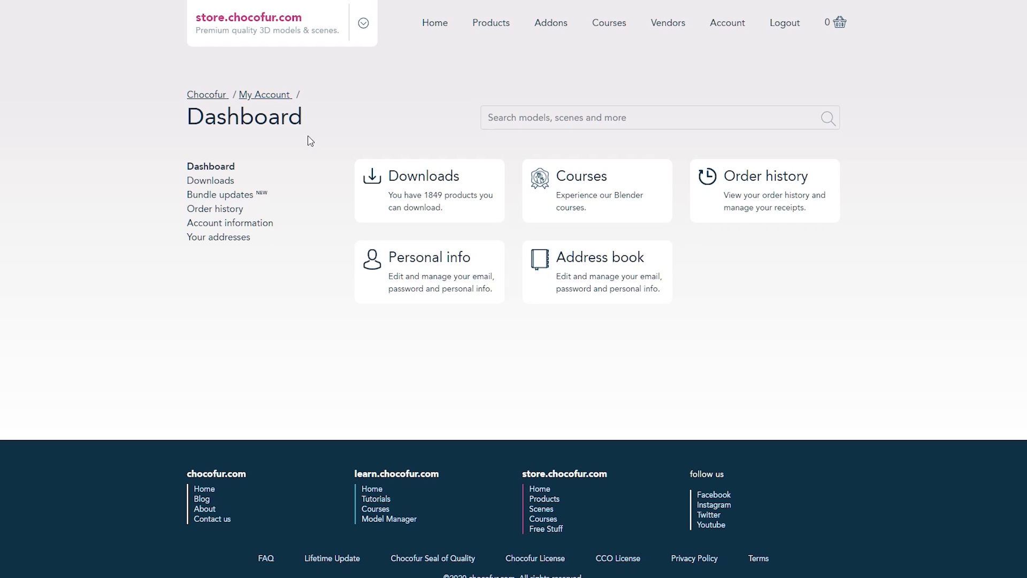
Step: Browse the July 2020 bundle update models, then scroll the bundles list to Lounge Bundle
left_click(210, 180)
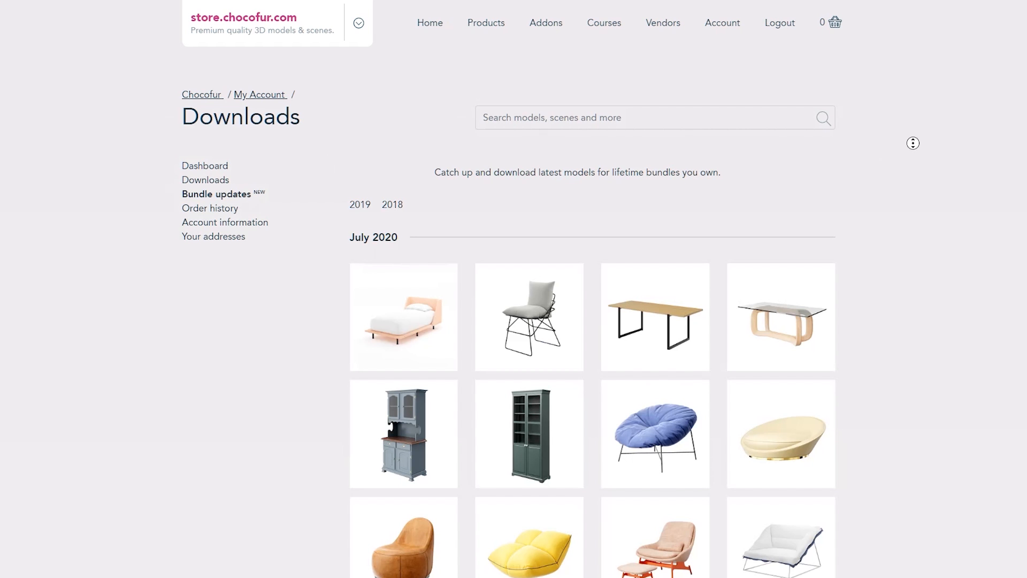
scroll("down", 3)
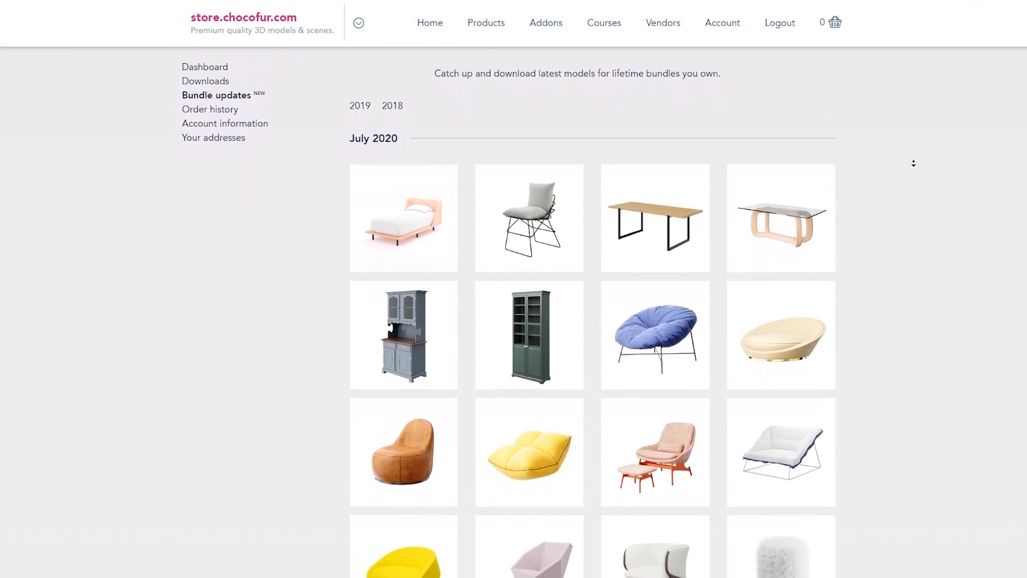
scroll("down", 3)
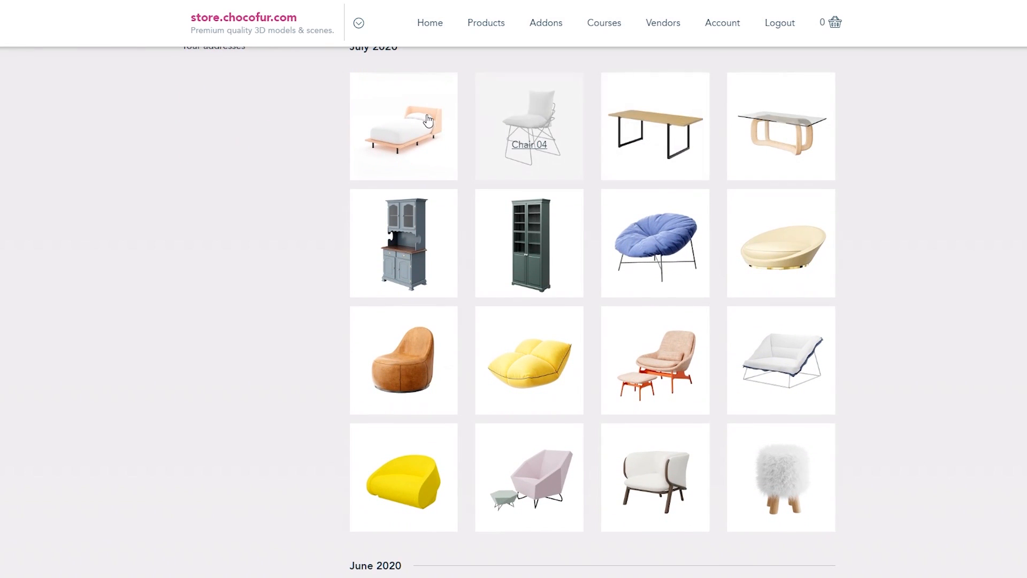
mouse_move(773, 241)
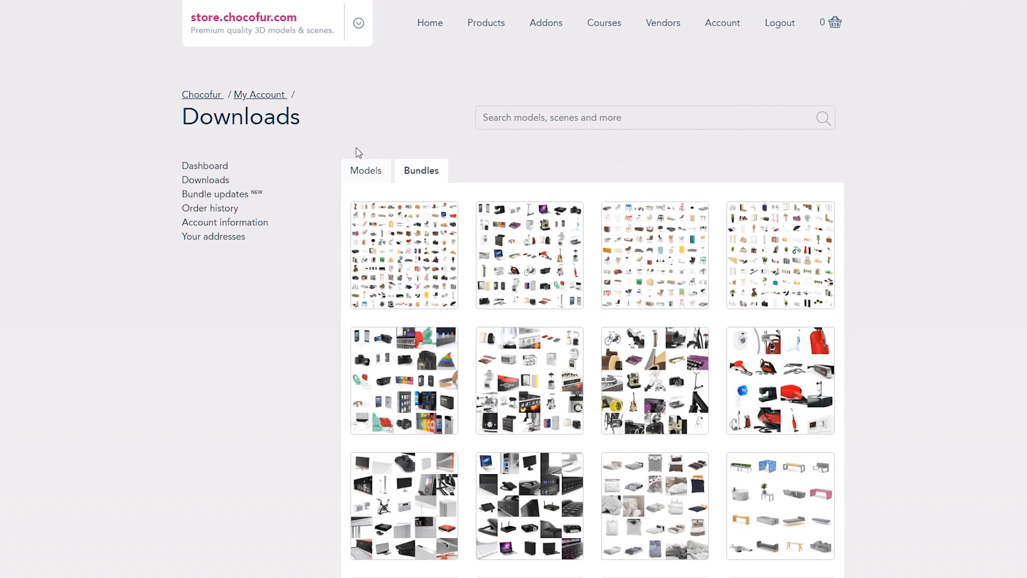
scroll("down", 3)
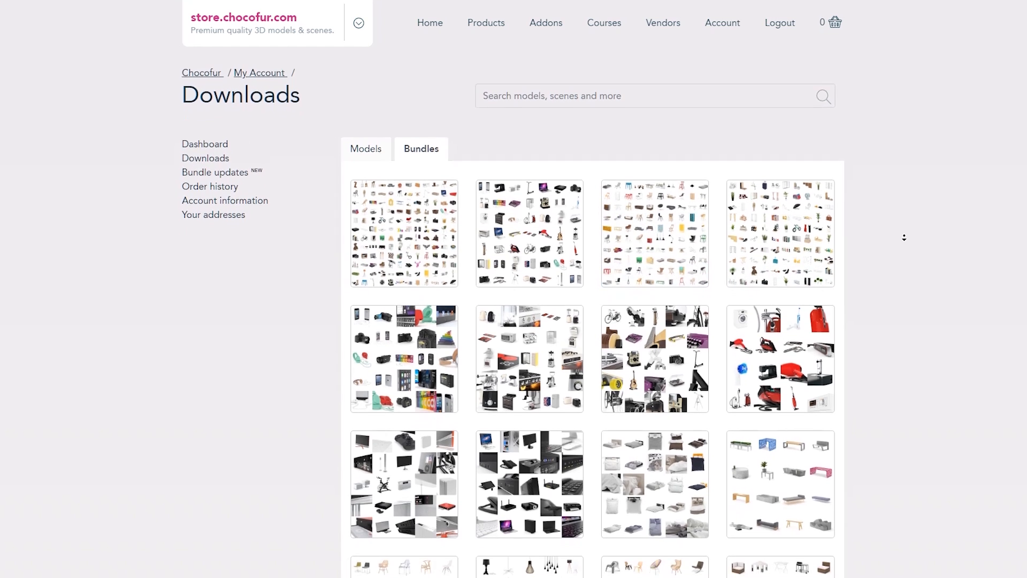
scroll("down", 3)
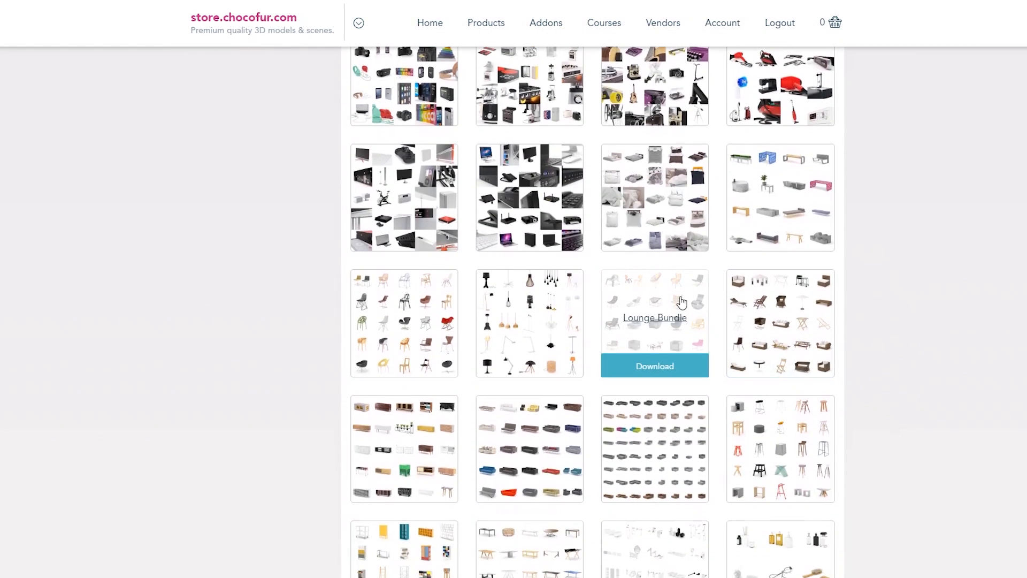
mouse_move(653, 350)
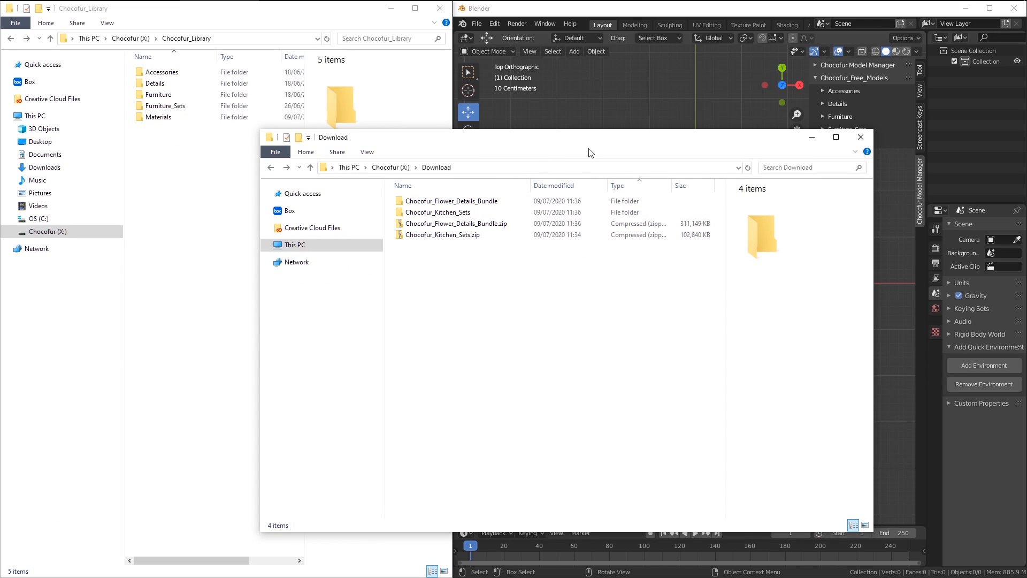
Step: Open Chocofur_Flower_Details_Bundle > Details > Flowers, showing its 43 flower blend files
left_click(452, 201)
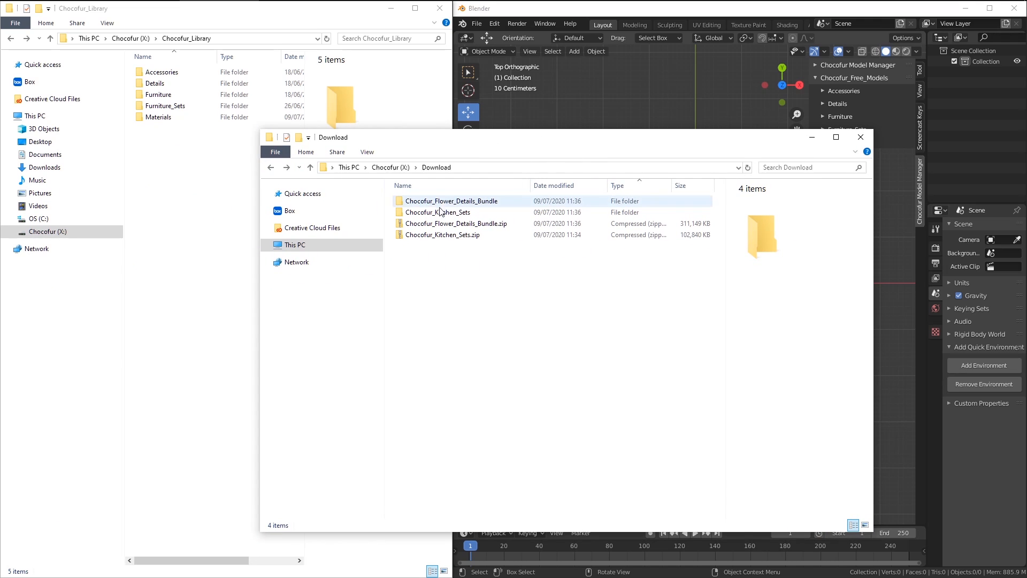
left_click(456, 224)
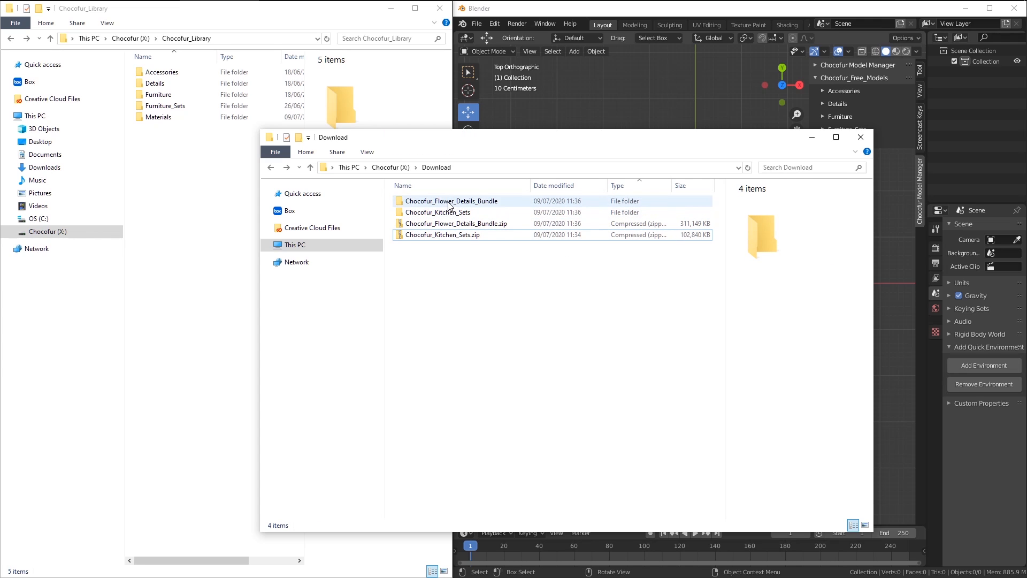
mouse_move(449, 203)
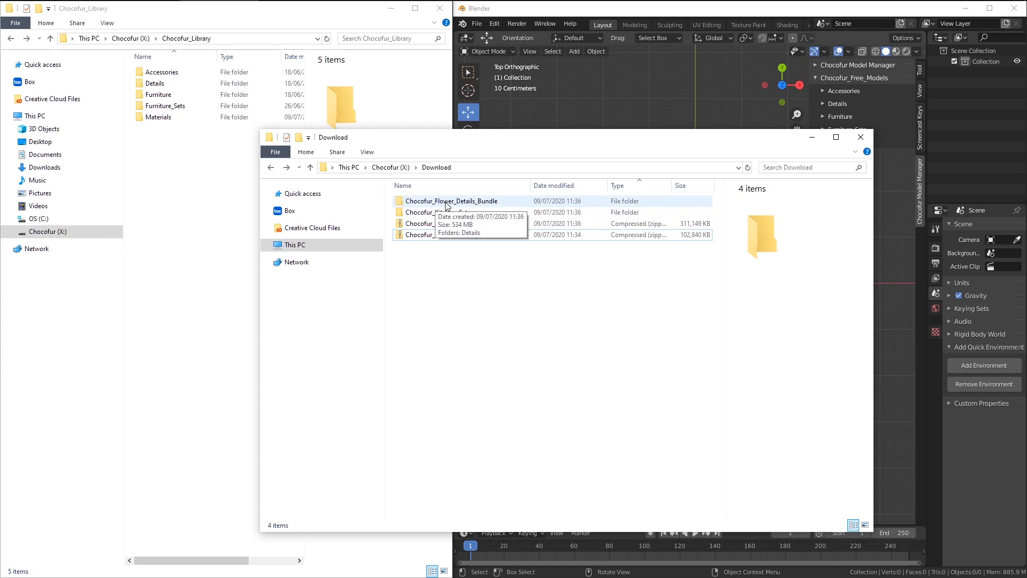
double_click(452, 201)
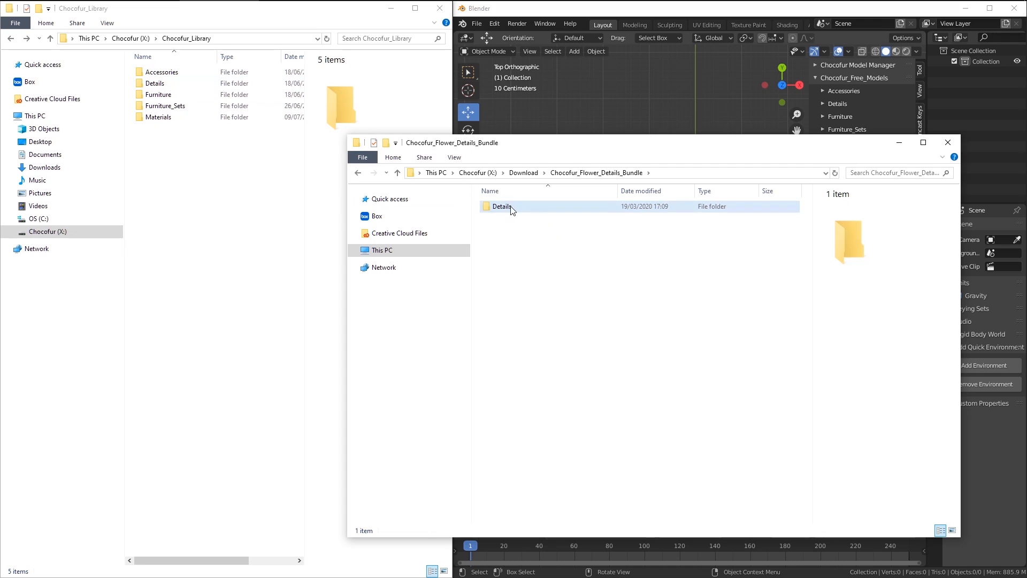
double_click(503, 206)
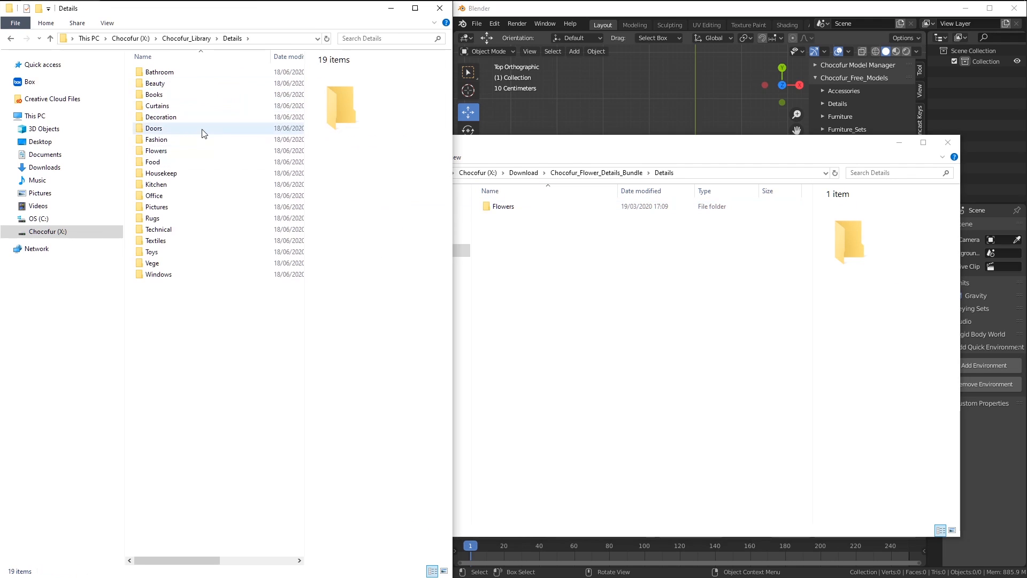
left_click(503, 206)
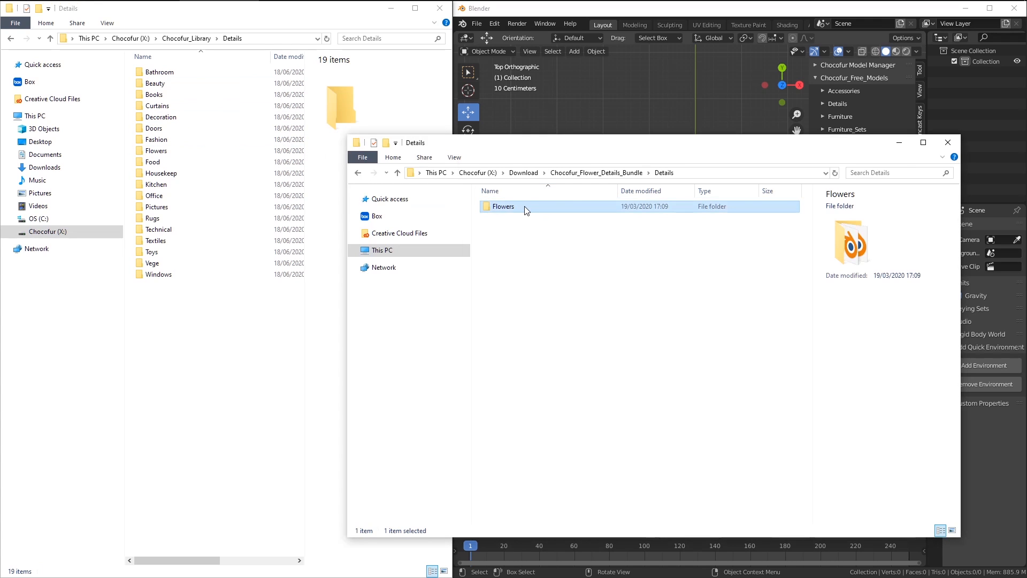
double_click(502, 205)
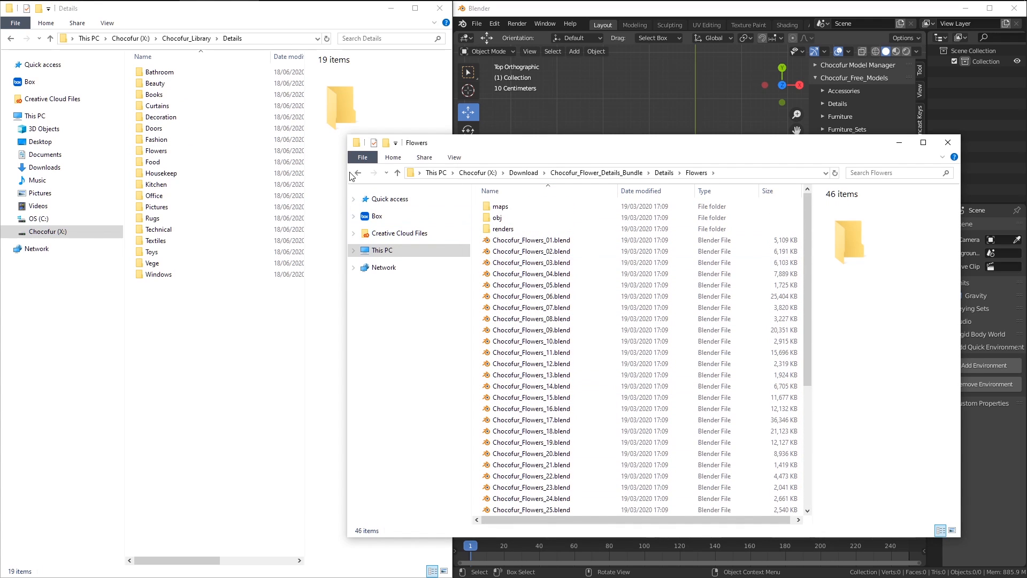
Step: Move the flower bundle's Details folder into Chocofur_Library, replacing the 16 same-named files
left_click(357, 173)
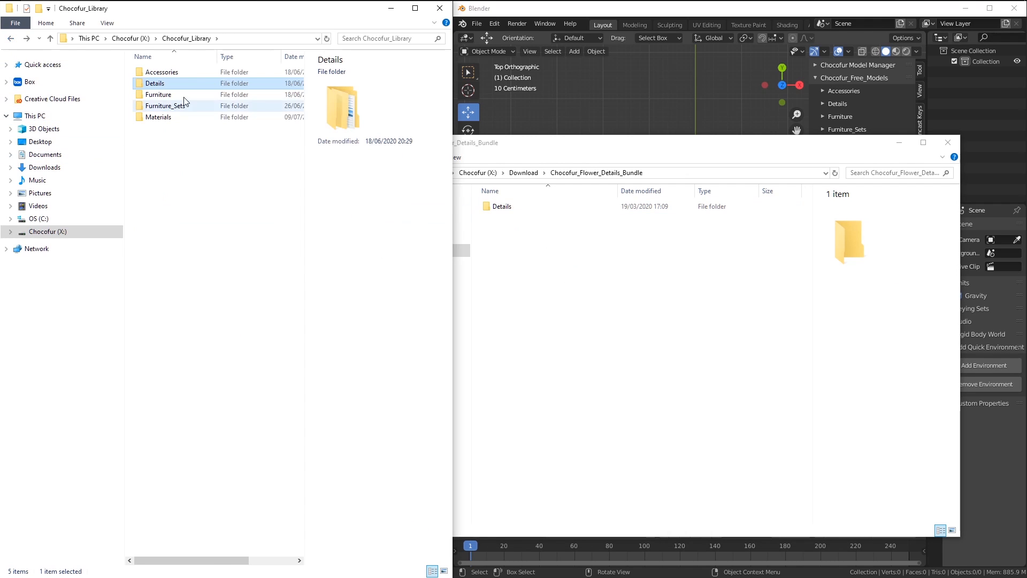
left_click(186, 38)
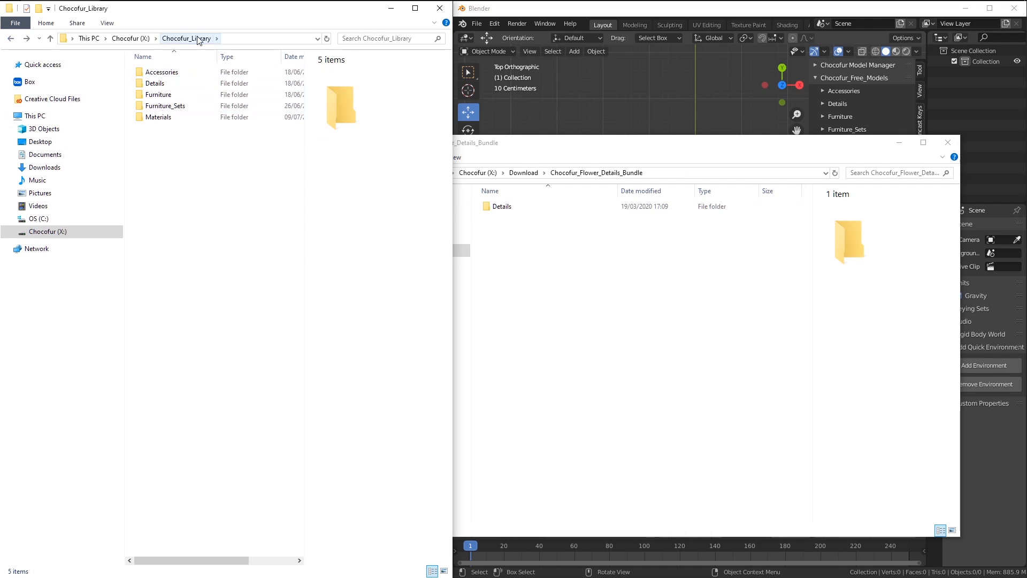
left_click(501, 206)
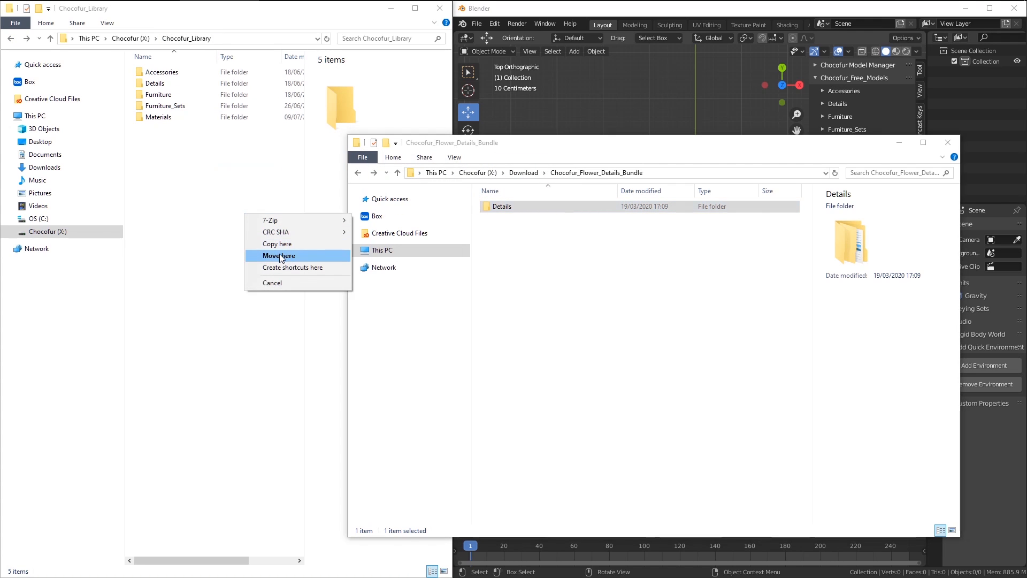
left_click(279, 256)
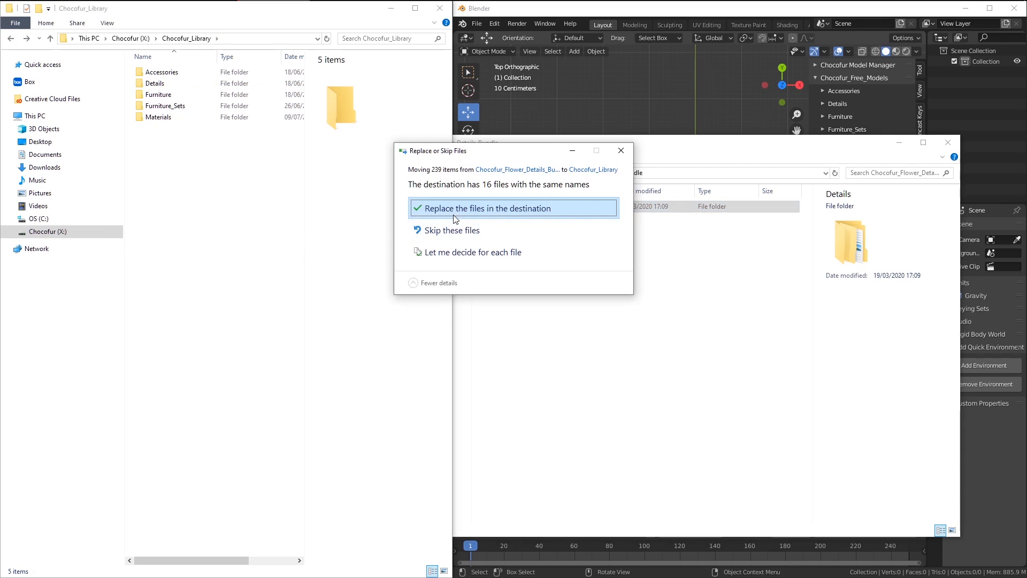
mouse_move(497, 195)
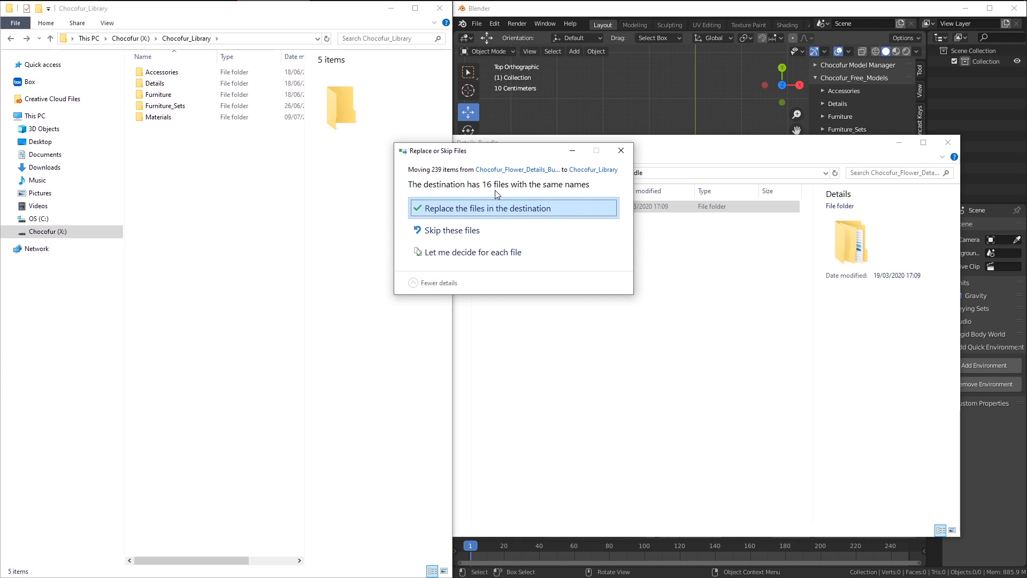
mouse_move(487, 214)
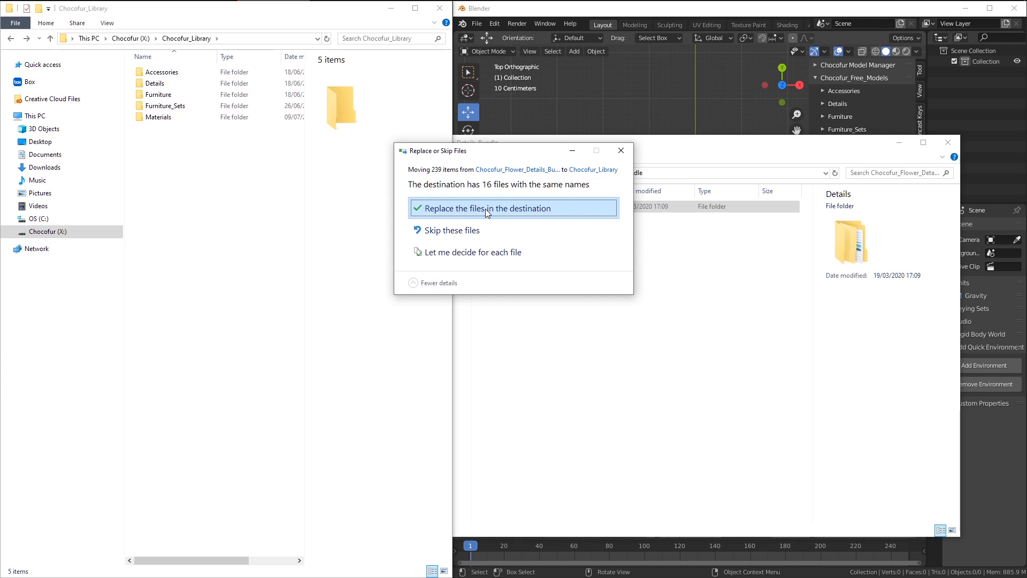
left_click(484, 207)
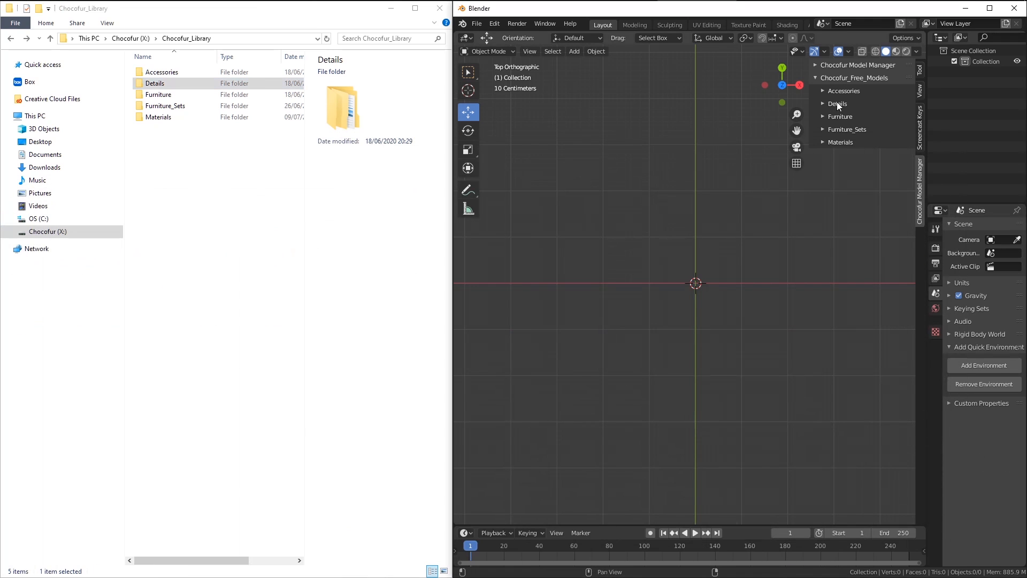
Step: Expand Details in the Model Manager and pick the Flowers category
left_click(837, 104)
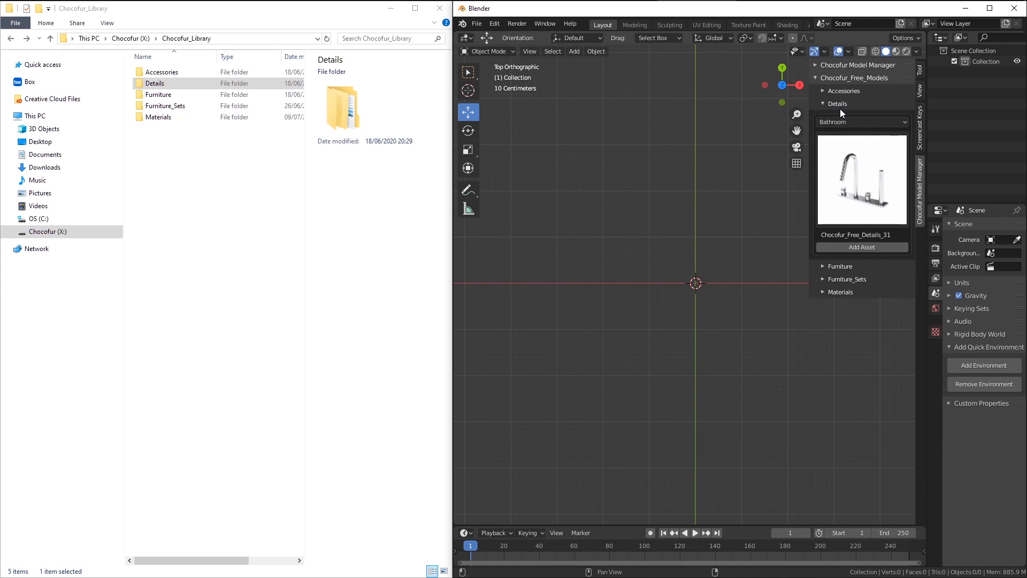
left_click(861, 122)
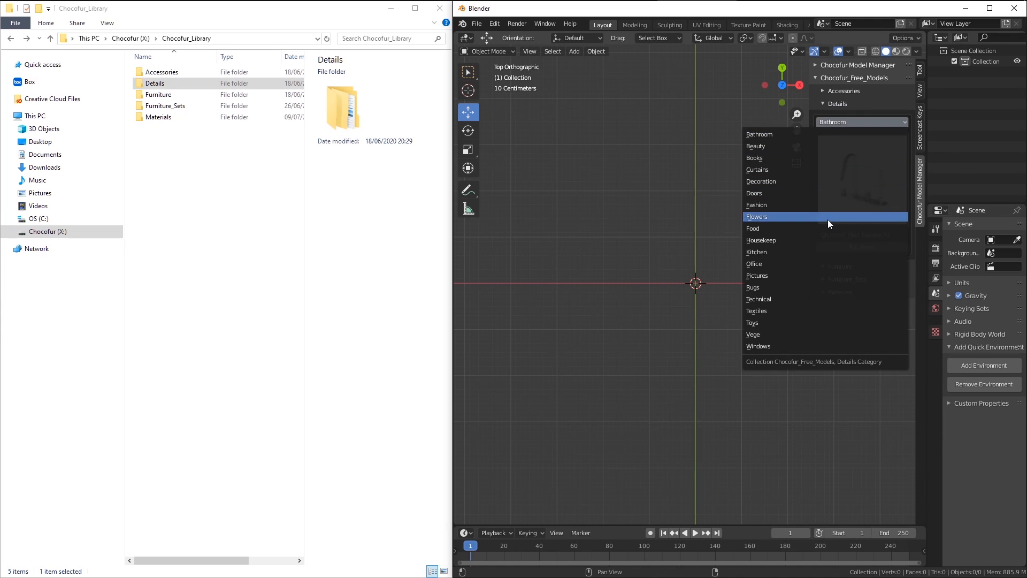
left_click(755, 216)
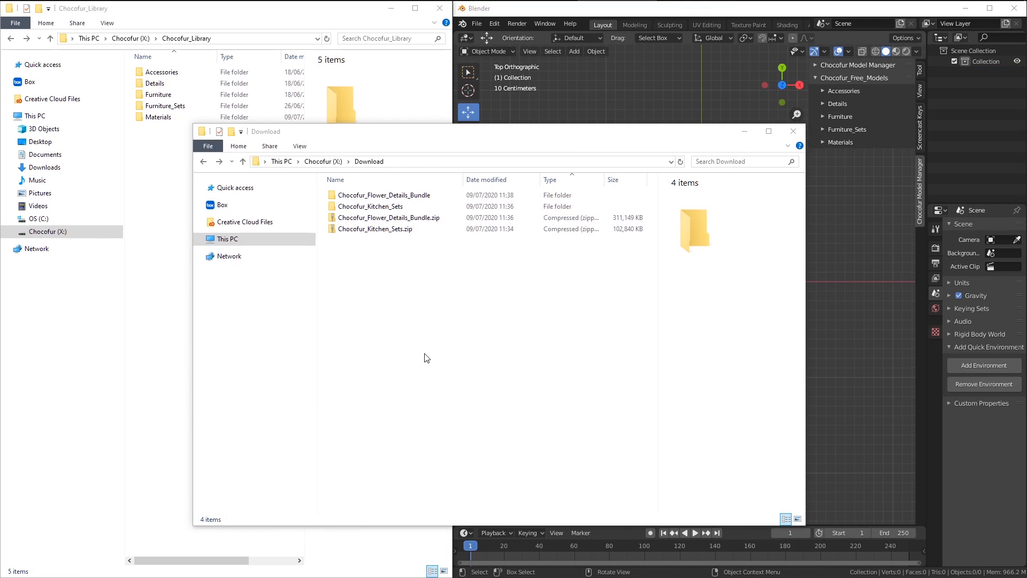
Step: Copy Furniture_Sets from Chocofur_Kitchen_Sets into Chocofur_Library, replacing 49 same-named files
left_click(371, 205)
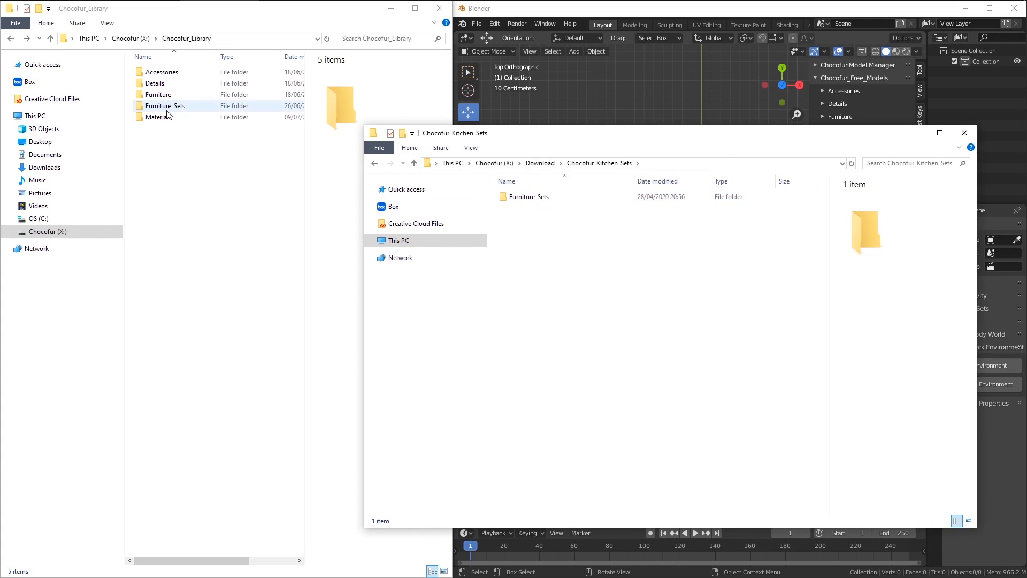
left_click(528, 196)
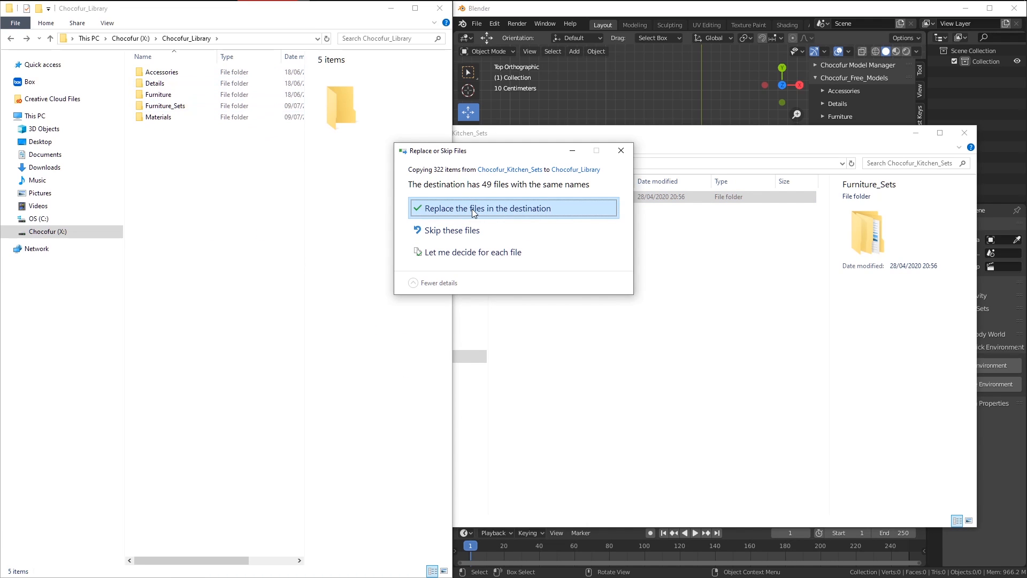
left_click(484, 208)
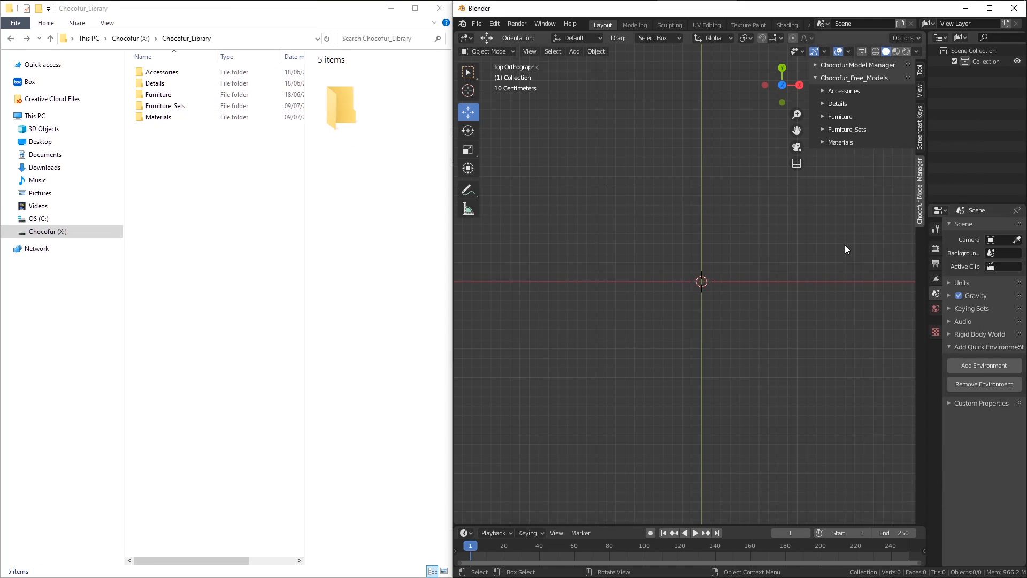
Step: Expand Furniture_Sets in the Model Manager and select Kitchen_Set_04
left_click(847, 129)
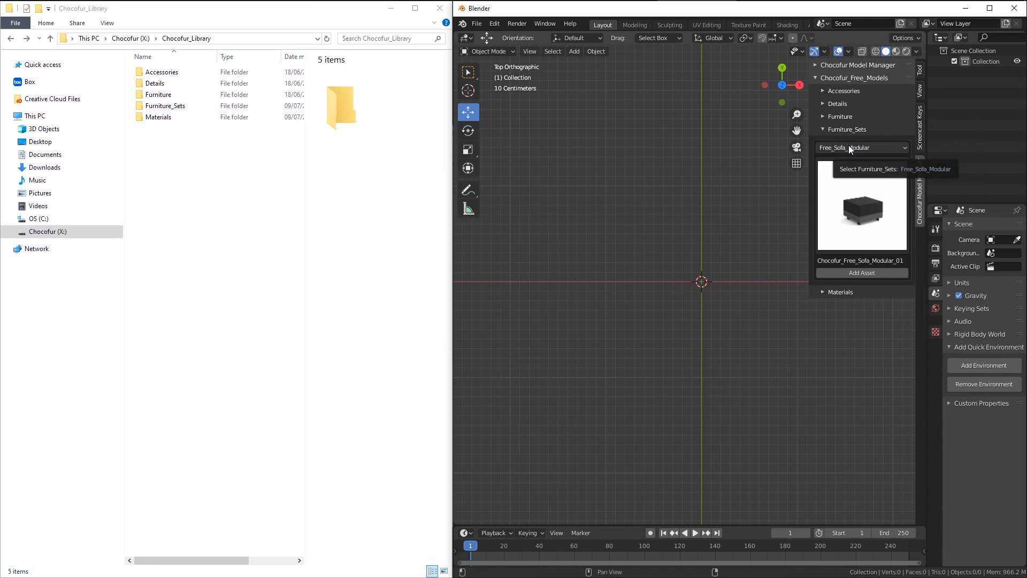
left_click(861, 148)
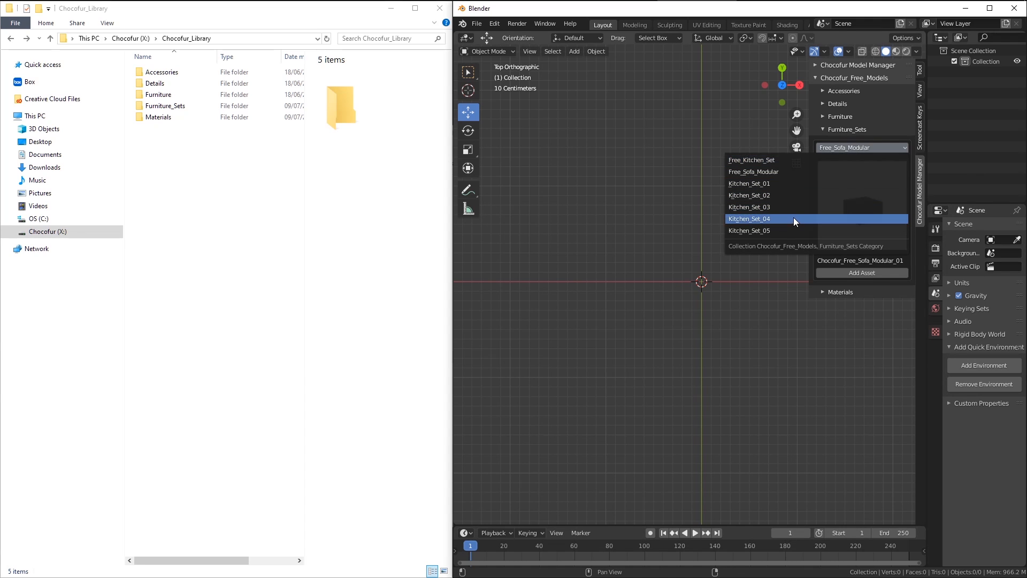
left_click(749, 218)
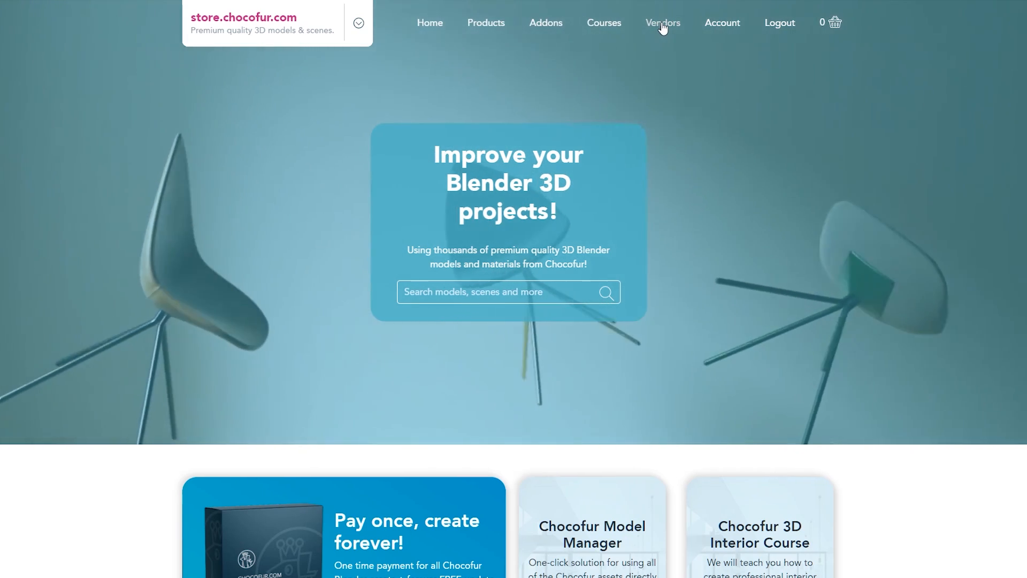
Step: Filter the Chocofur store to Vendors and scroll through the Humano 3D people products
left_click(663, 22)
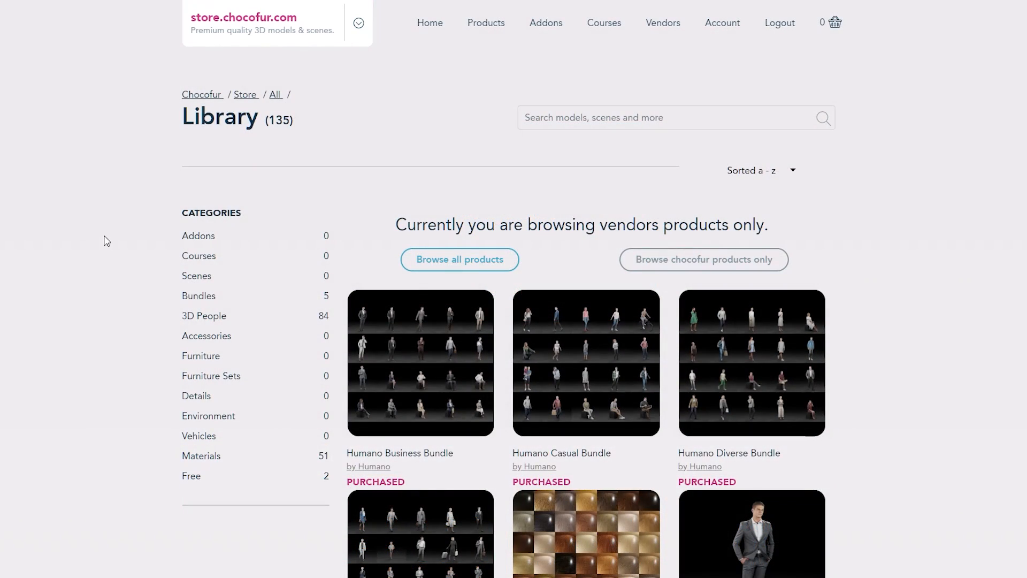
scroll("down", 3)
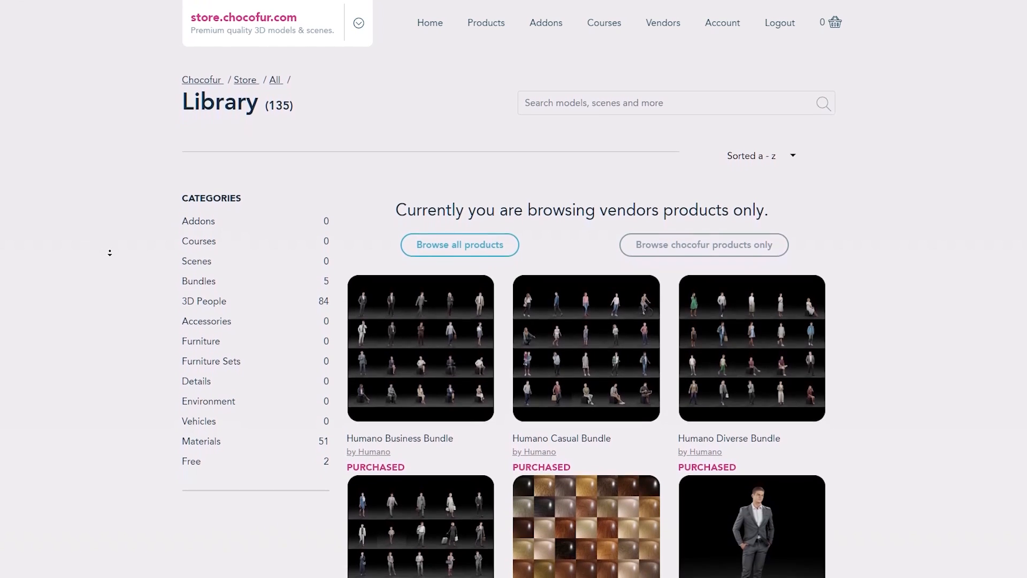
scroll("down", 3)
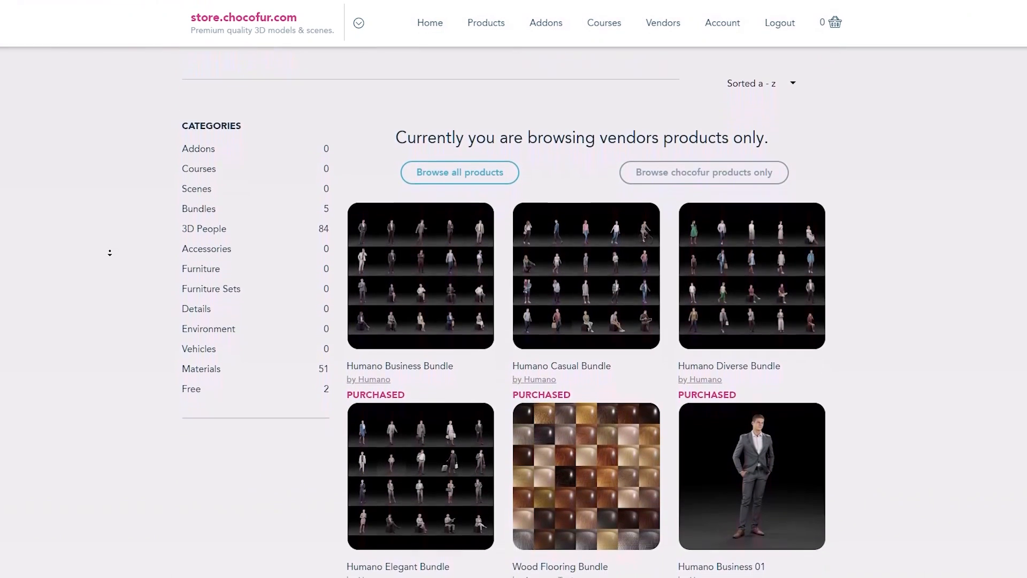
scroll("down", 3)
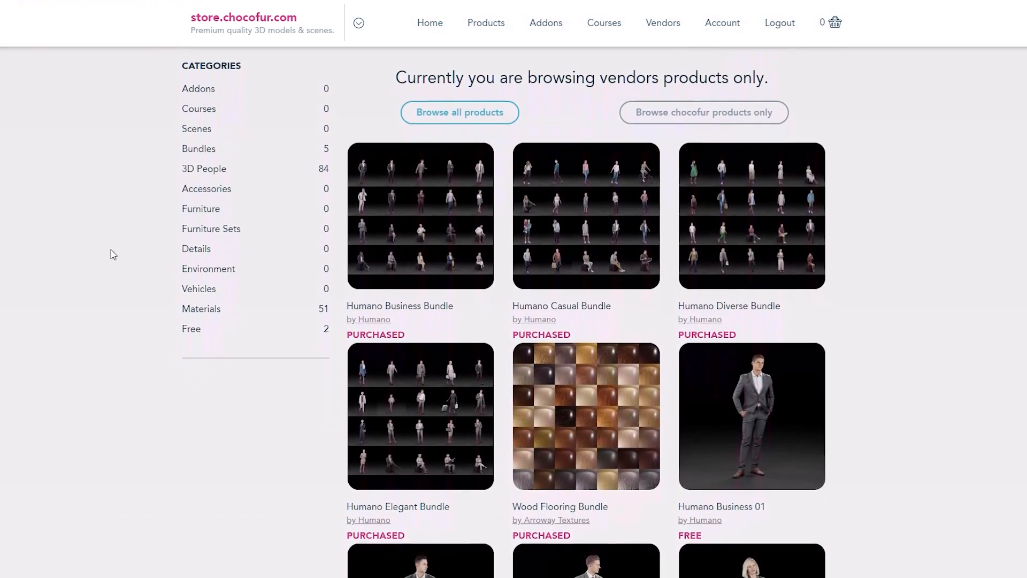
mouse_move(41, 396)
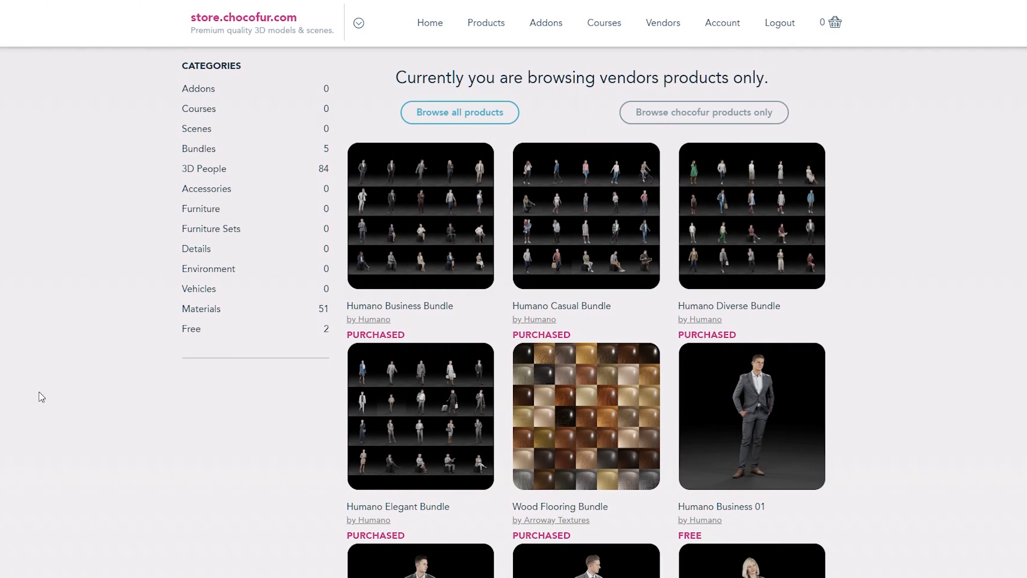
mouse_move(403, 224)
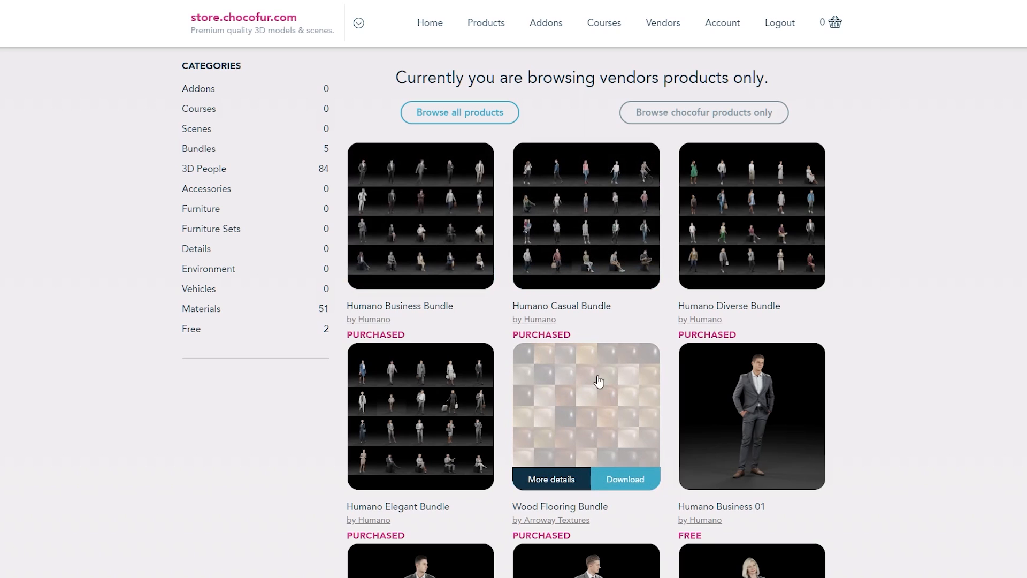
mouse_move(588, 367)
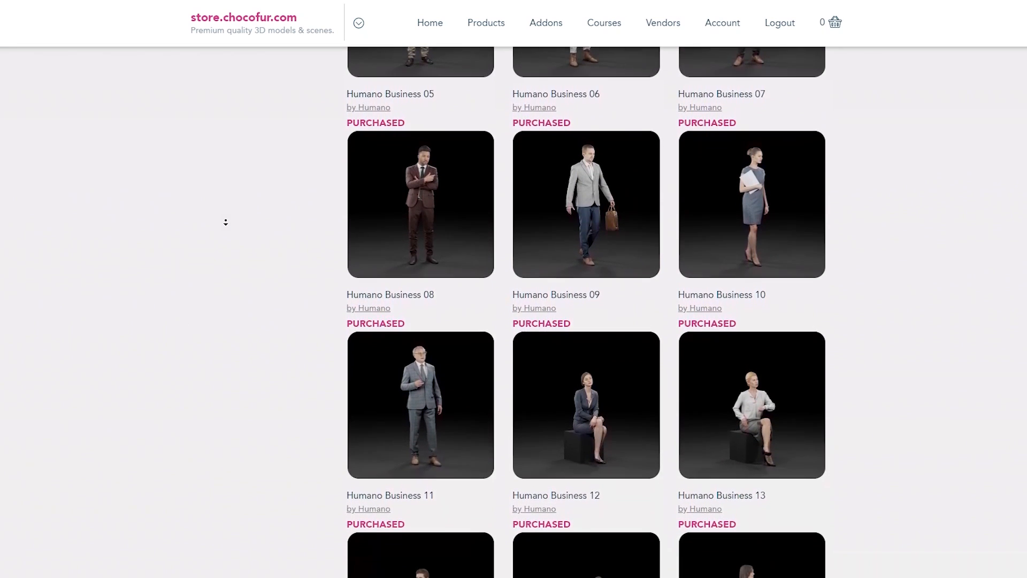
scroll("down", 3)
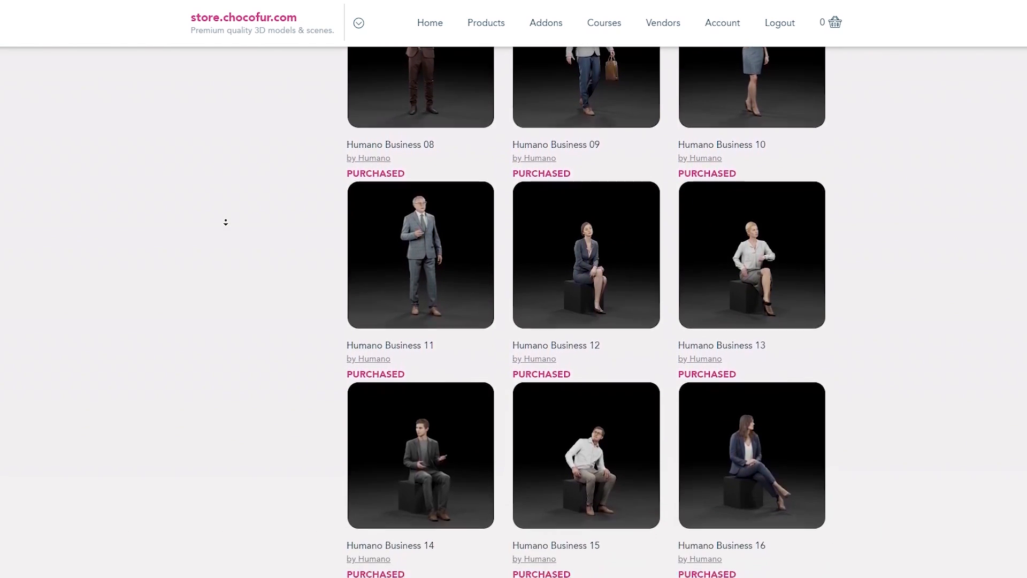
scroll("down", 3)
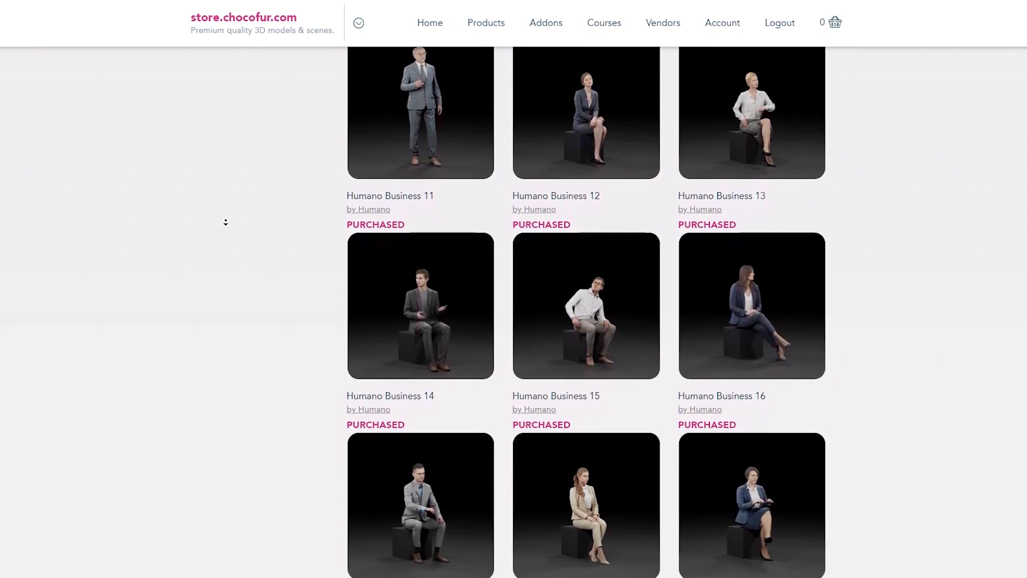
scroll("down", 3)
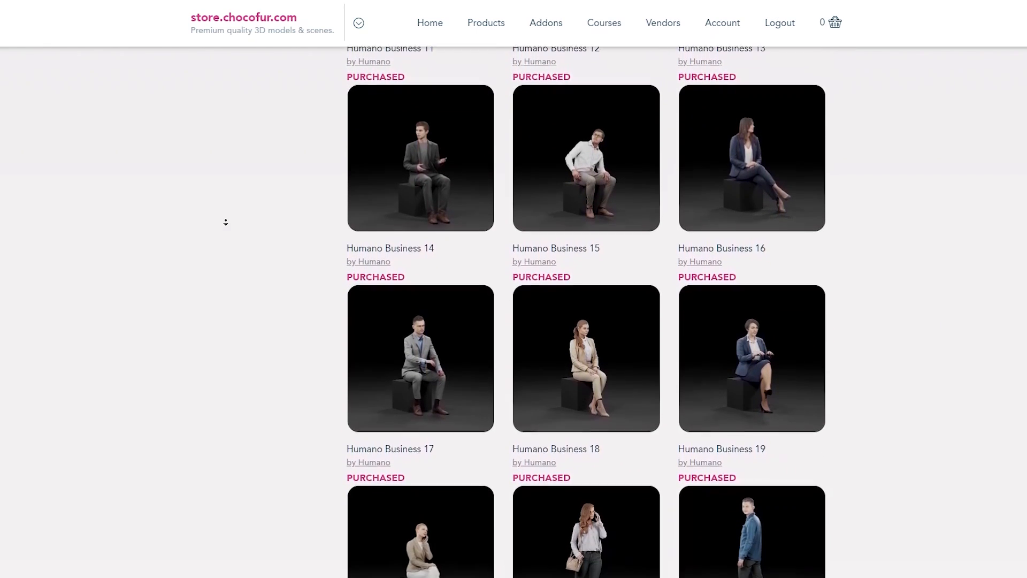
scroll("down", 3)
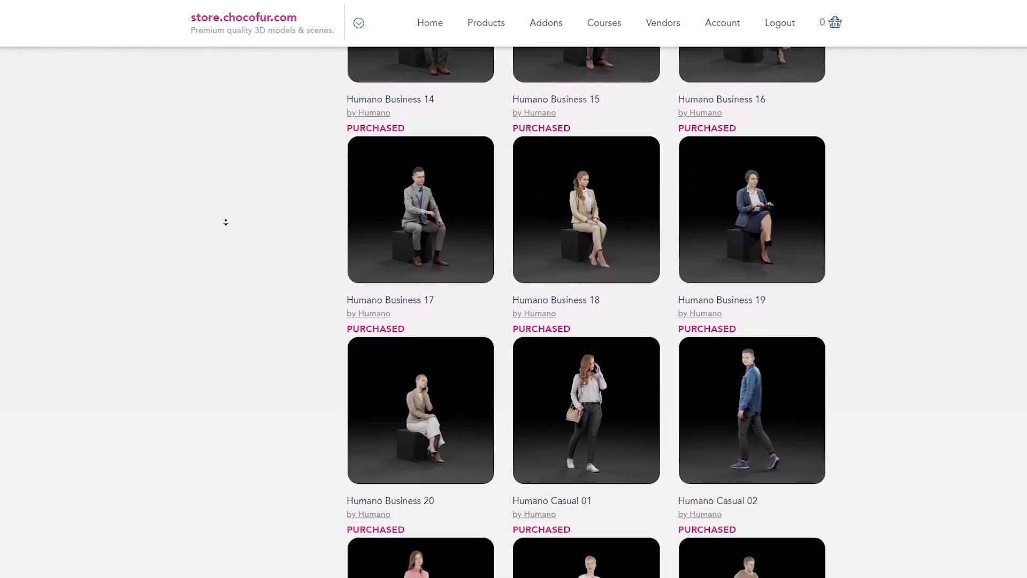
scroll("down", 3)
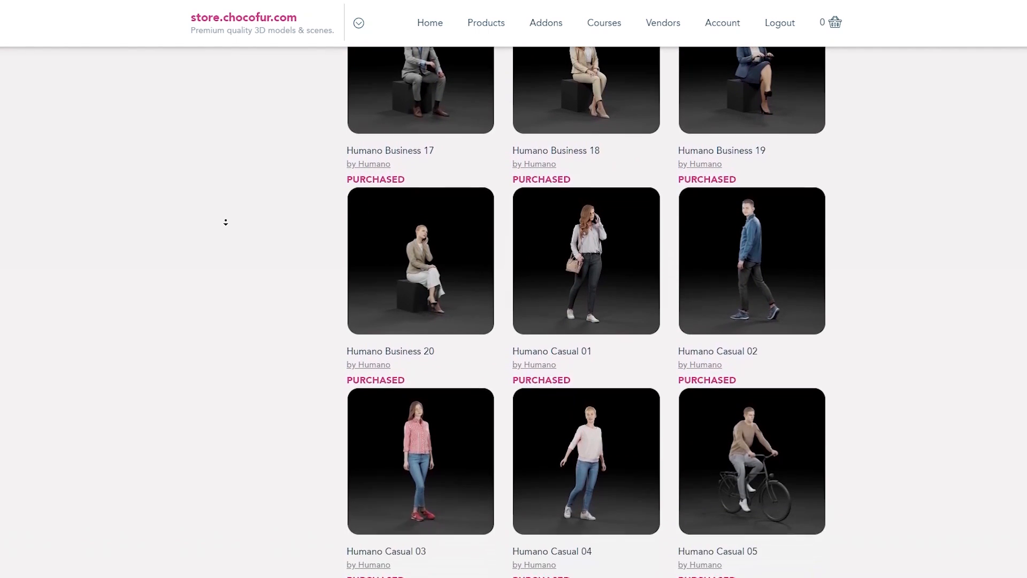
scroll("down", 3)
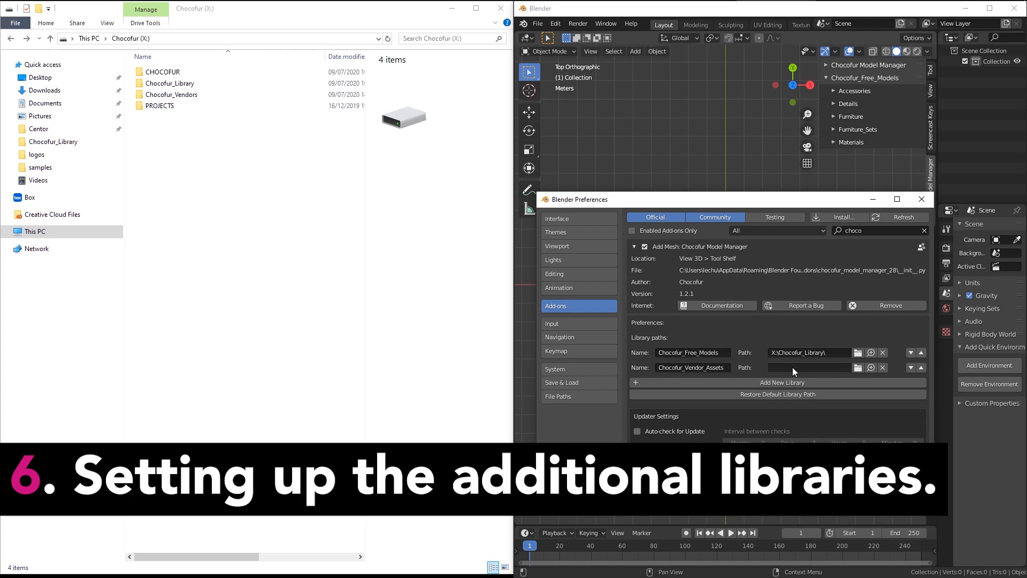
mouse_move(782, 382)
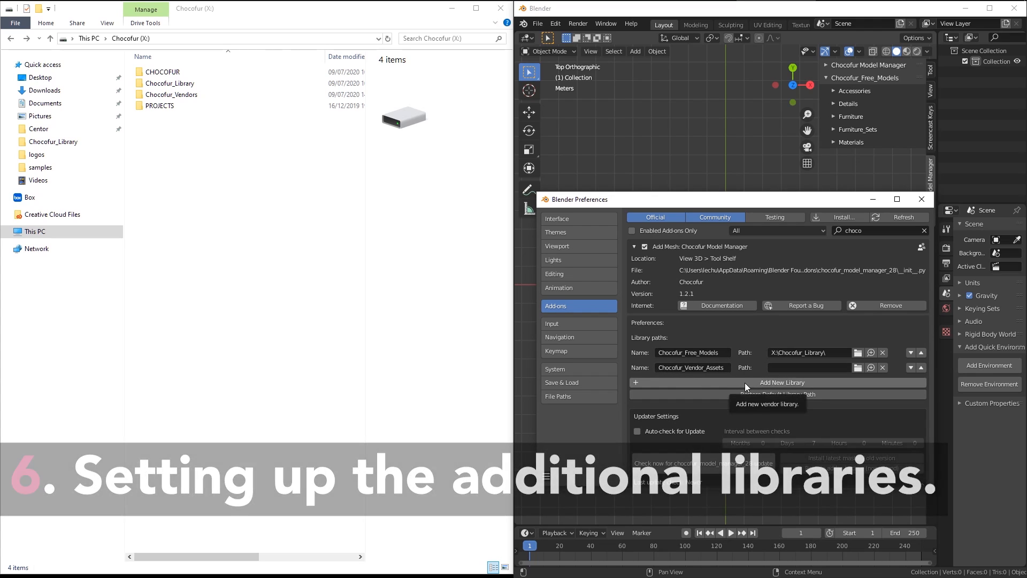
Step: Add a library entry, remove the extra Model Library, and open X:\Chocofur_Vendors in Explorer
left_click(782, 382)
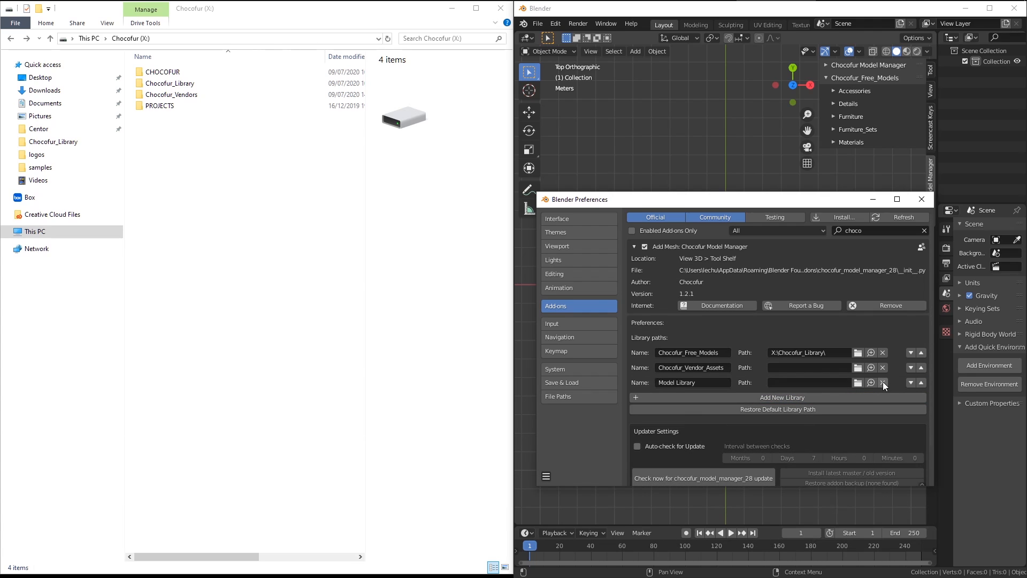
left_click(882, 383)
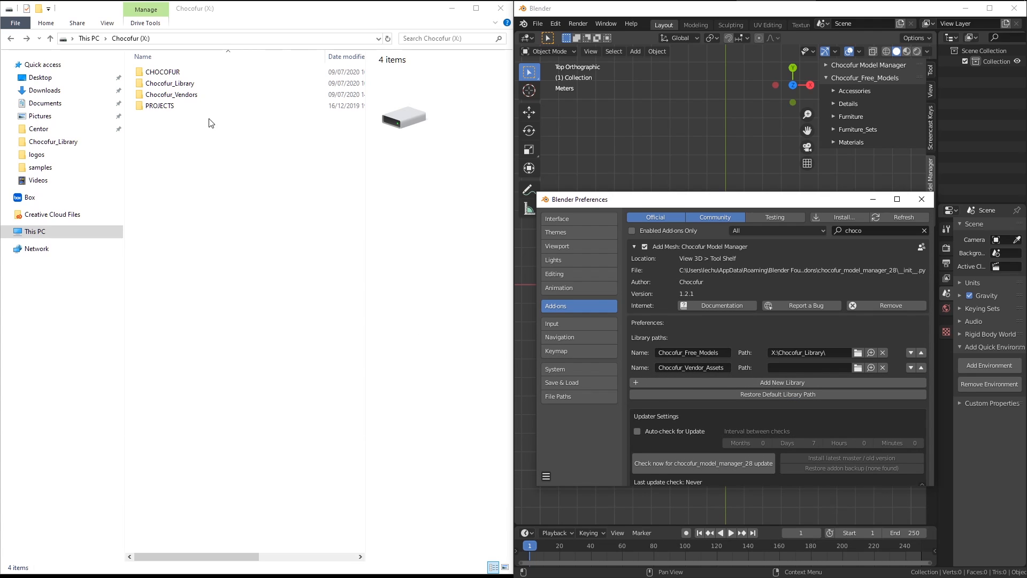
left_click(171, 94)
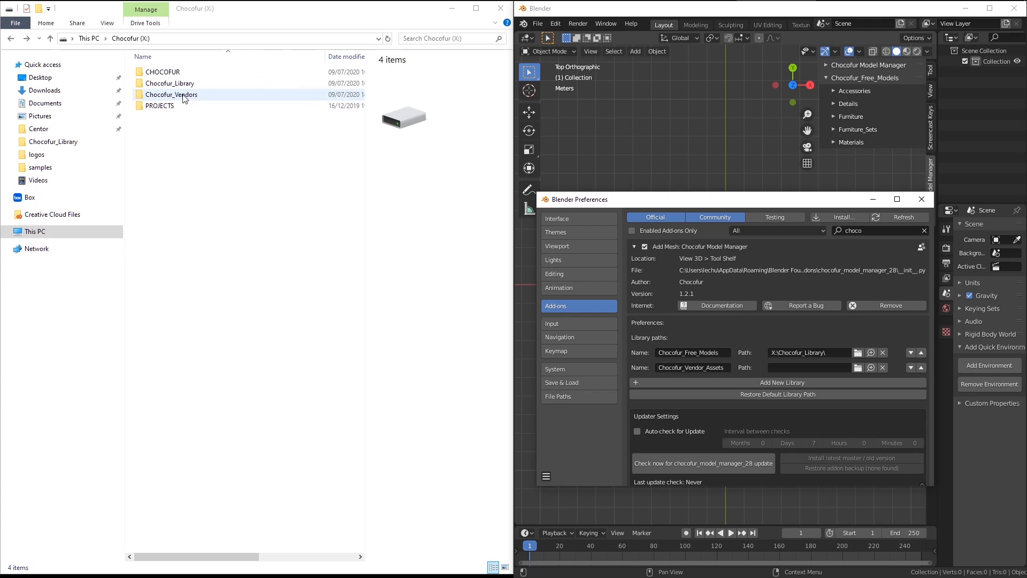
double_click(172, 94)
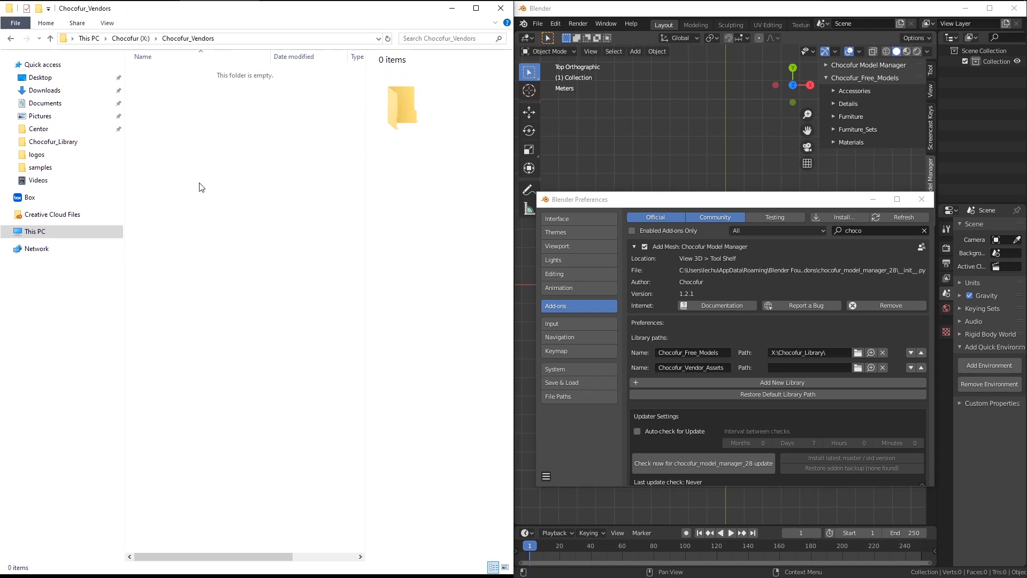
mouse_move(207, 170)
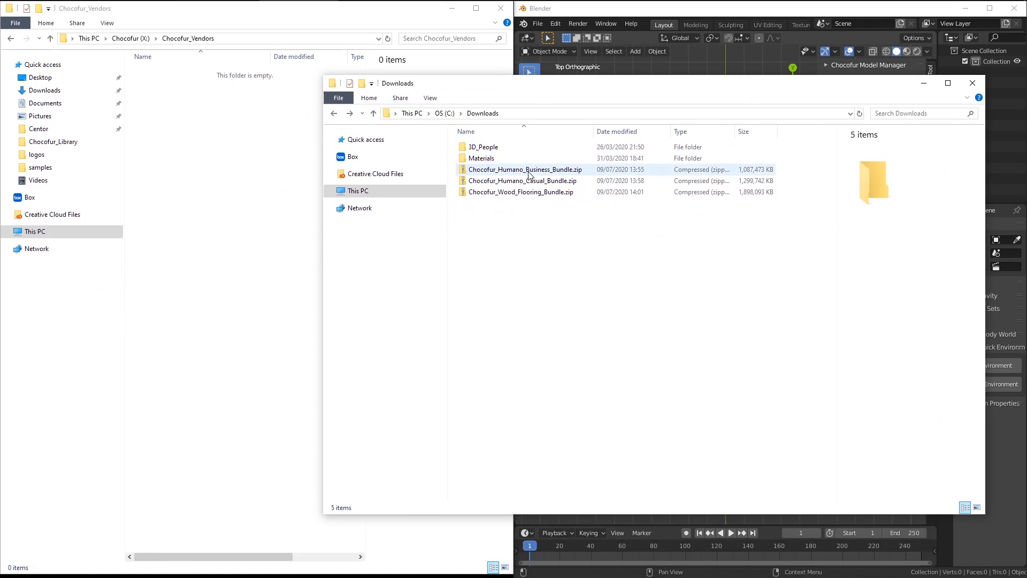
Step: Browse 3D_People's Business folder, then copy 3D_People and Materials into Chocofur_Vendors
left_click(520, 192)
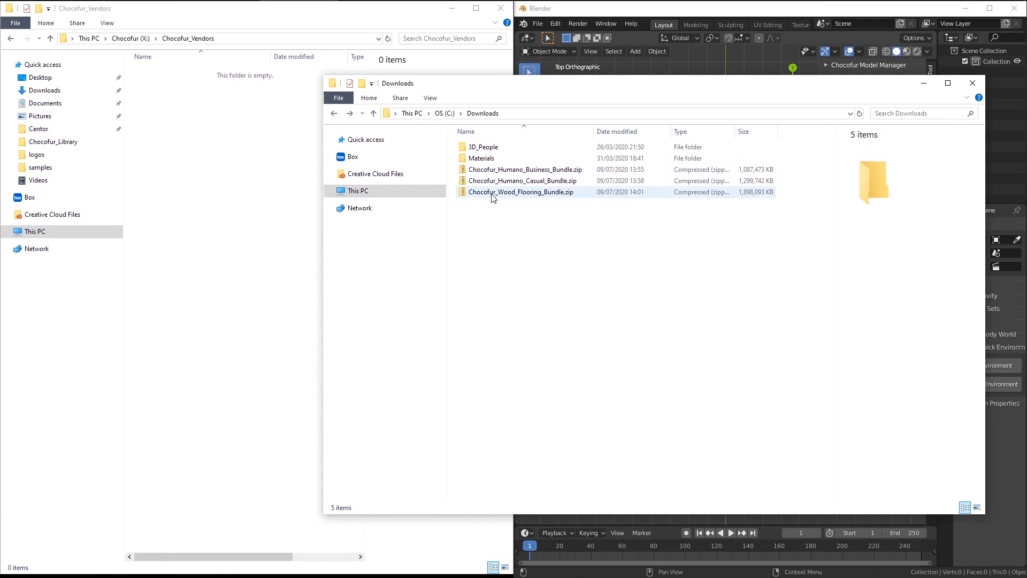
mouse_move(508, 196)
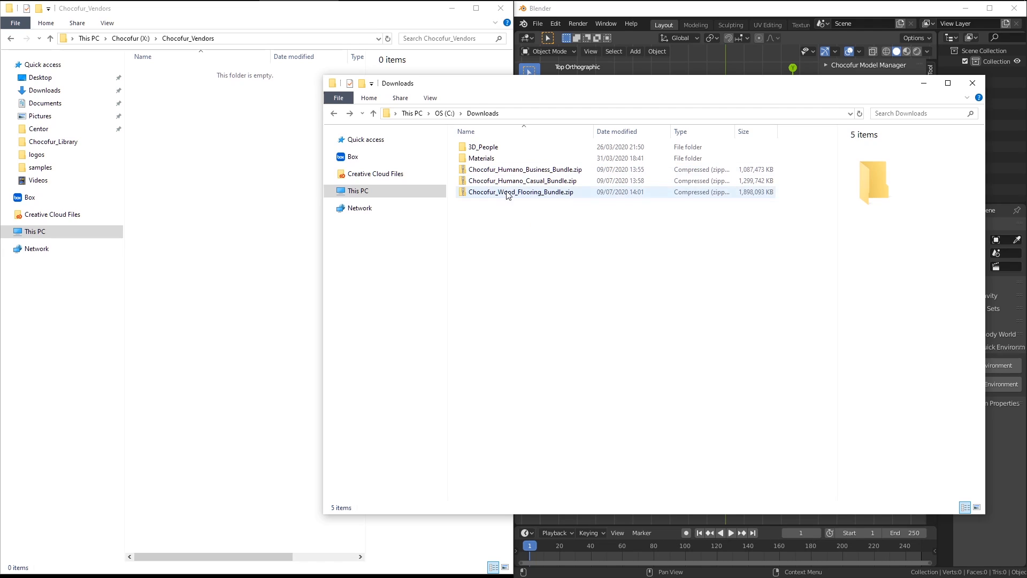
left_click(481, 158)
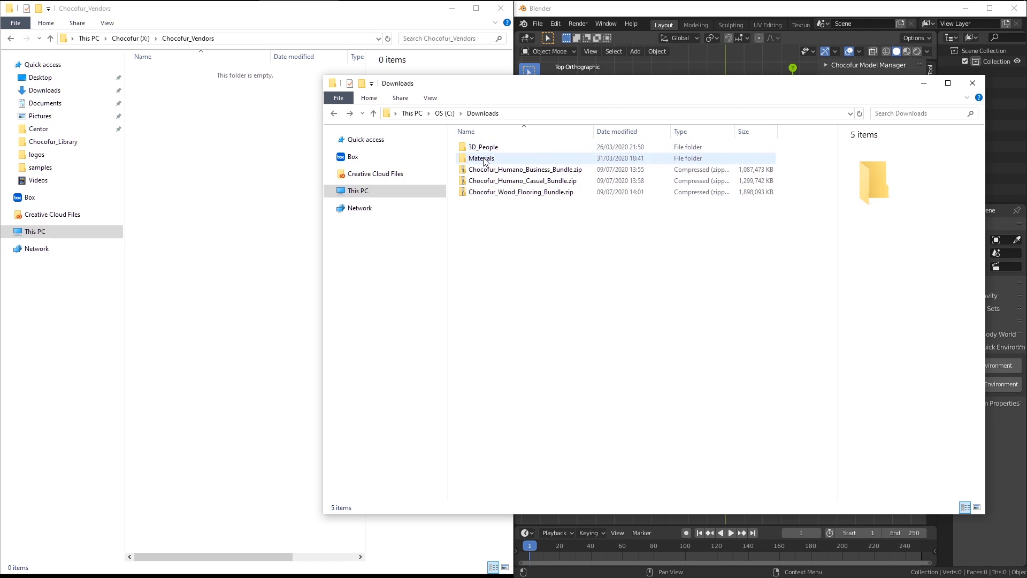
double_click(483, 146)
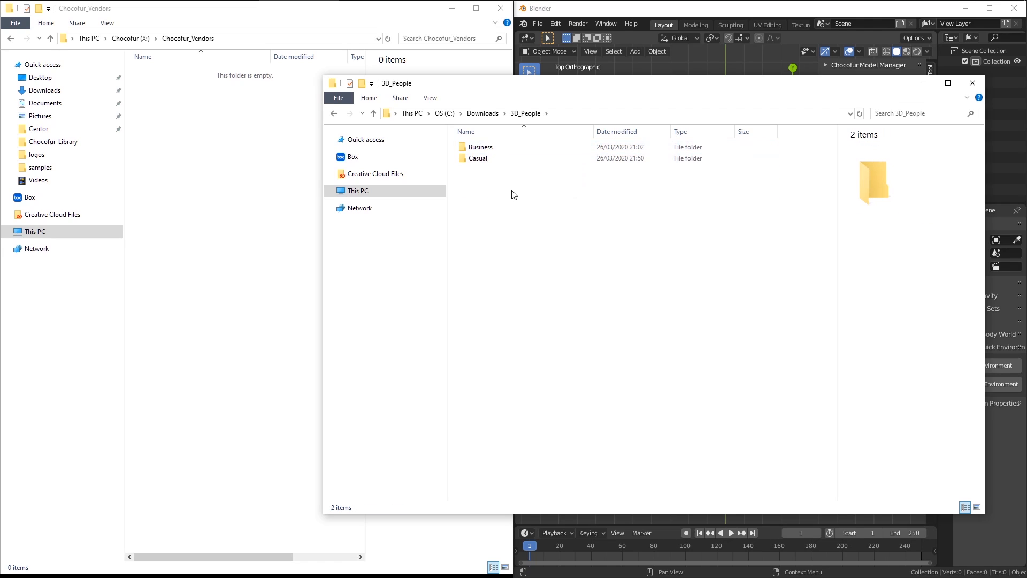
left_click(479, 146)
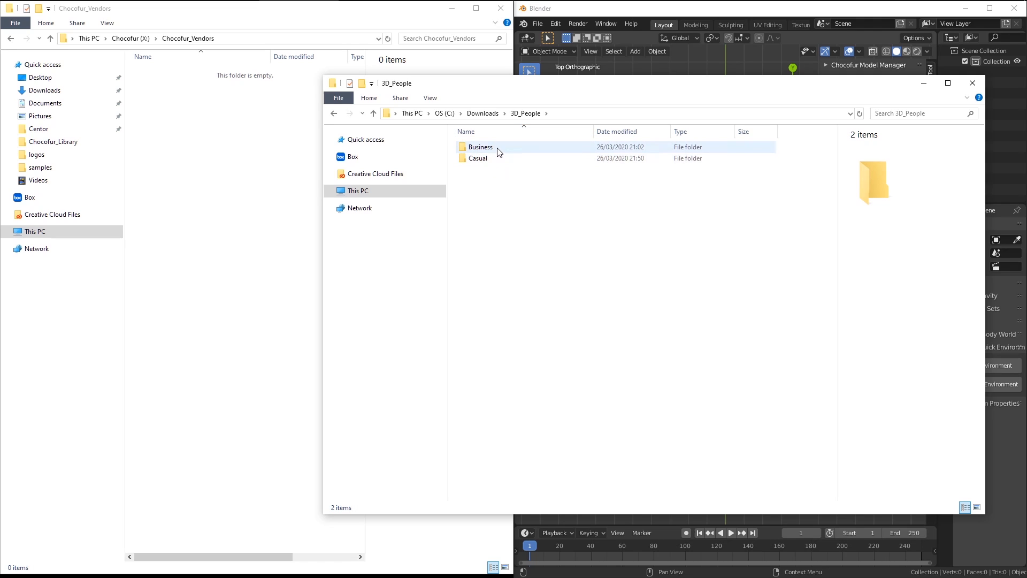
double_click(480, 146)
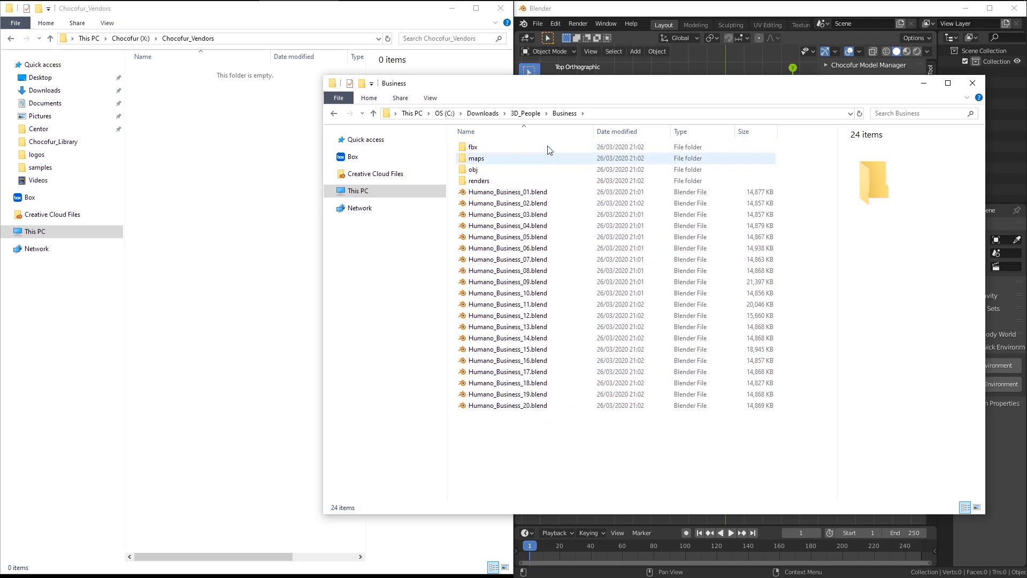
left_click(334, 112)
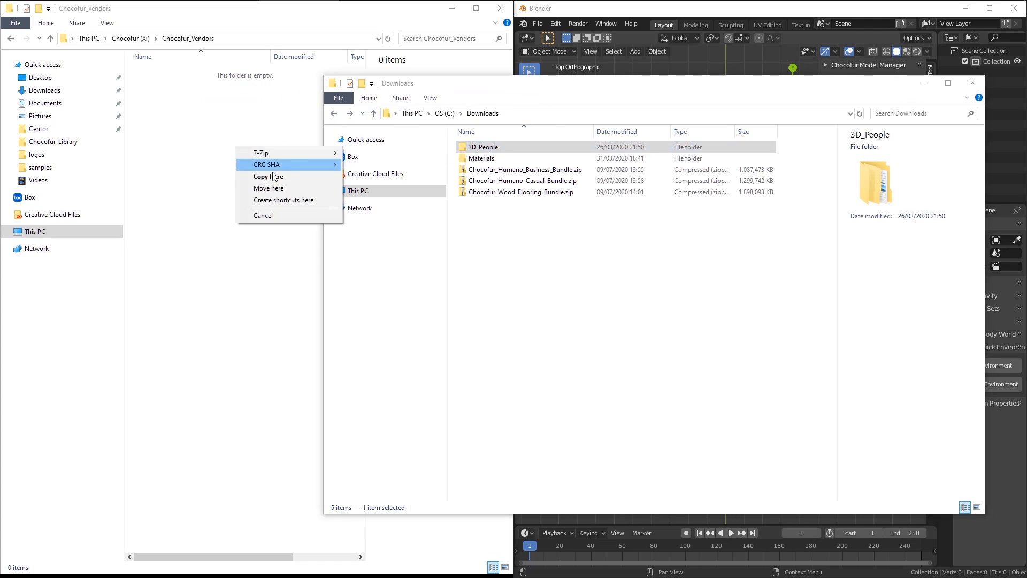
left_click(638, 285)
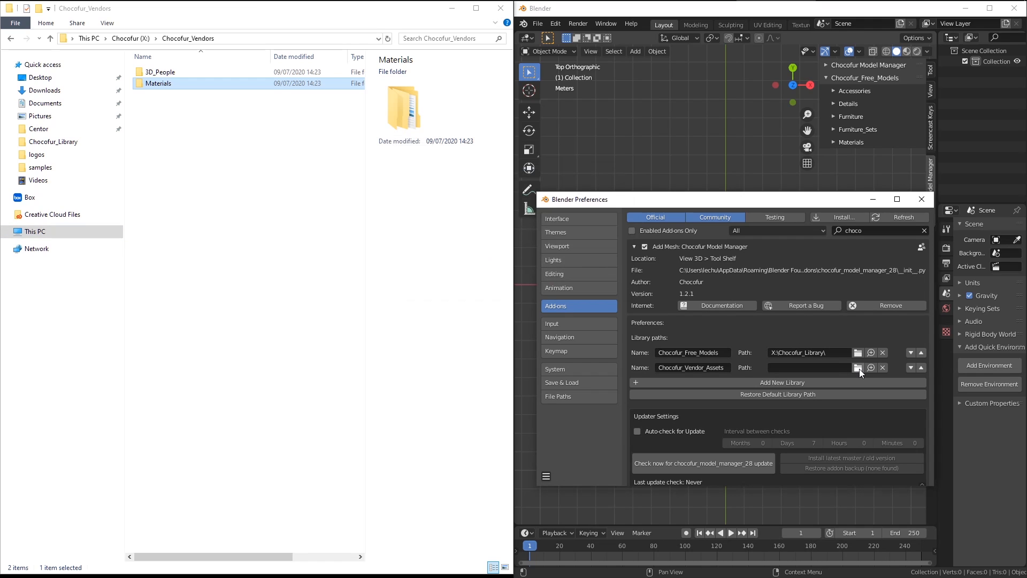
Step: Set the vendor library path to X:\Chocofur_Vendors, close Preferences, and expand its categories
left_click(858, 367)
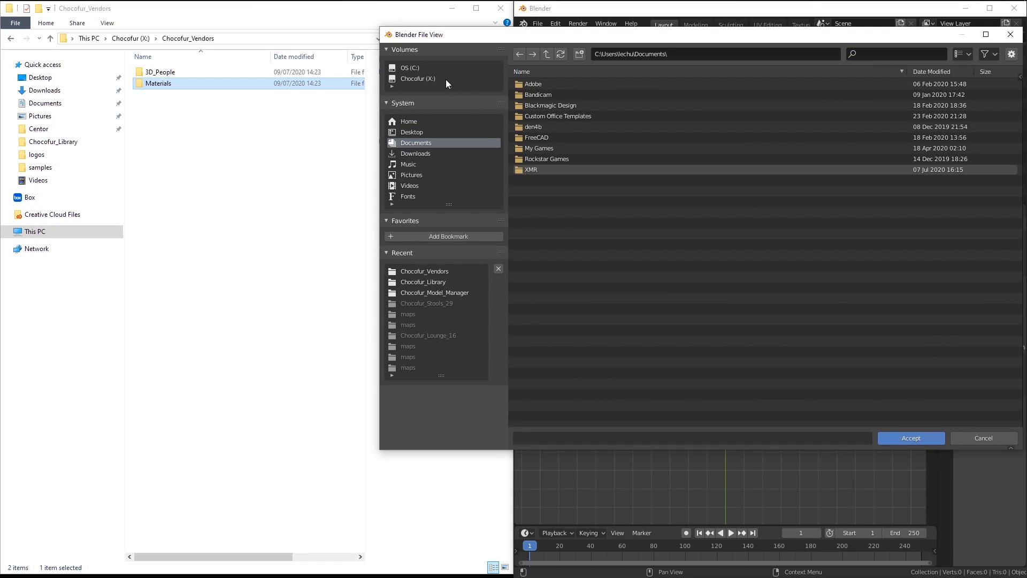
left_click(417, 78)
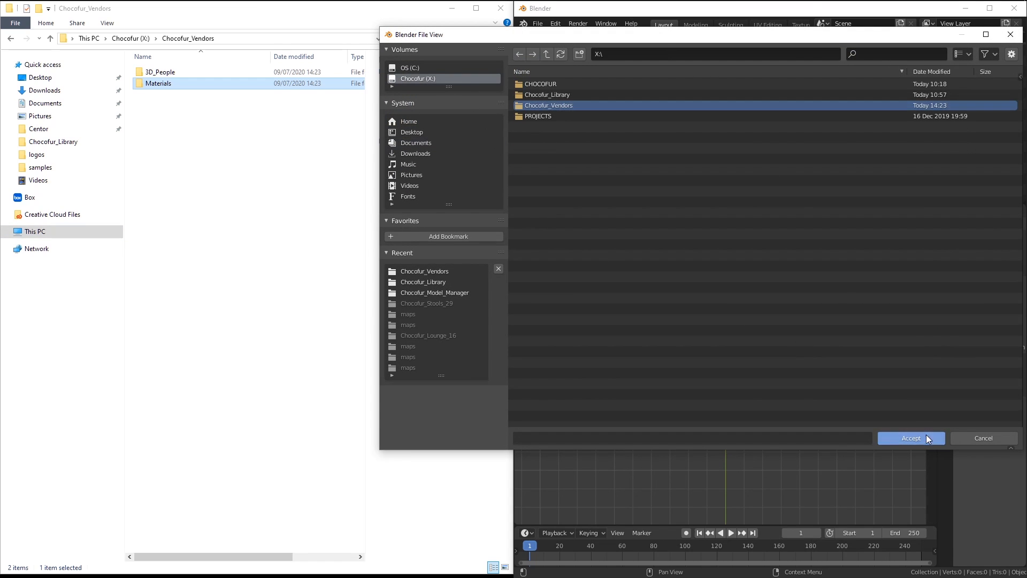
left_click(910, 437)
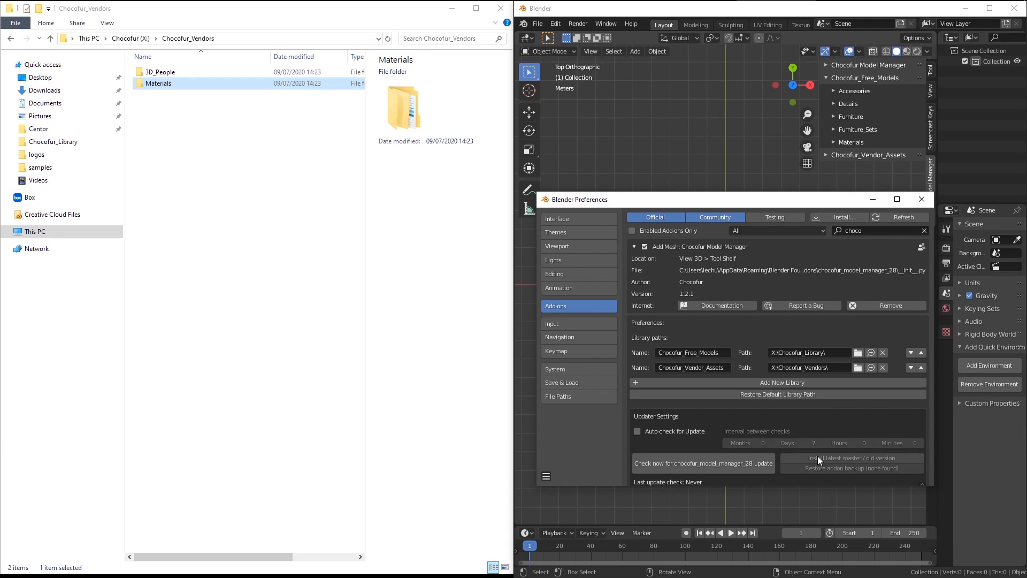
left_click(545, 477)
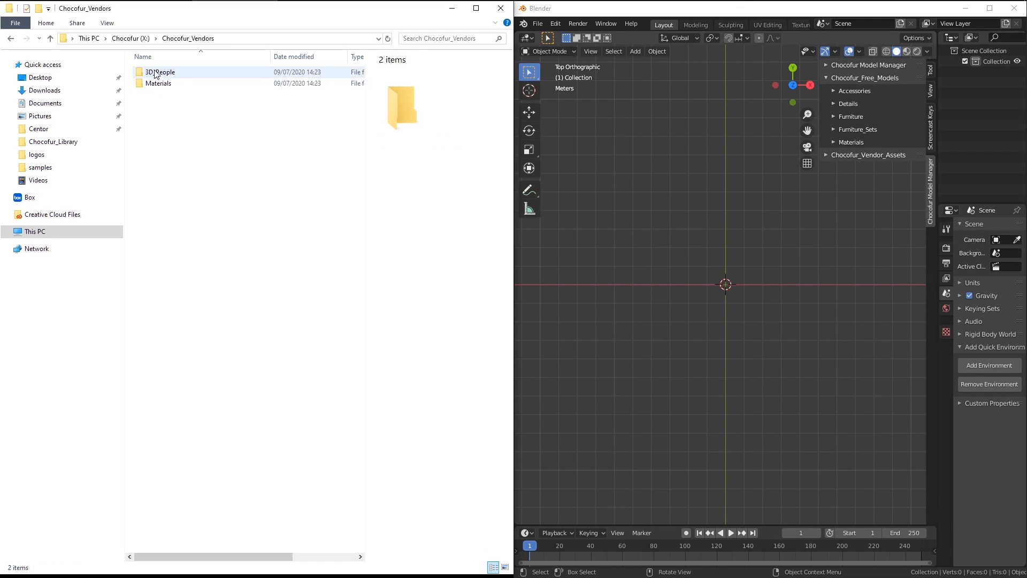
left_click(159, 83)
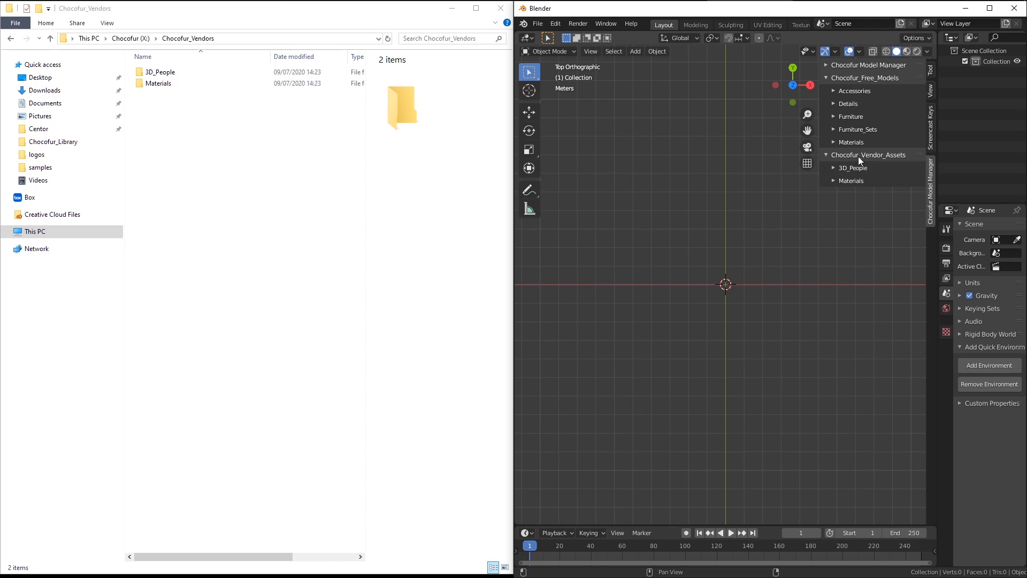
Step: Add a Humano business person figure from 3D_People, then expand the vendor Materials category
left_click(159, 83)
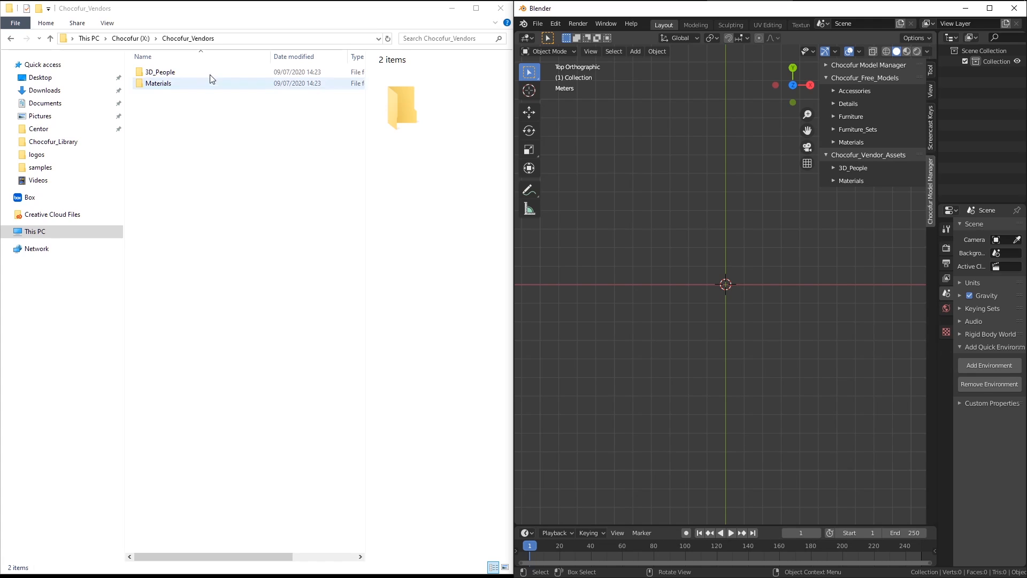
double_click(160, 72)
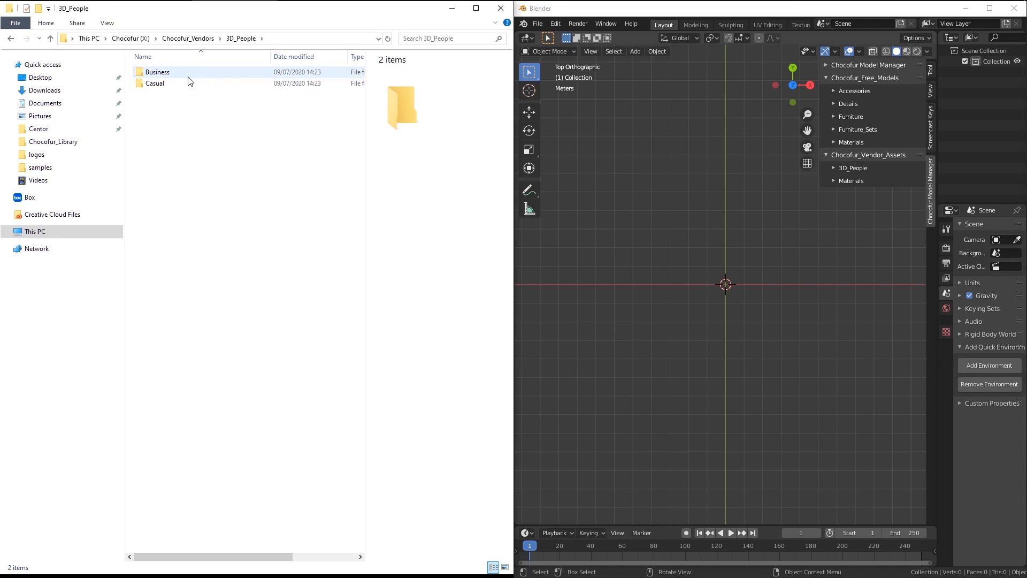
left_click(157, 71)
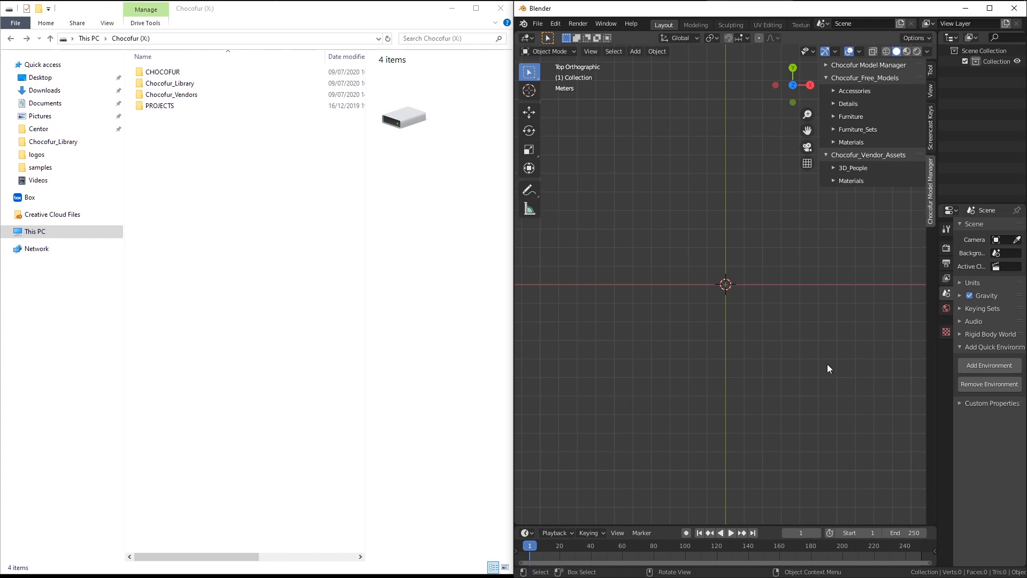
left_click(854, 168)
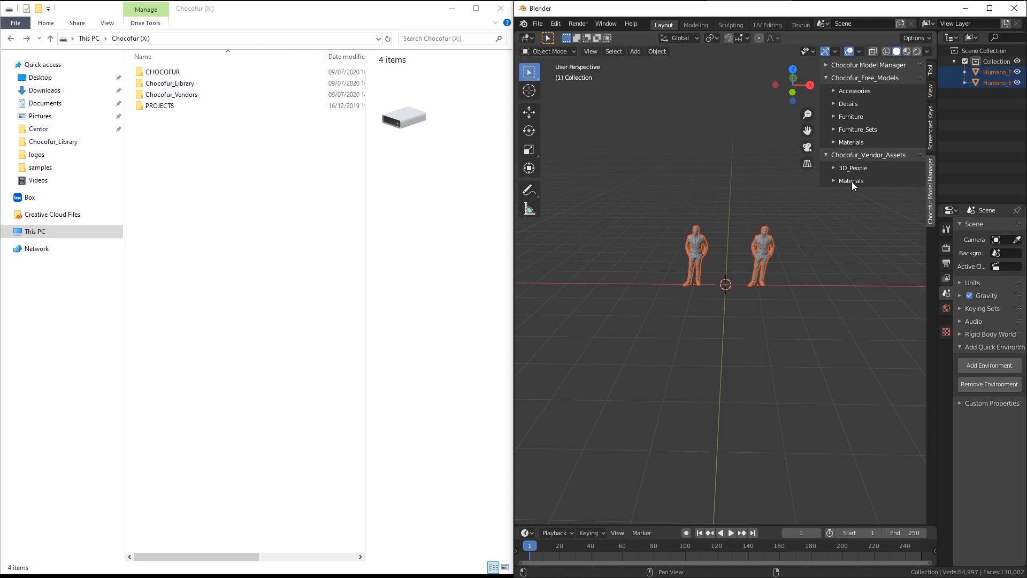
left_click(851, 180)
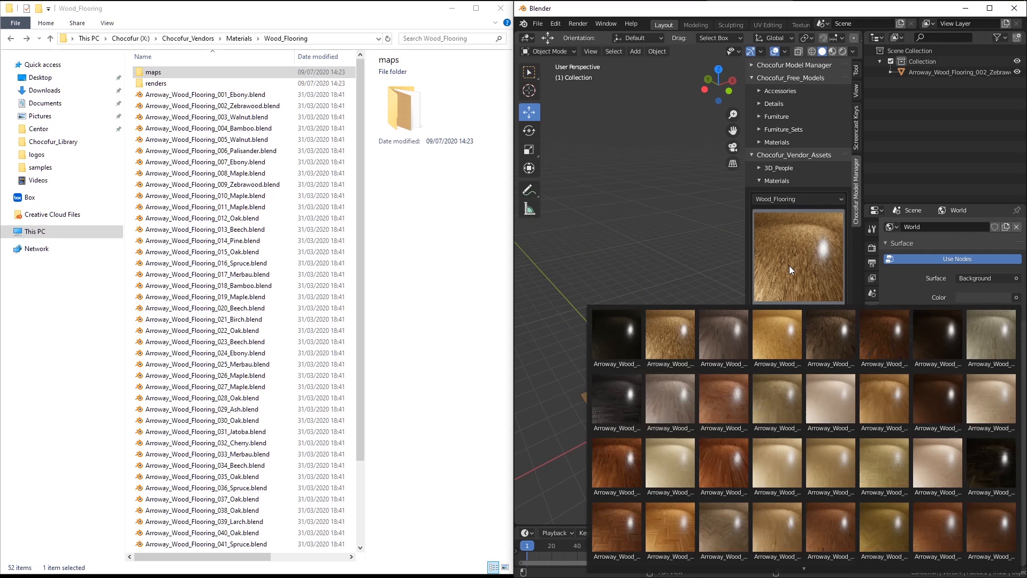
Step: Add the Arroway_Wood_Flooring_017_Merbau plane and move it above the Zebrawood plane
left_click(616, 465)
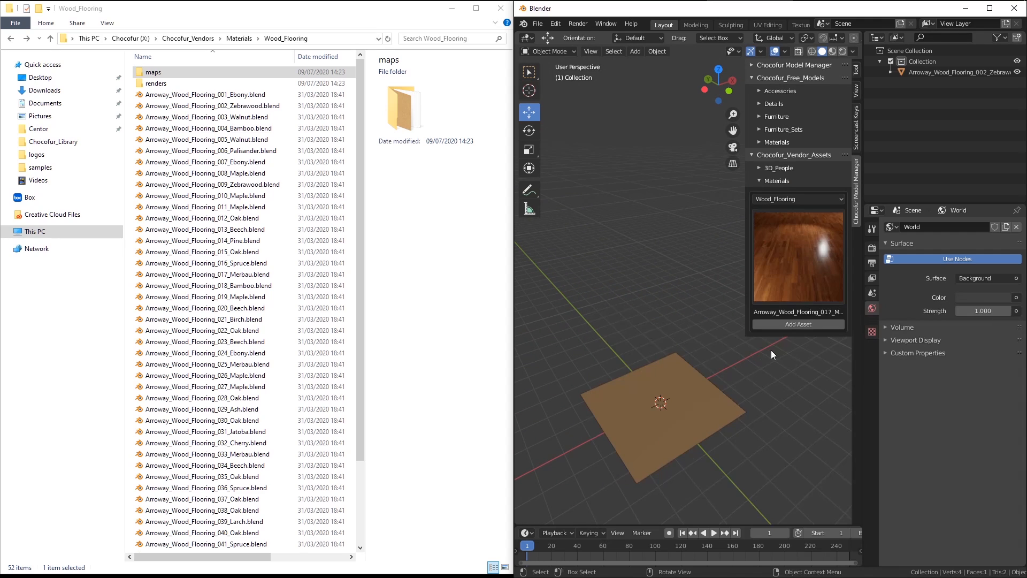
left_click(660, 406)
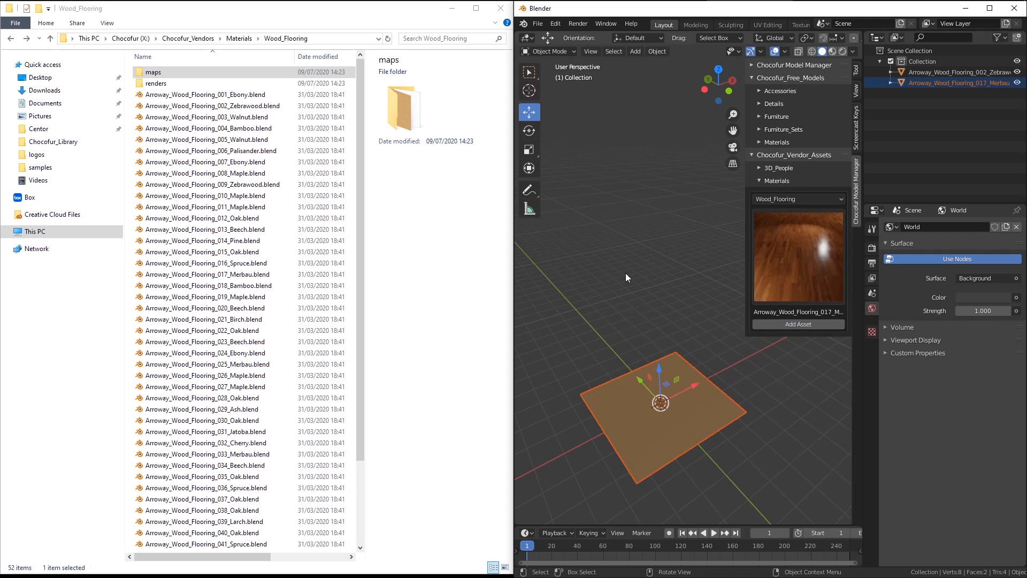
left_click_drag(660, 402, 656, 321)
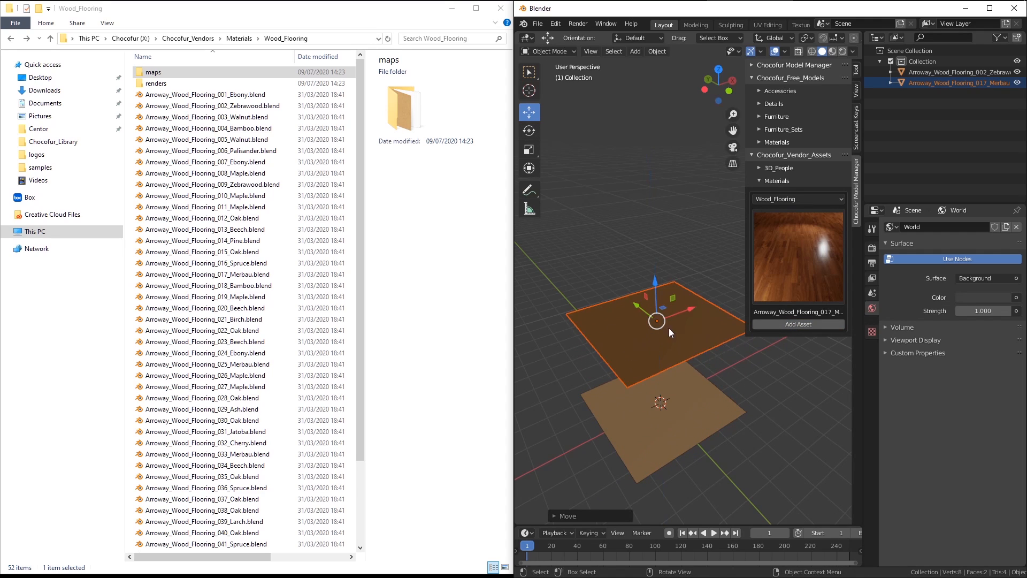
left_click(207, 274)
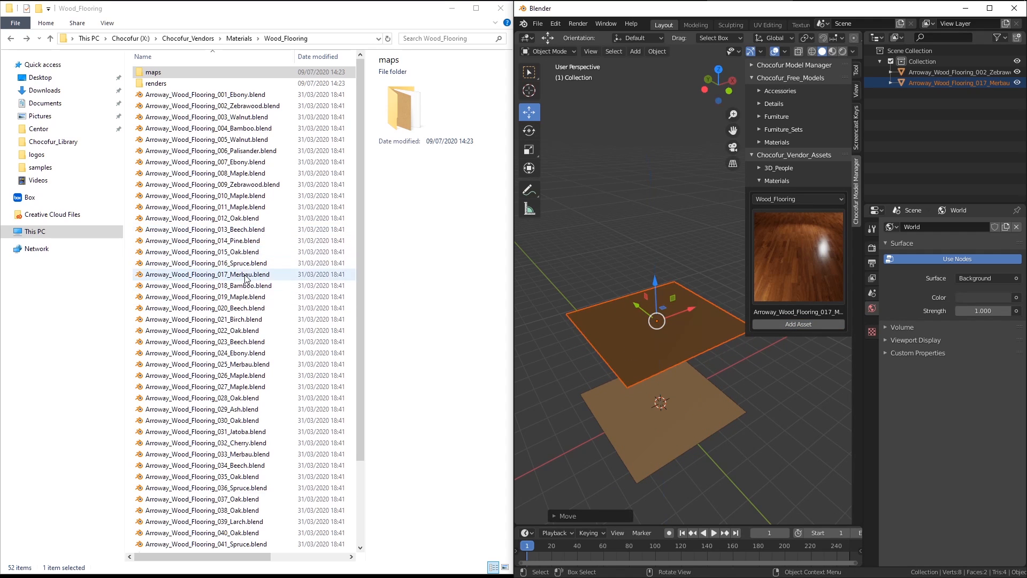
double_click(156, 83)
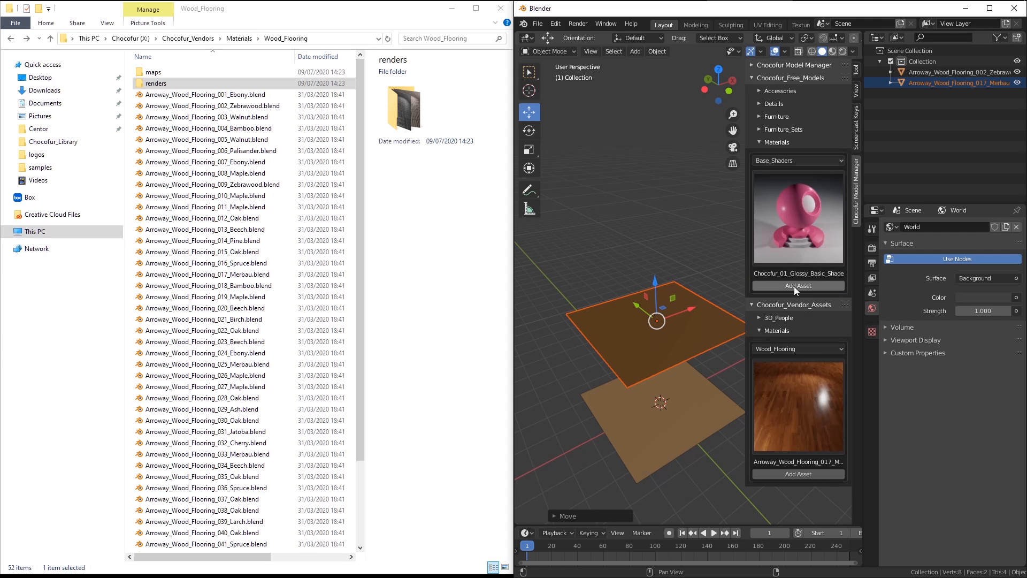
Step: Add the Chocofur_01_Glossy_Basic_Shader sample and a cube using Arroway_Wood_Flooring_017_Merbau
left_click(797, 285)
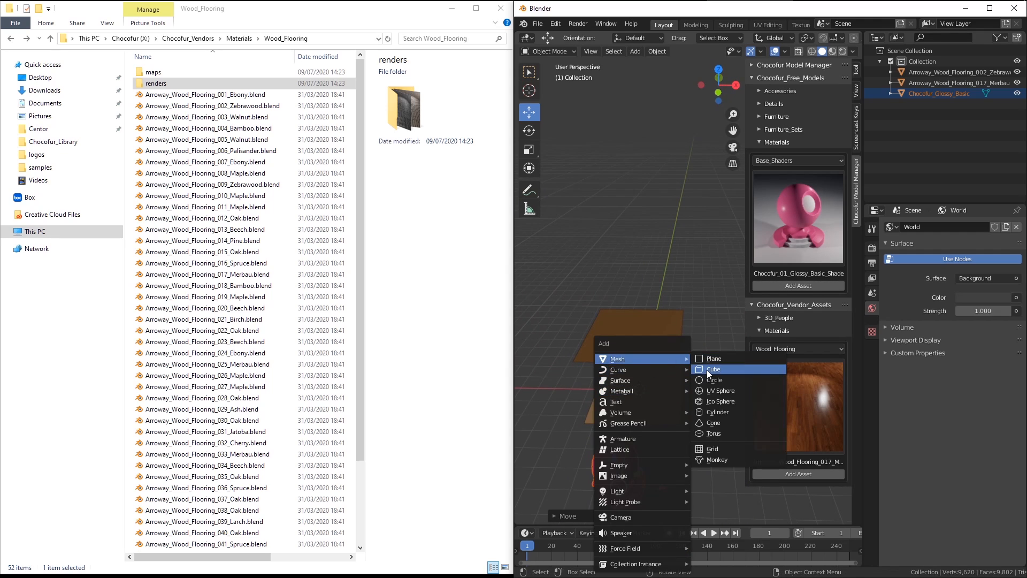
left_click(713, 369)
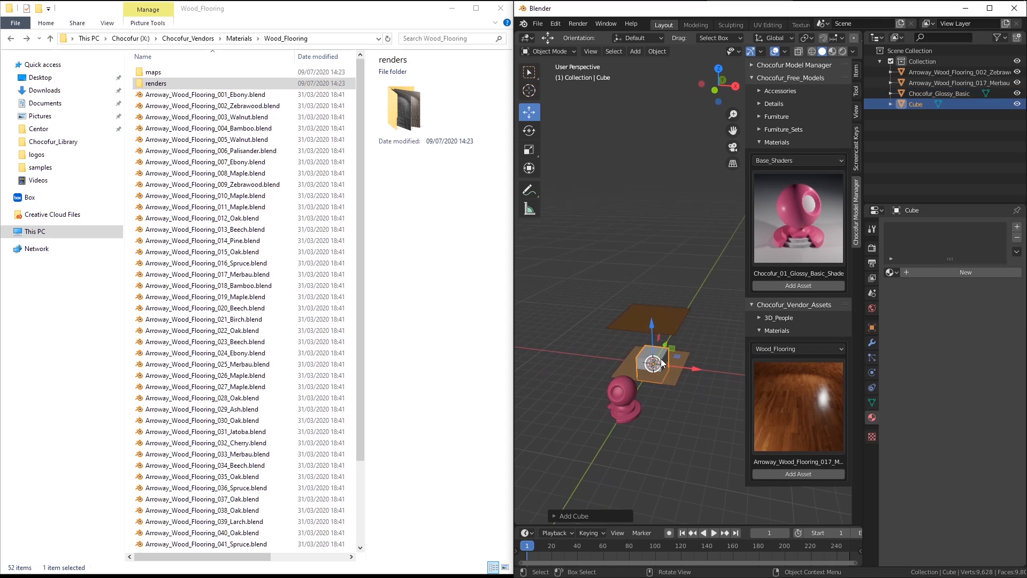
left_click_drag(653, 362, 662, 376)
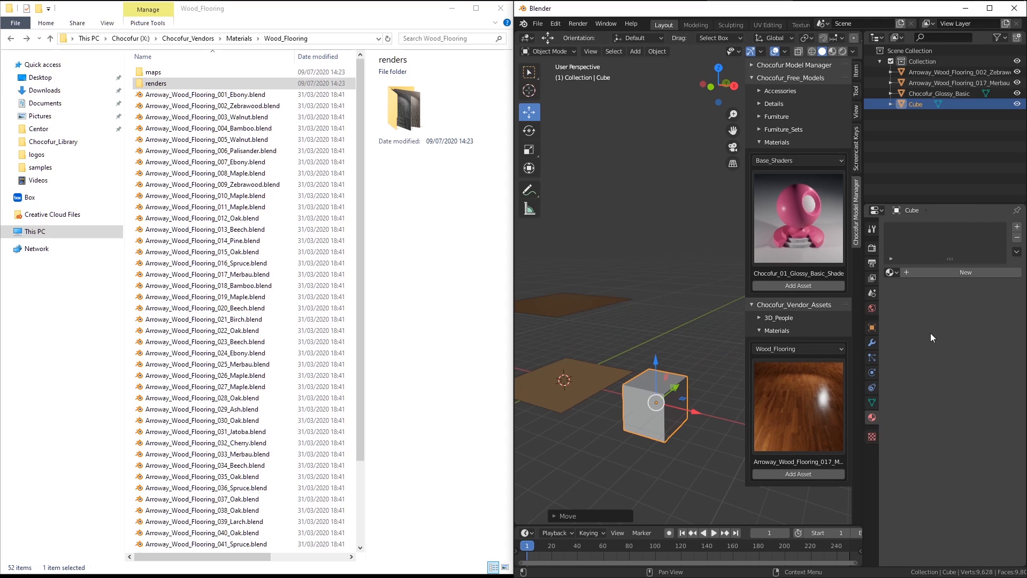
left_click(891, 272)
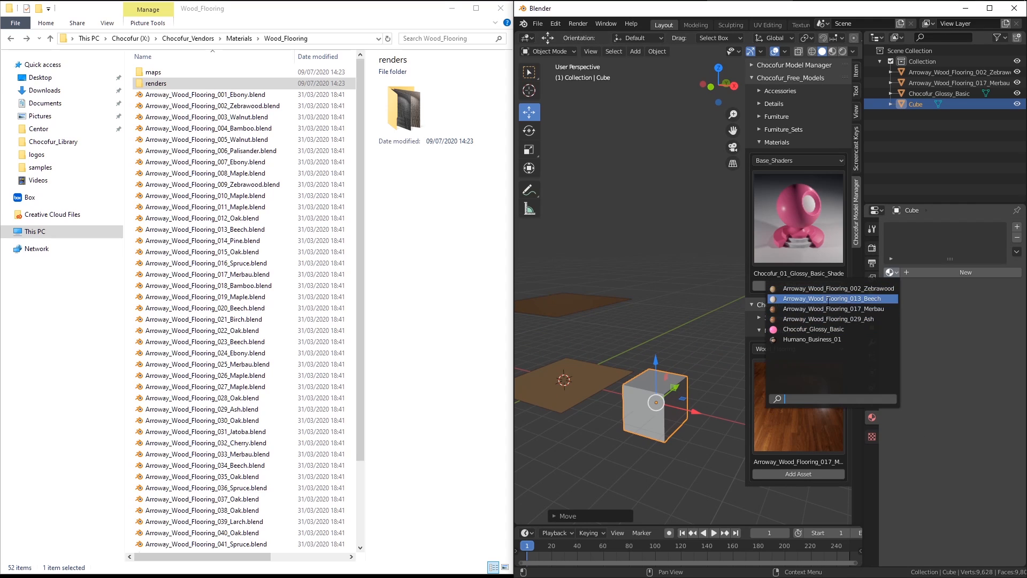
left_click(828, 298)
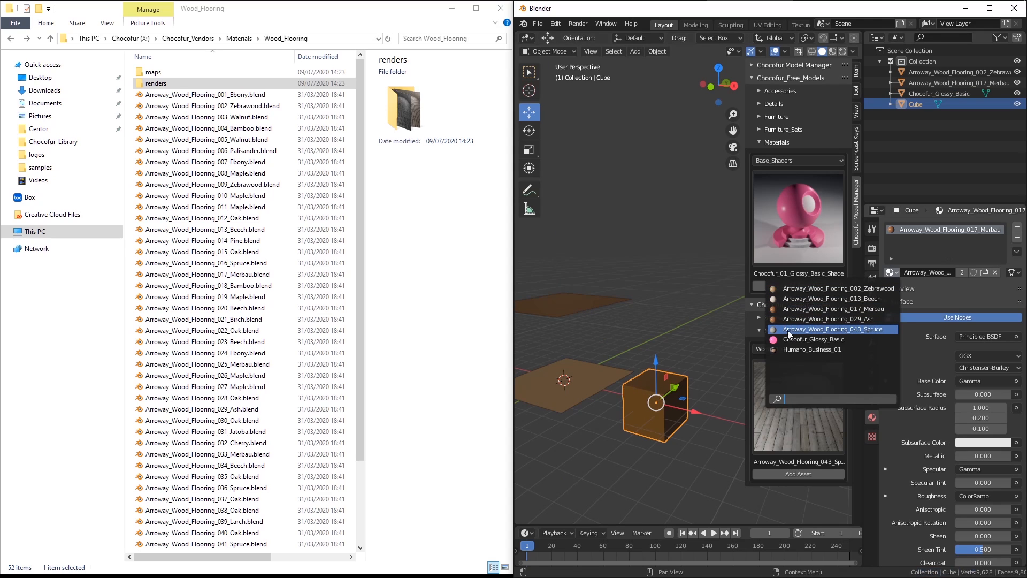
mouse_move(661, 355)
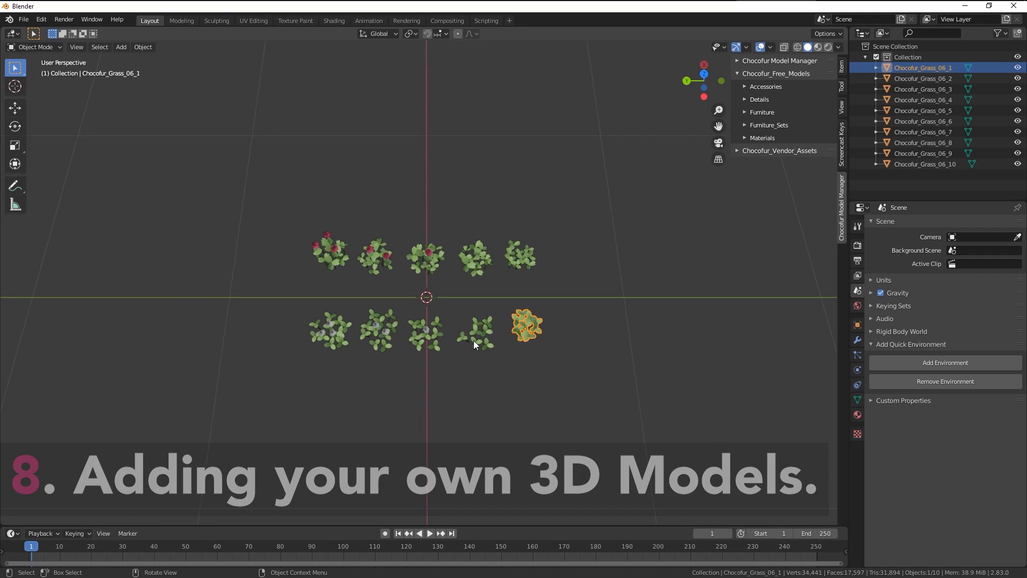
left_click(376, 330)
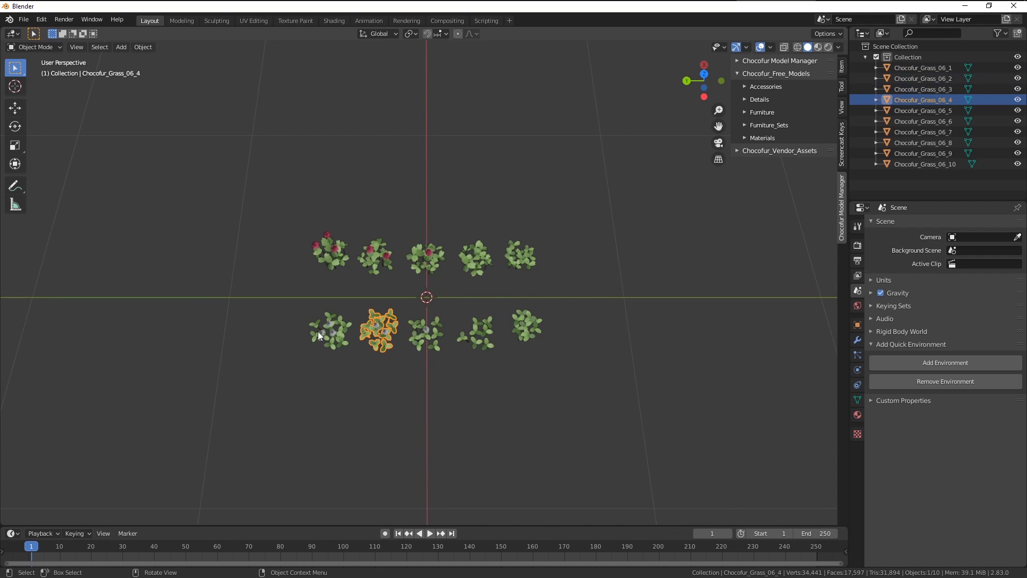
left_click(426, 258)
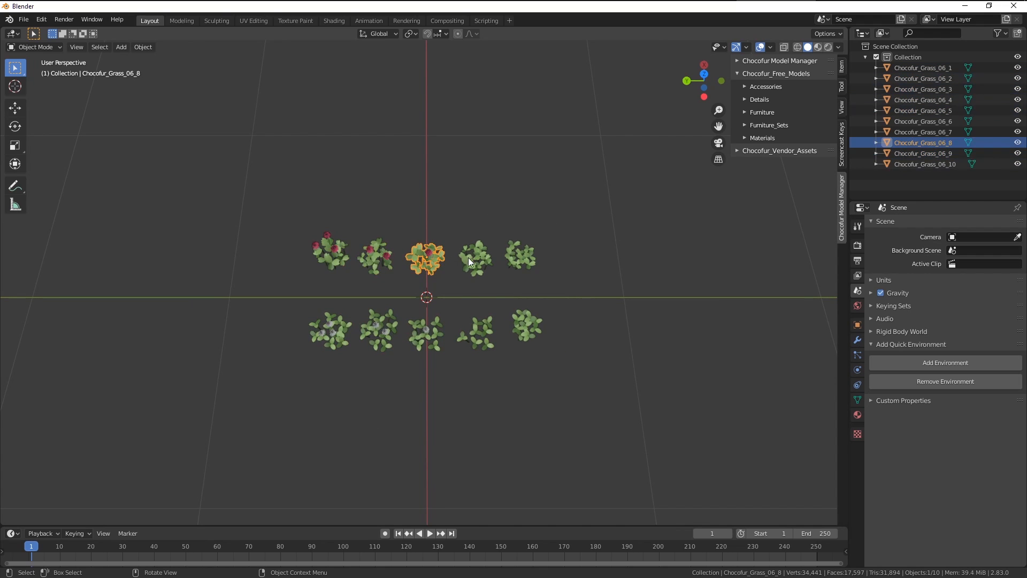
left_click(520, 254)
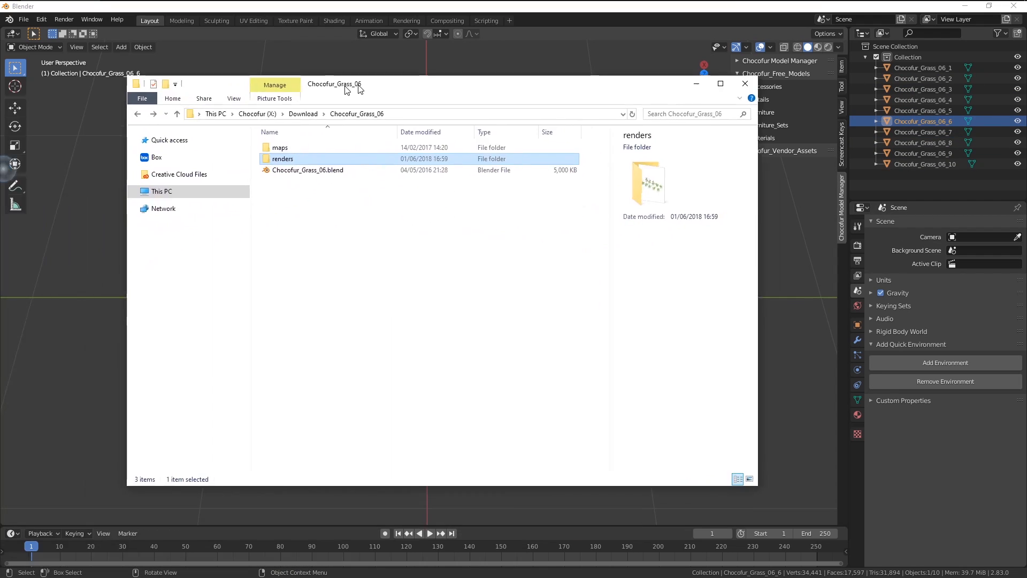
double_click(282, 158)
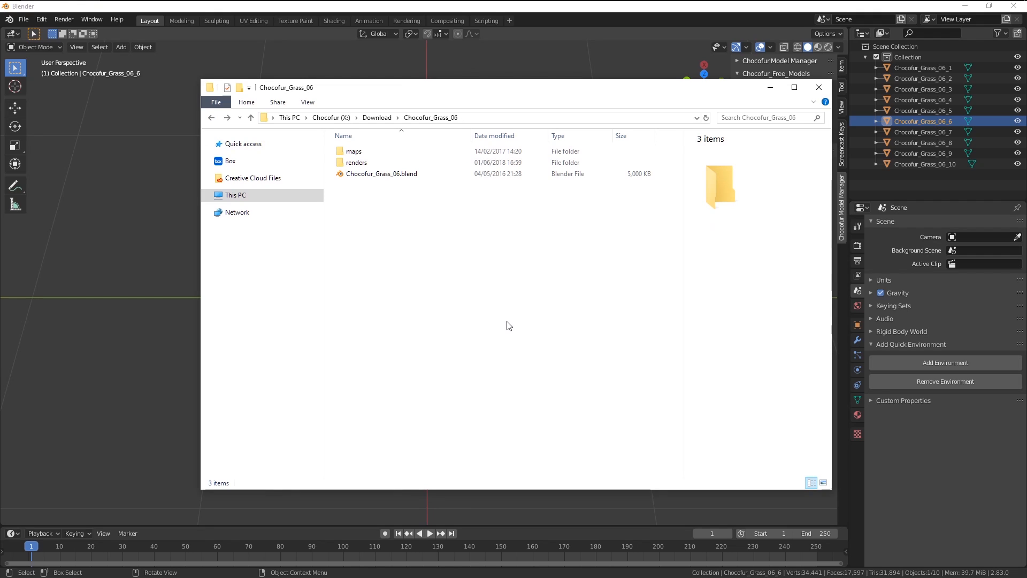
mouse_move(452, 301)
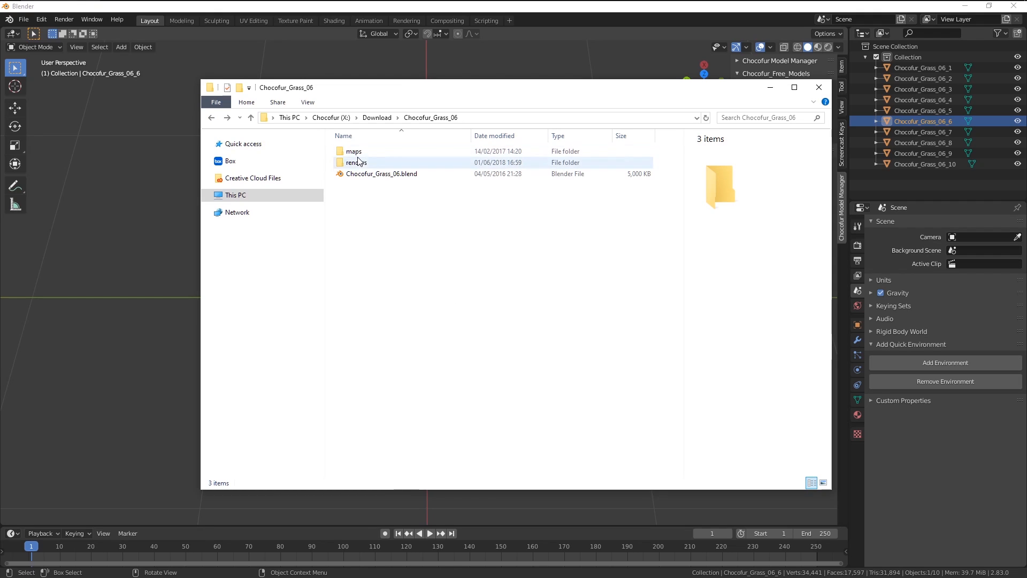
left_click(381, 173)
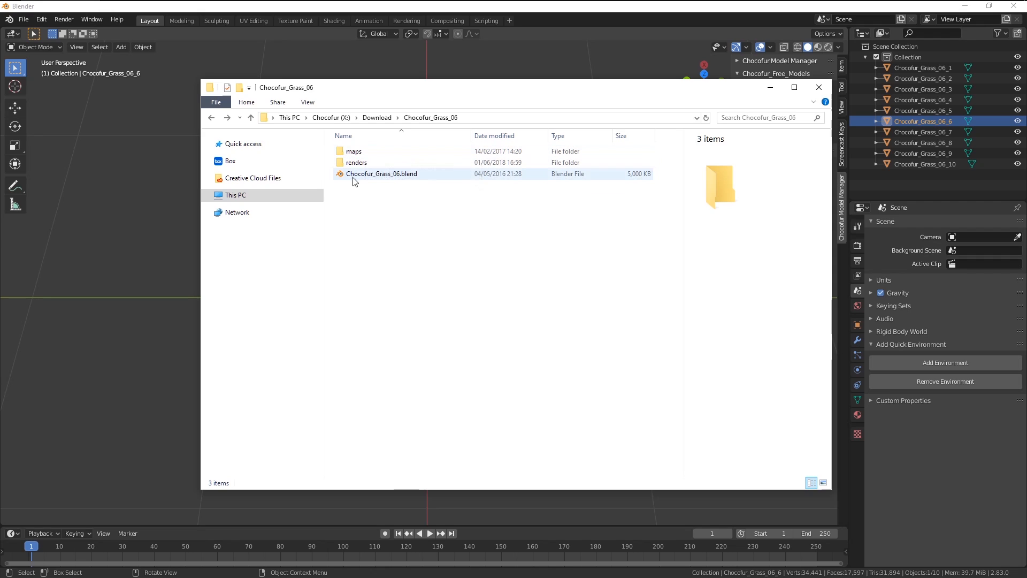
left_click(353, 151)
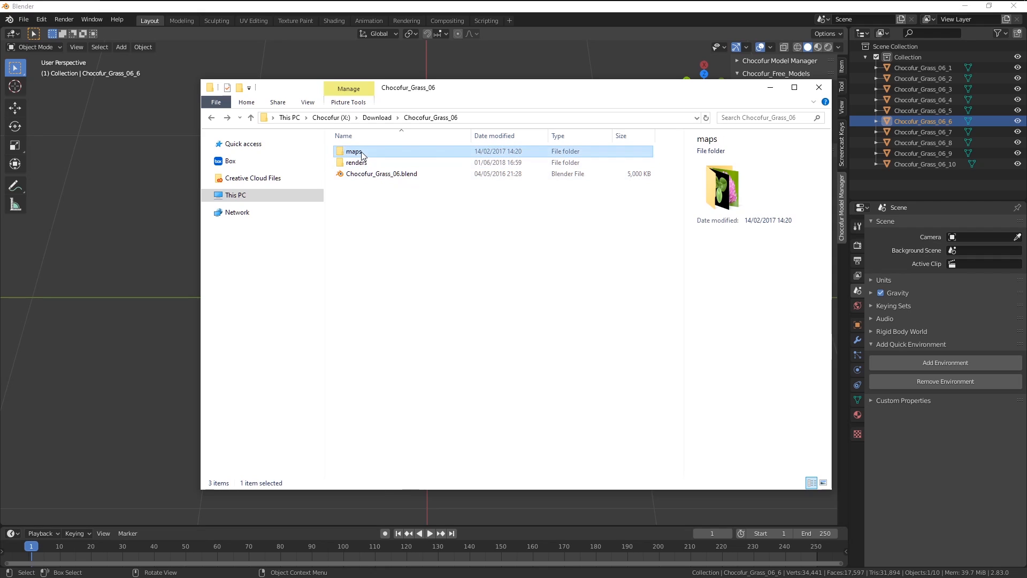
double_click(353, 151)
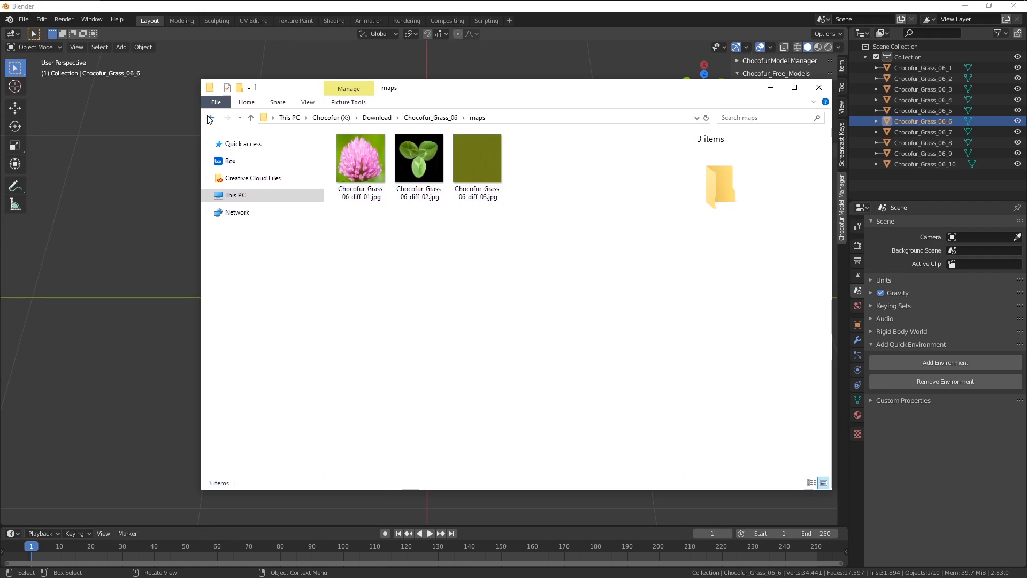
left_click(817, 87)
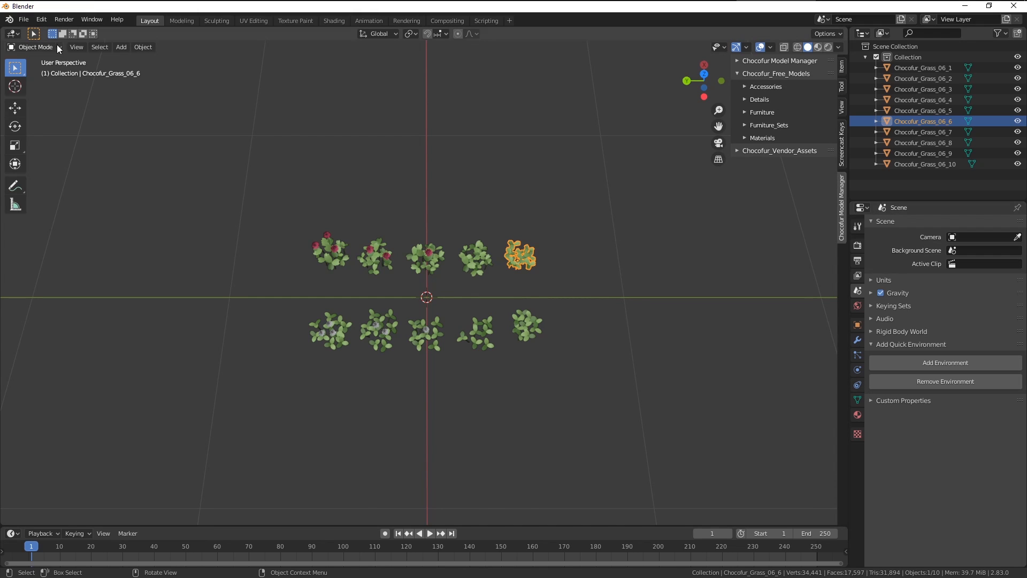
Step: Find missing grass textures in Chocofur_Grass_06\maps, then attempt Make All Paths Relative
left_click(23, 20)
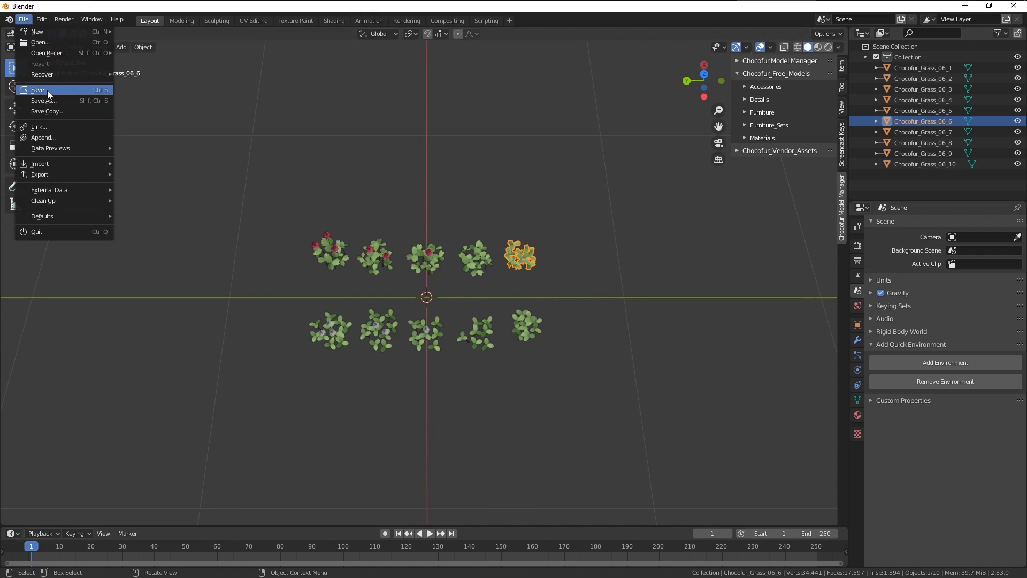
mouse_move(49, 189)
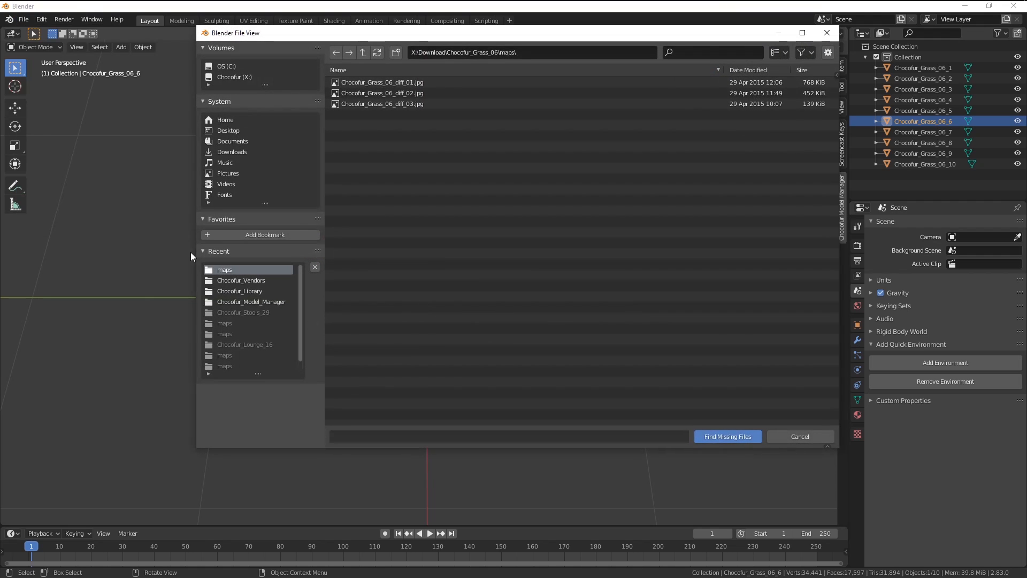
left_click(362, 52)
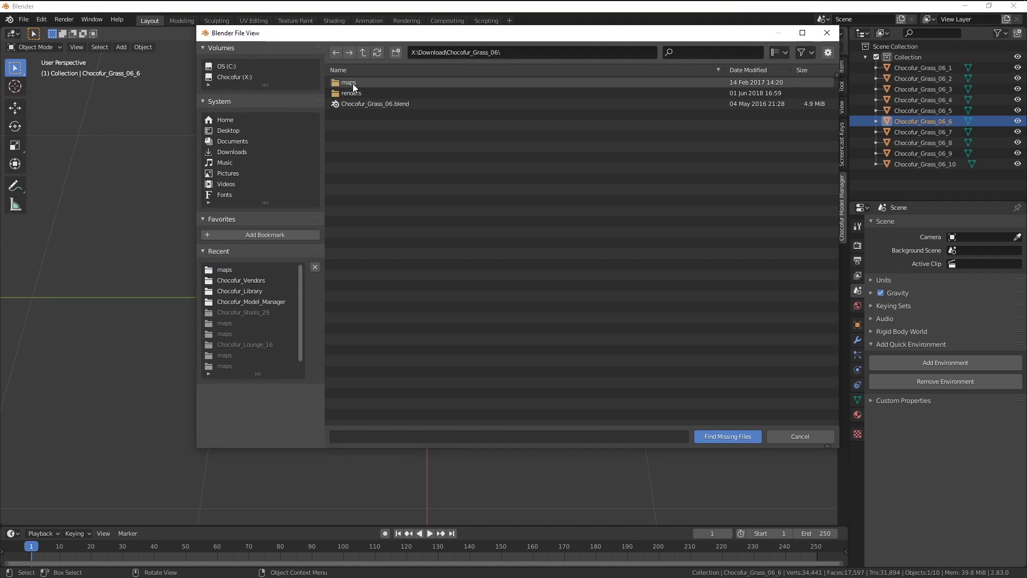
double_click(348, 82)
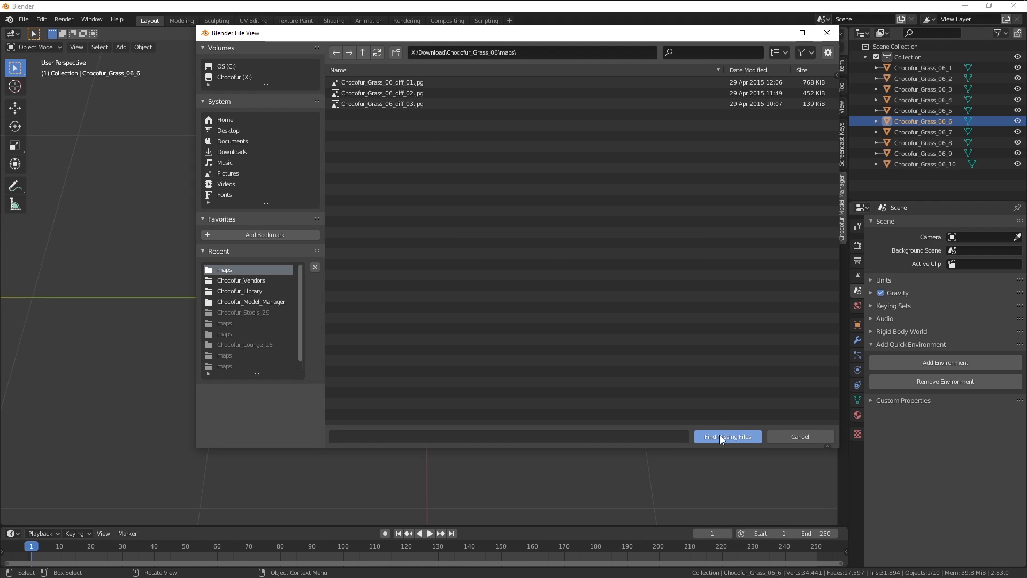
left_click(727, 437)
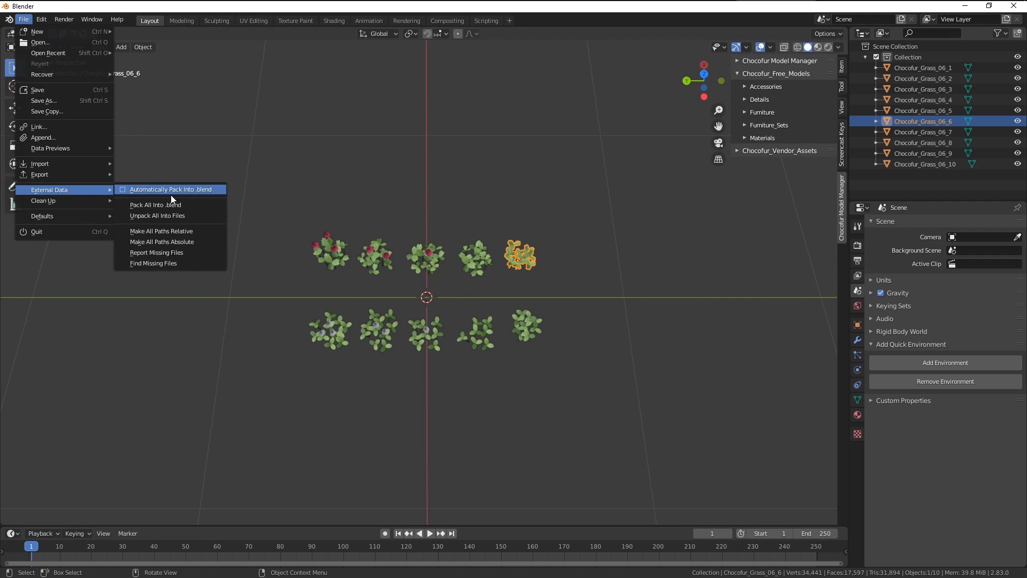
mouse_move(161, 230)
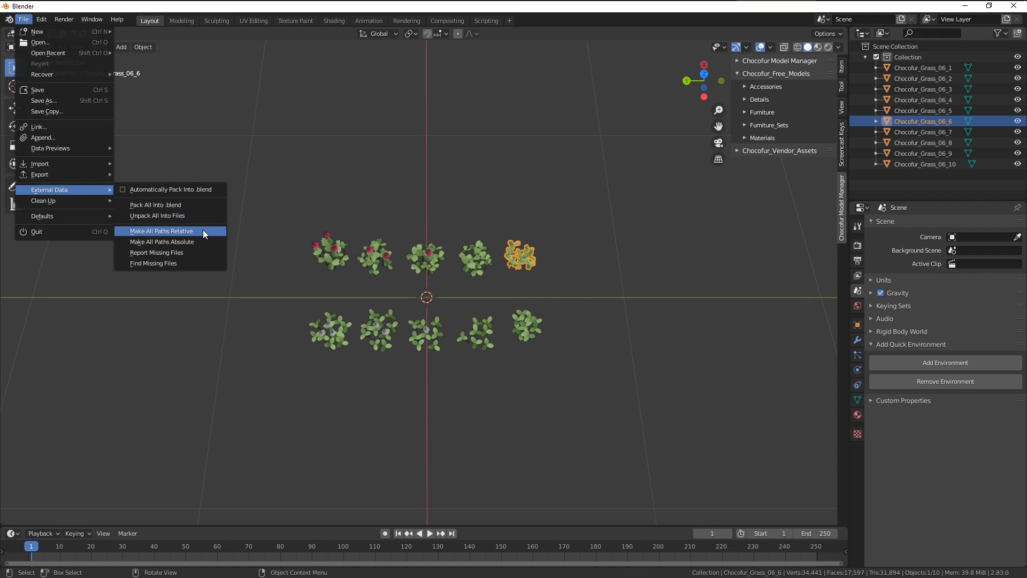
mouse_move(162, 230)
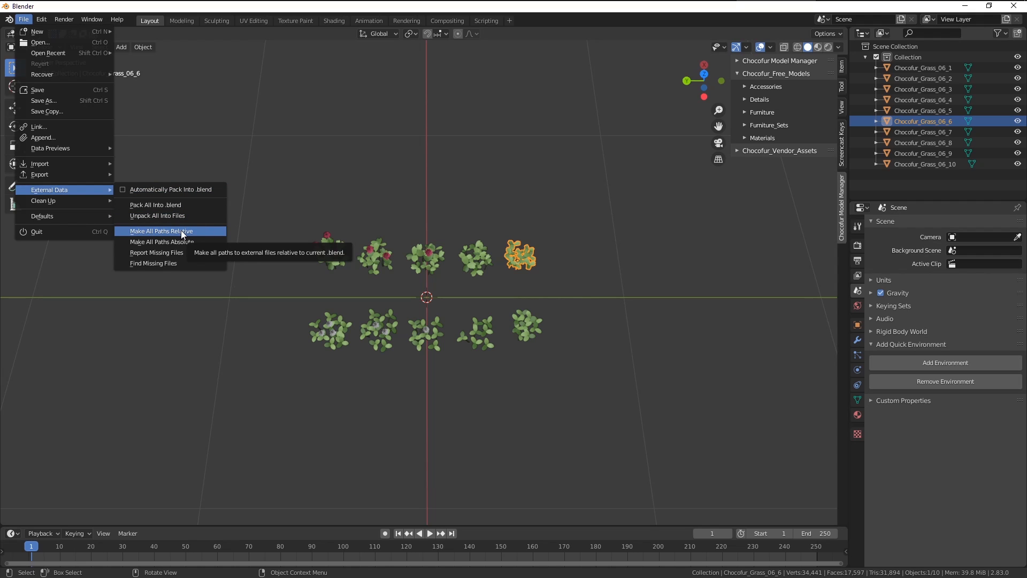
left_click(161, 231)
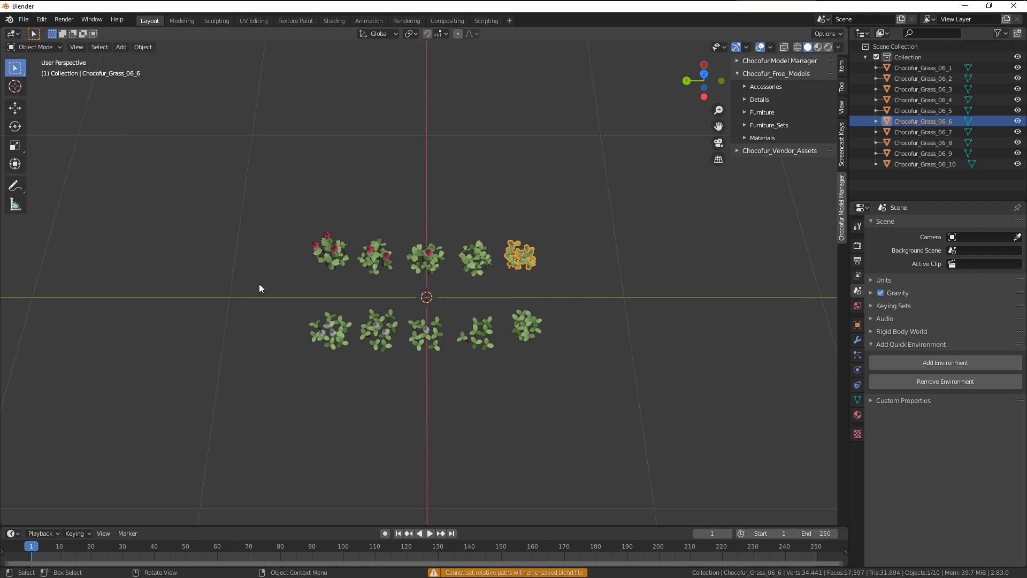
mouse_move(459, 312)
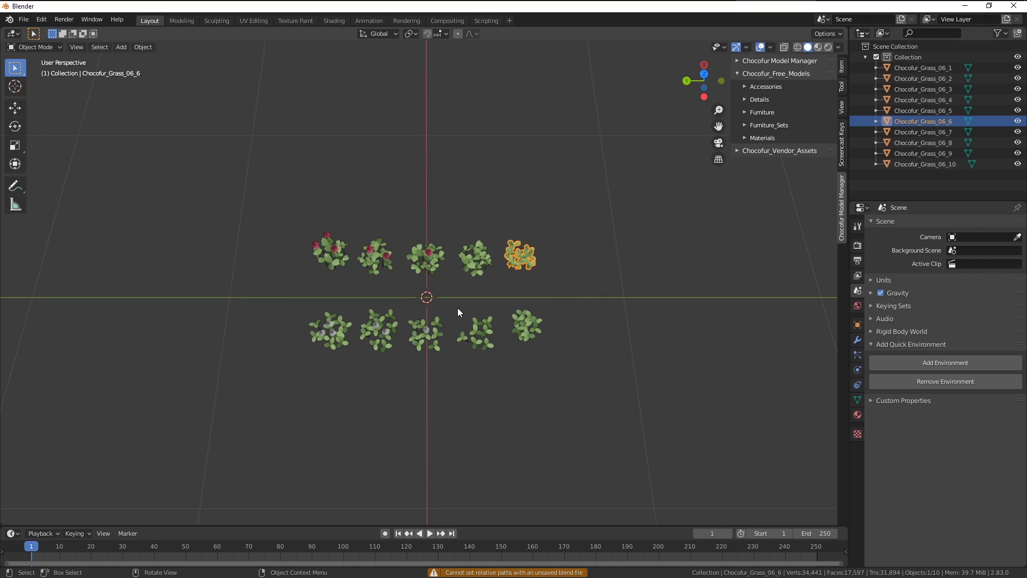
mouse_move(814, 469)
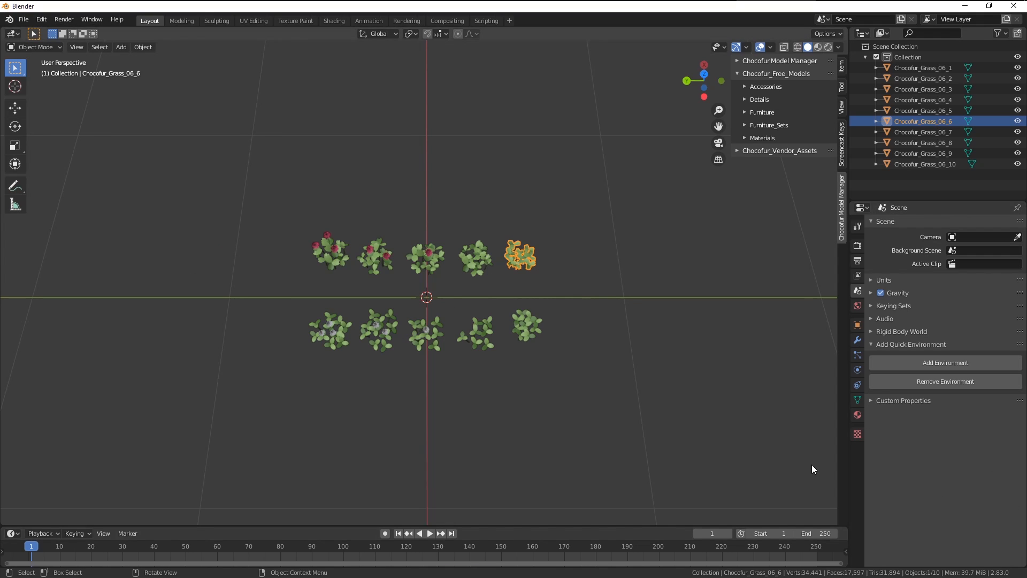
mouse_move(685, 401)
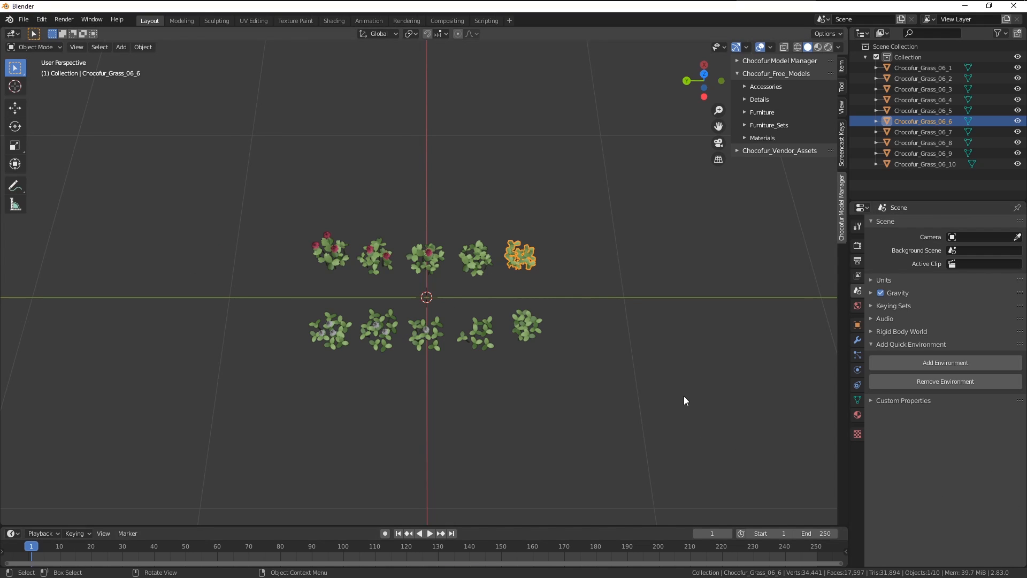
mouse_move(596, 331)
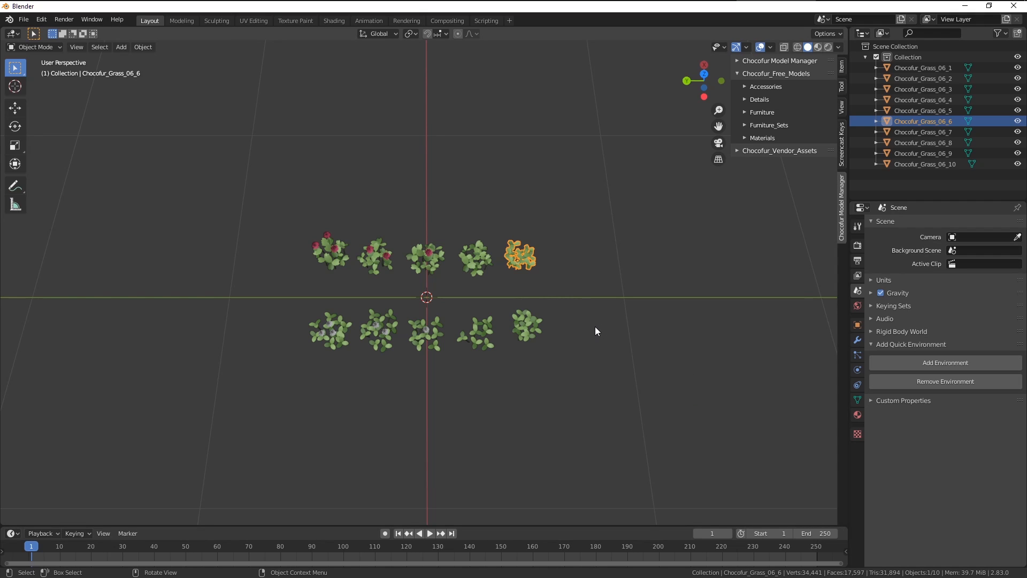
mouse_move(385, 427)
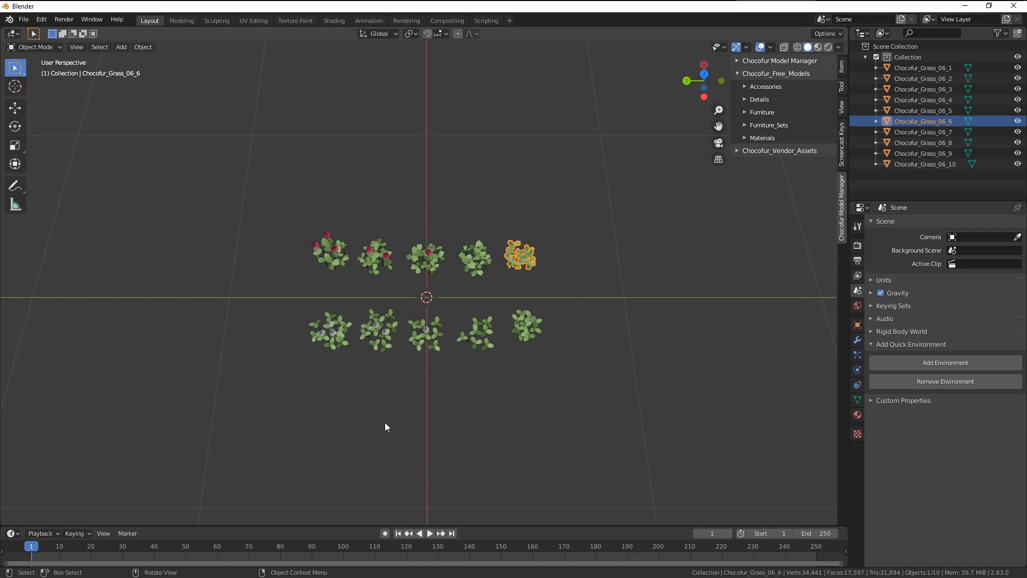
mouse_move(463, 431)
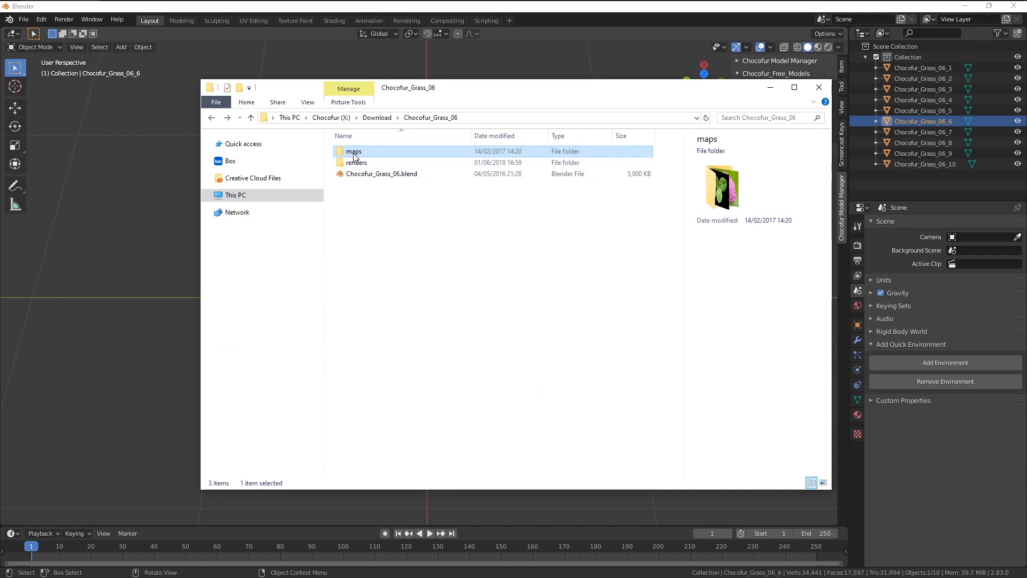
Step: Open Chocofur_Grass_06's maps folder in File Explorer to view its three texture images
double_click(354, 151)
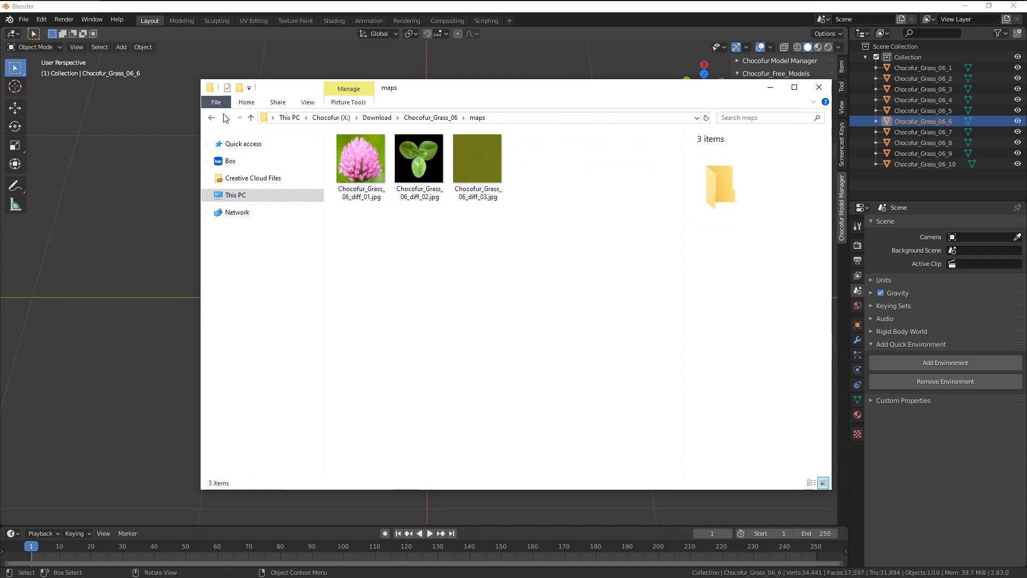